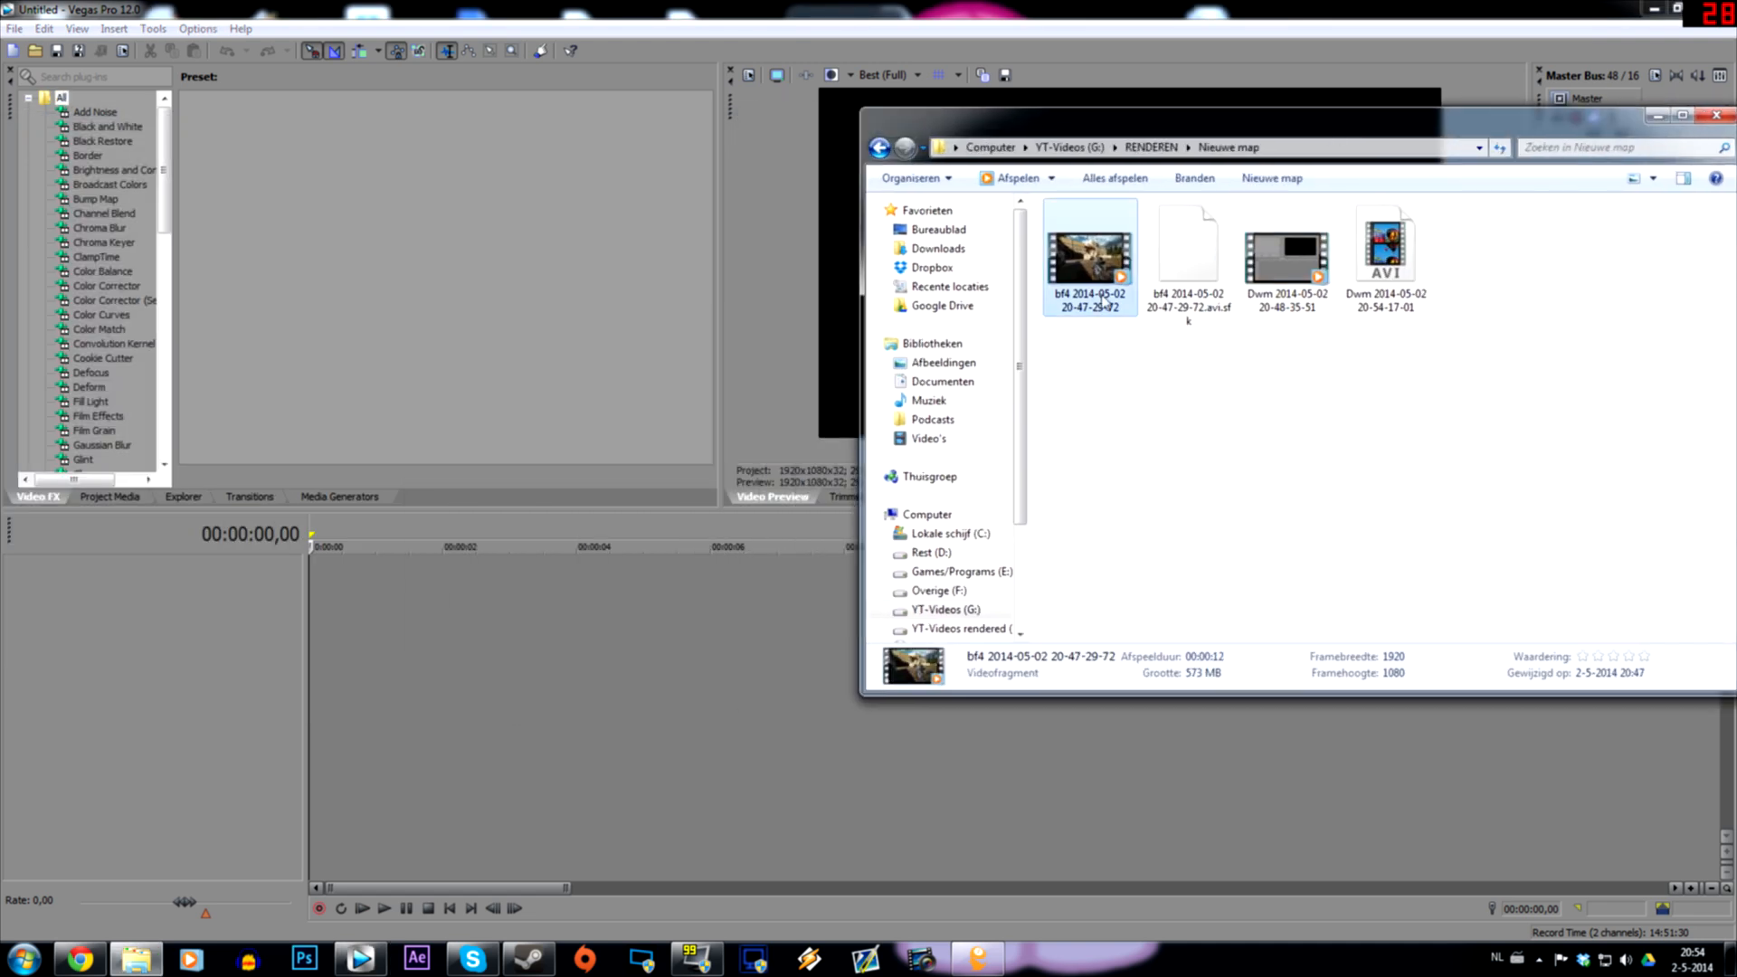
Drag the explosion clip onto the timeline and step to frame 212 where the blast first appears.
drag(1087, 255, 554, 575)
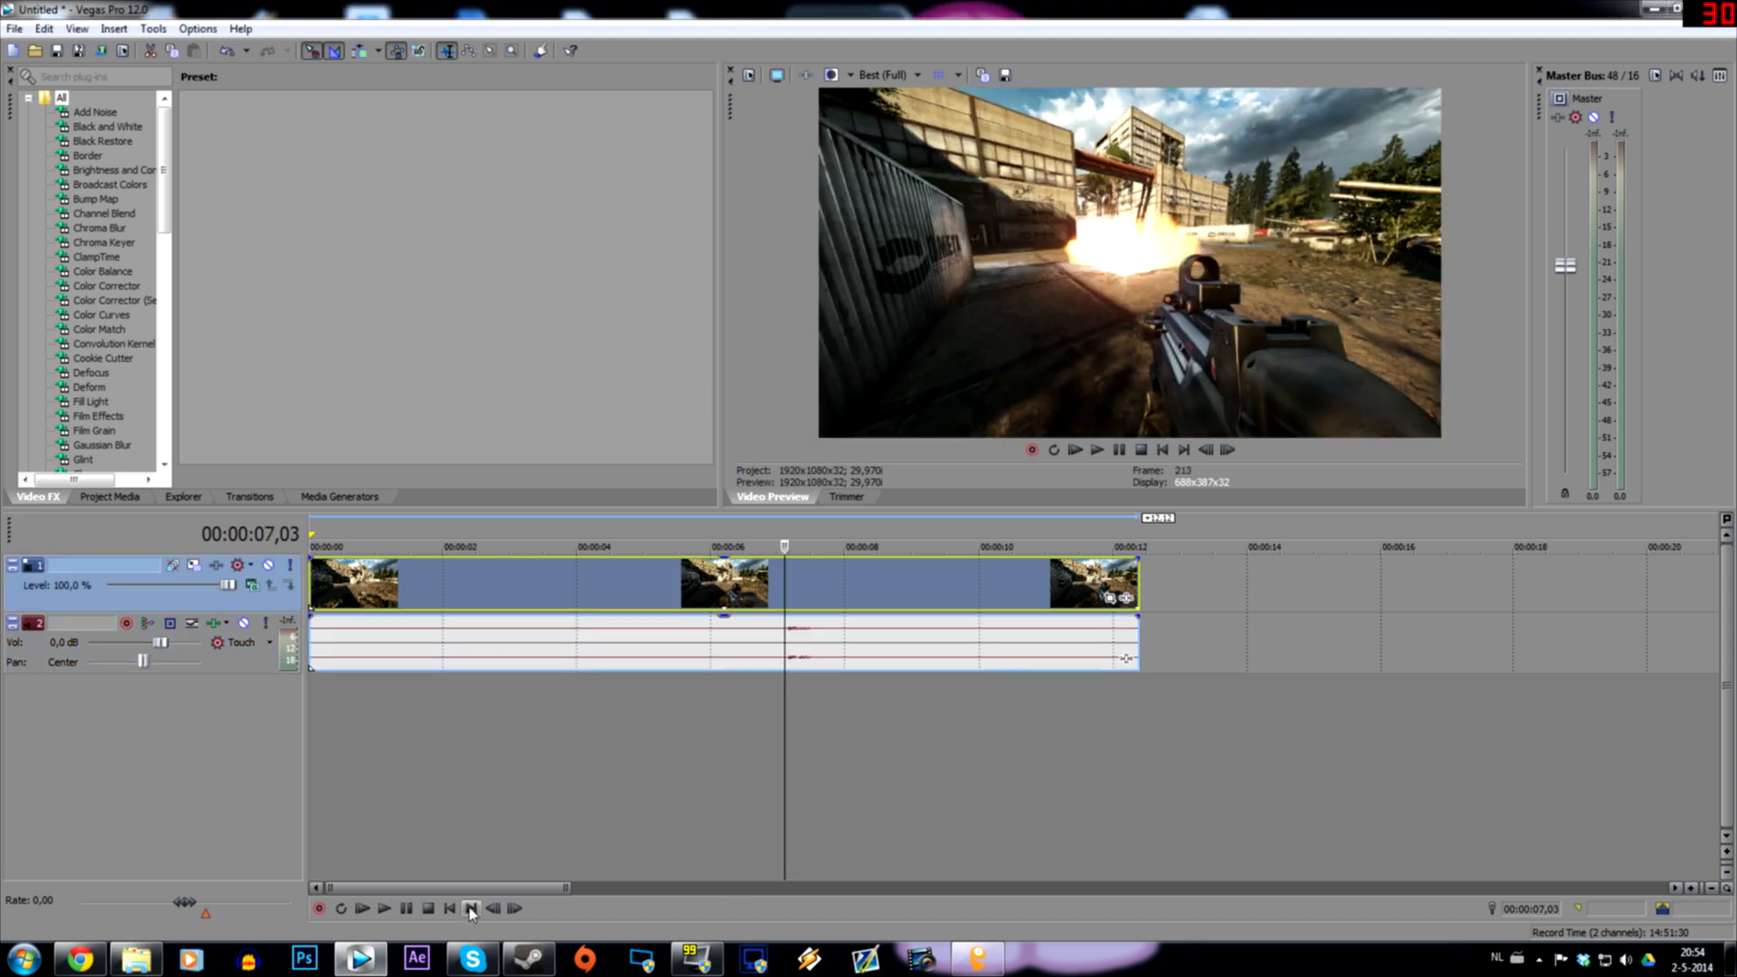
click(492, 908)
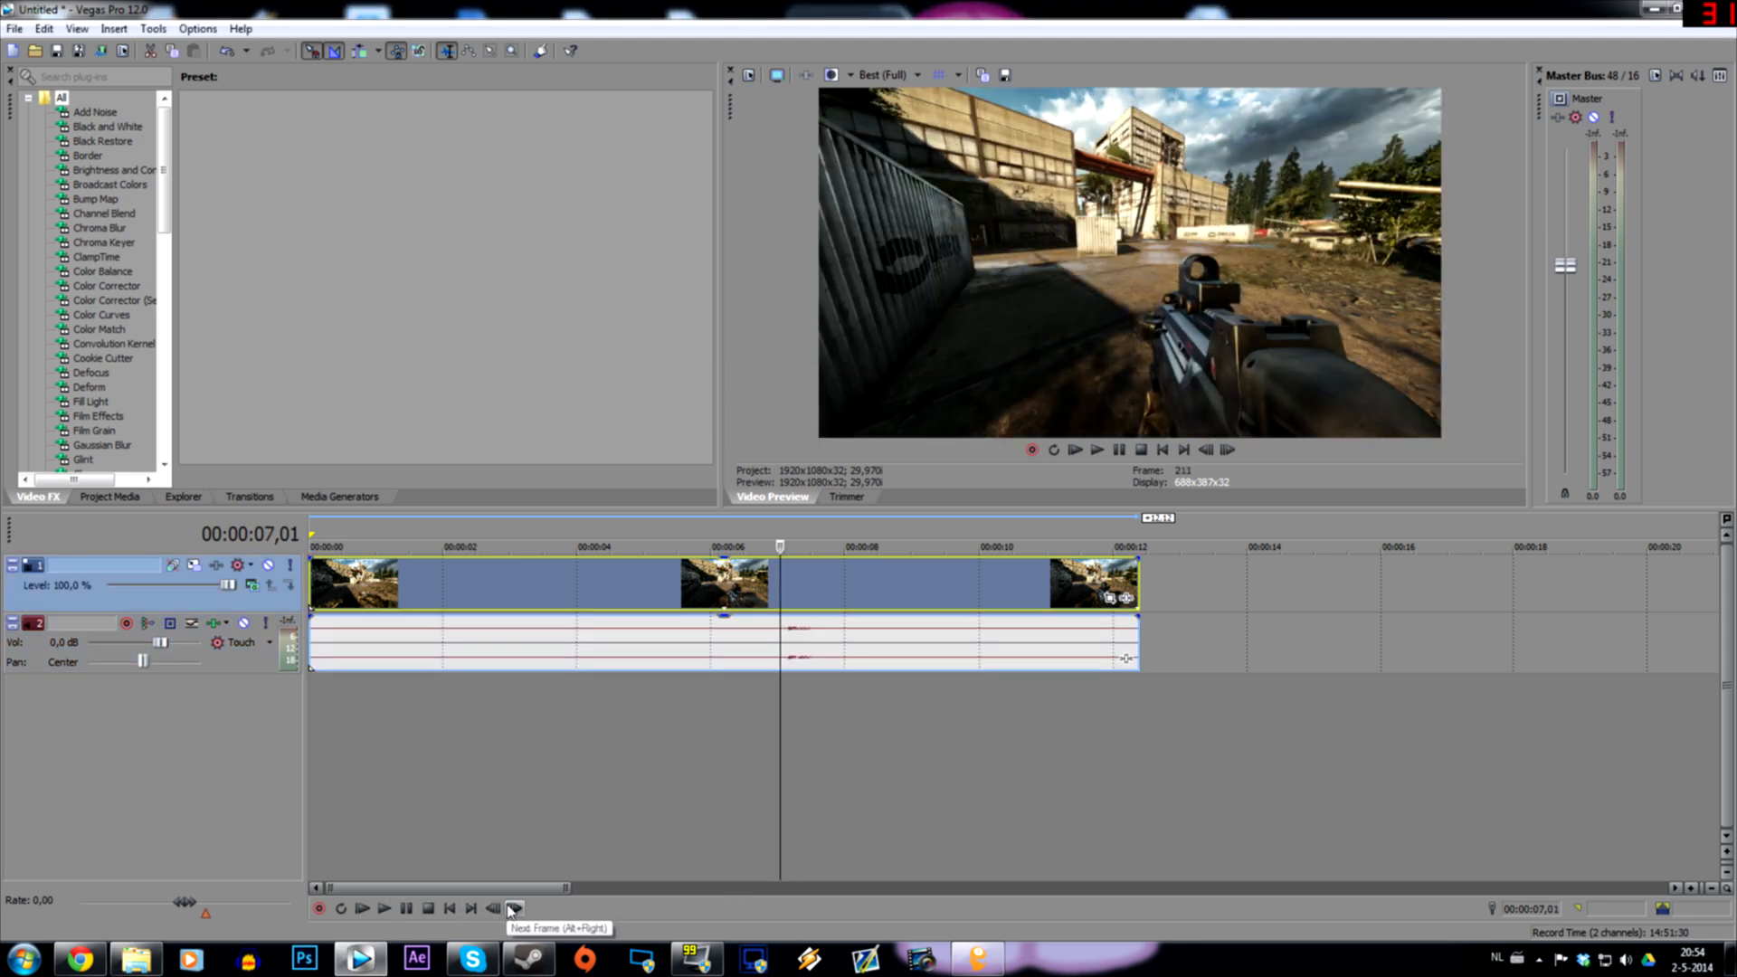
click(513, 908)
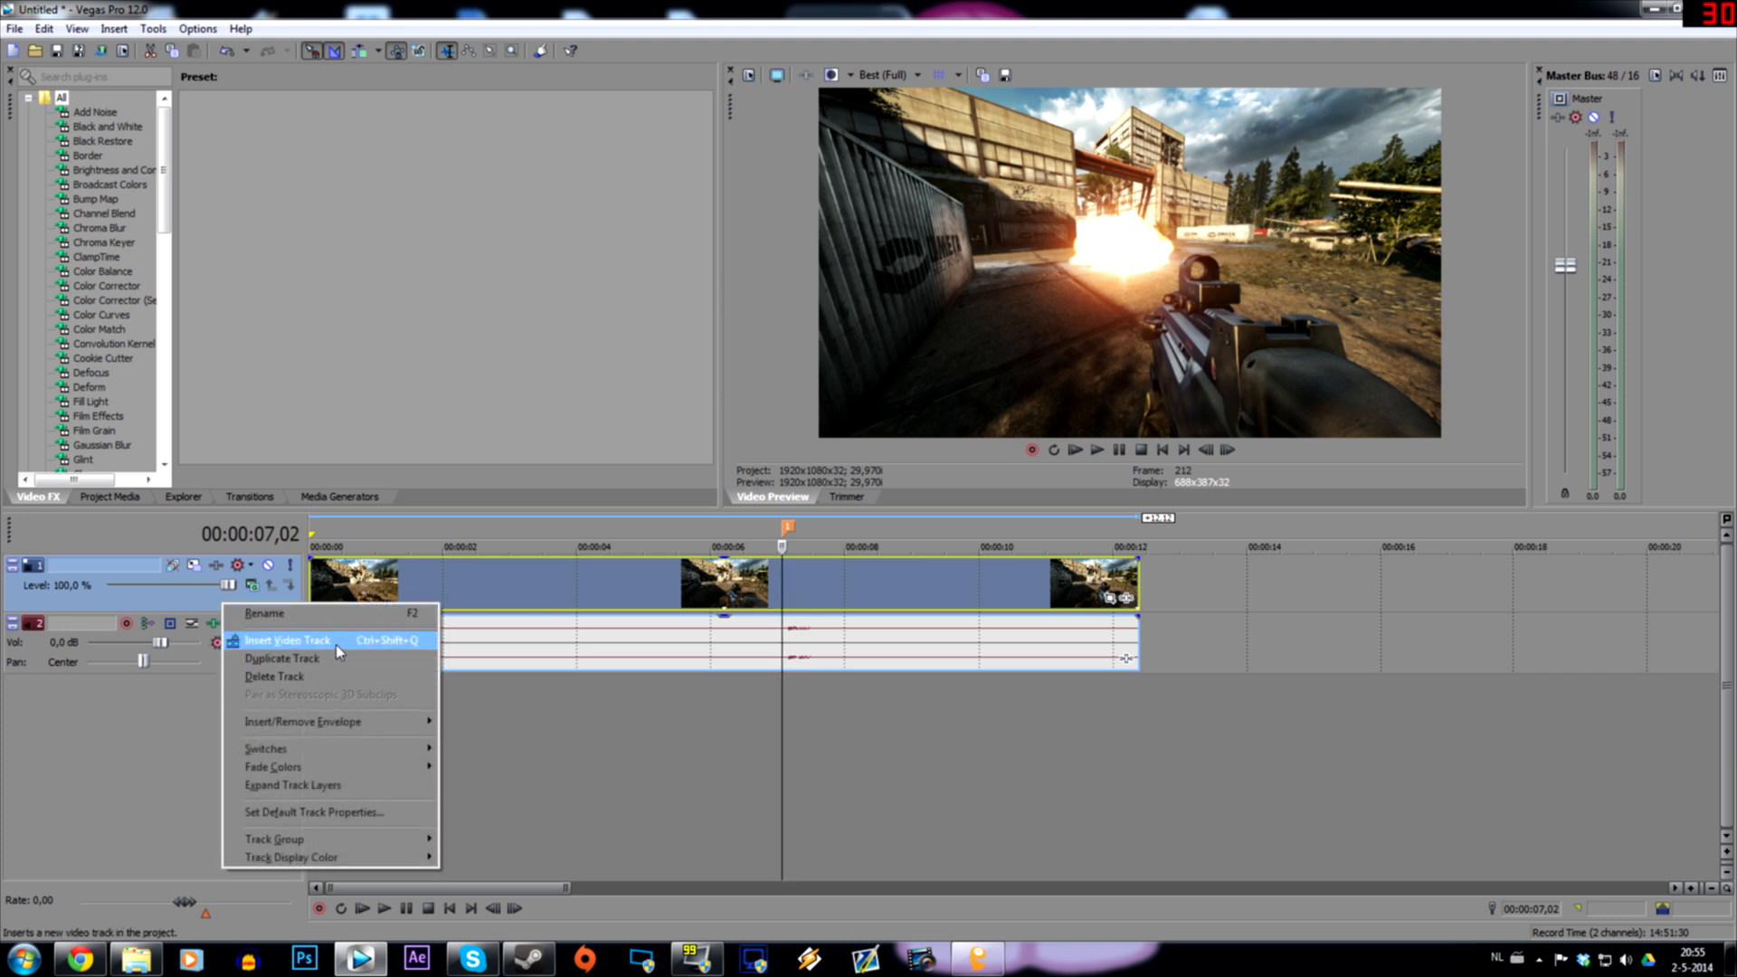
Insert a video track and drop the Elliptical Ring color gradient on it at the blast frame.
click(290, 640)
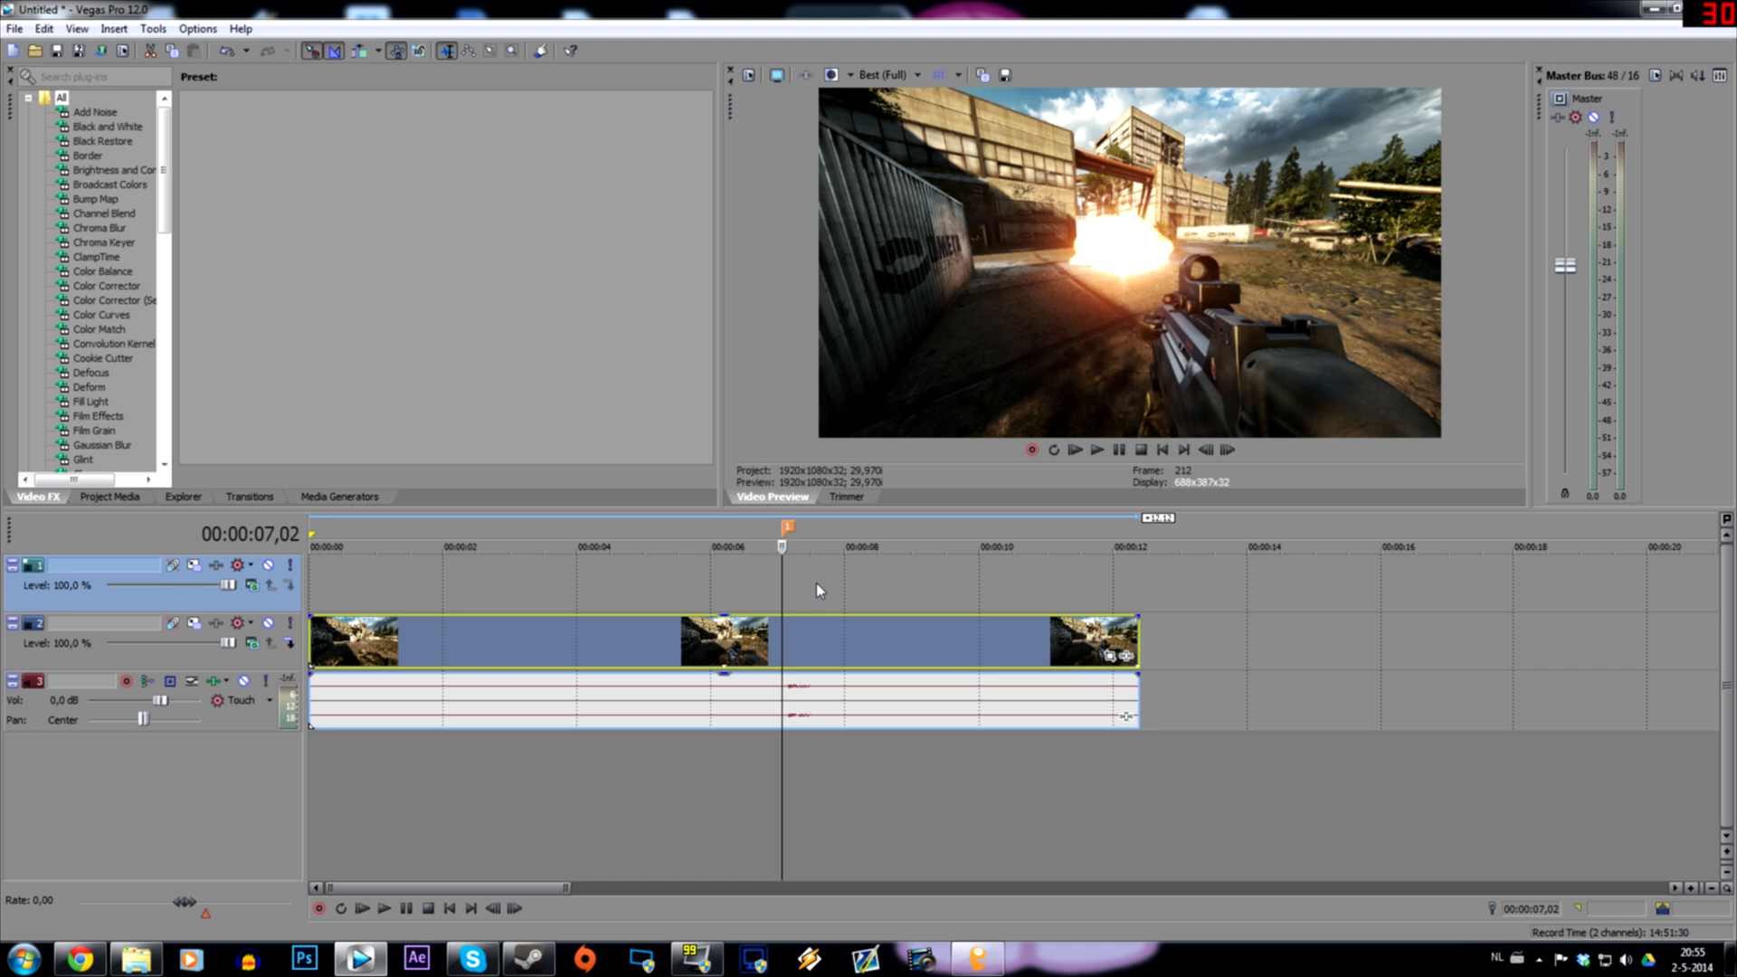
mouse_move(20, 378)
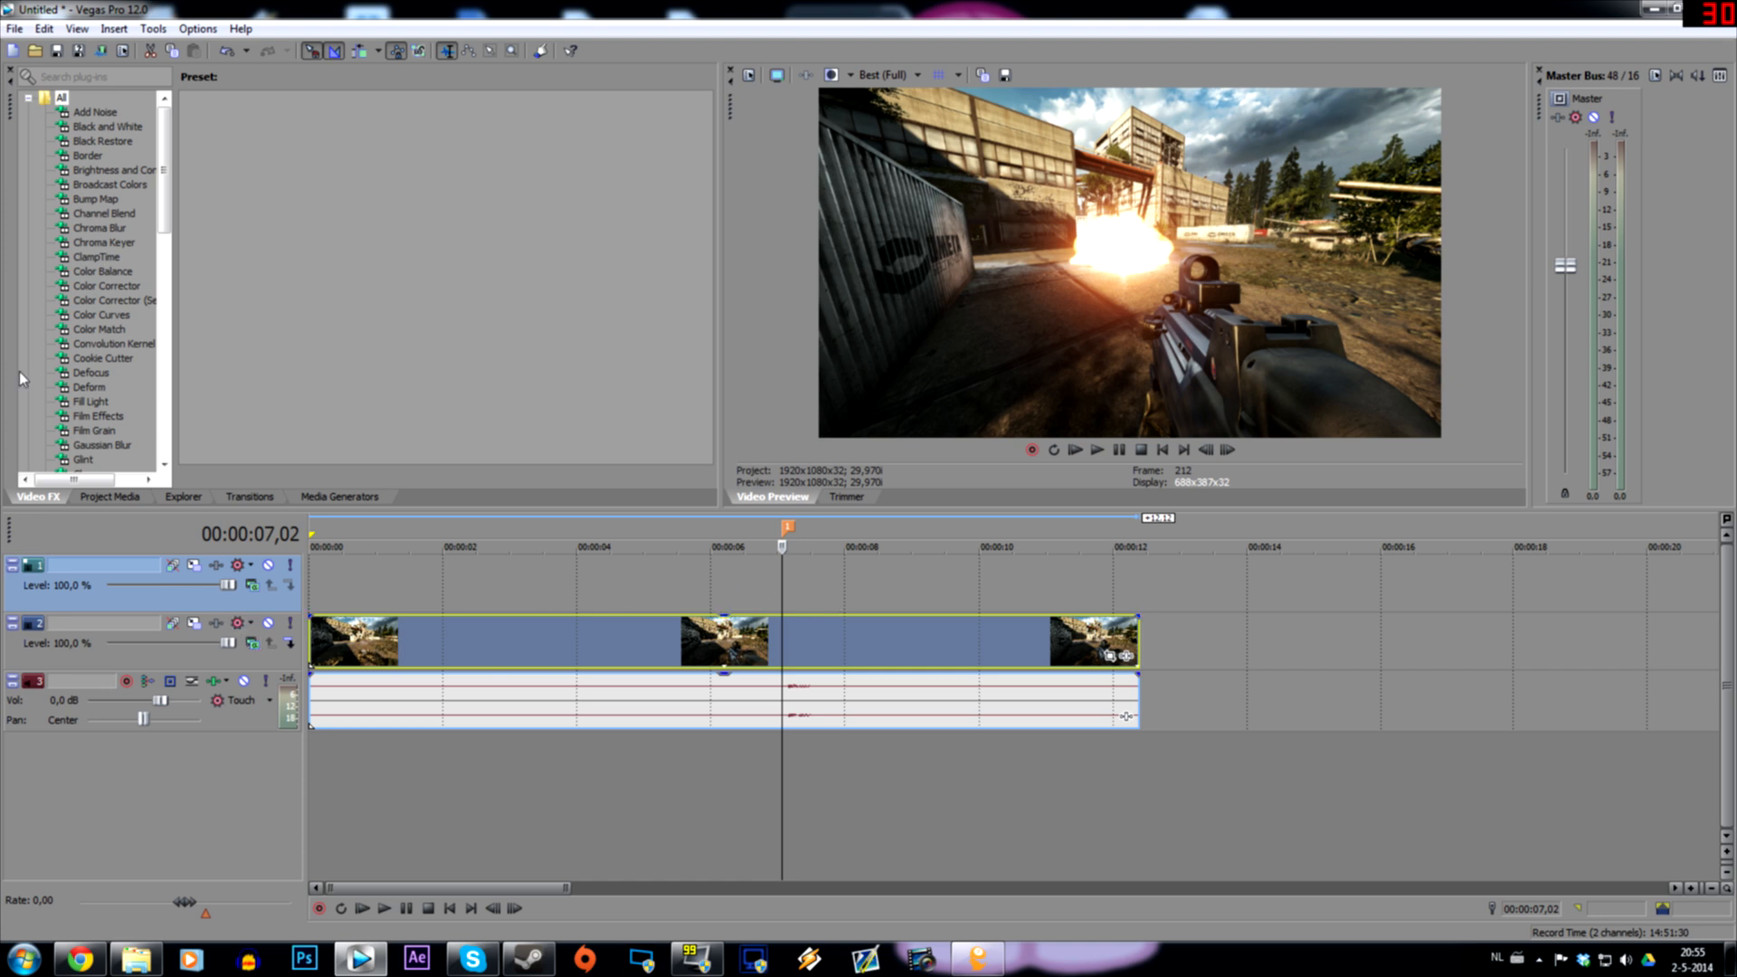
click(338, 496)
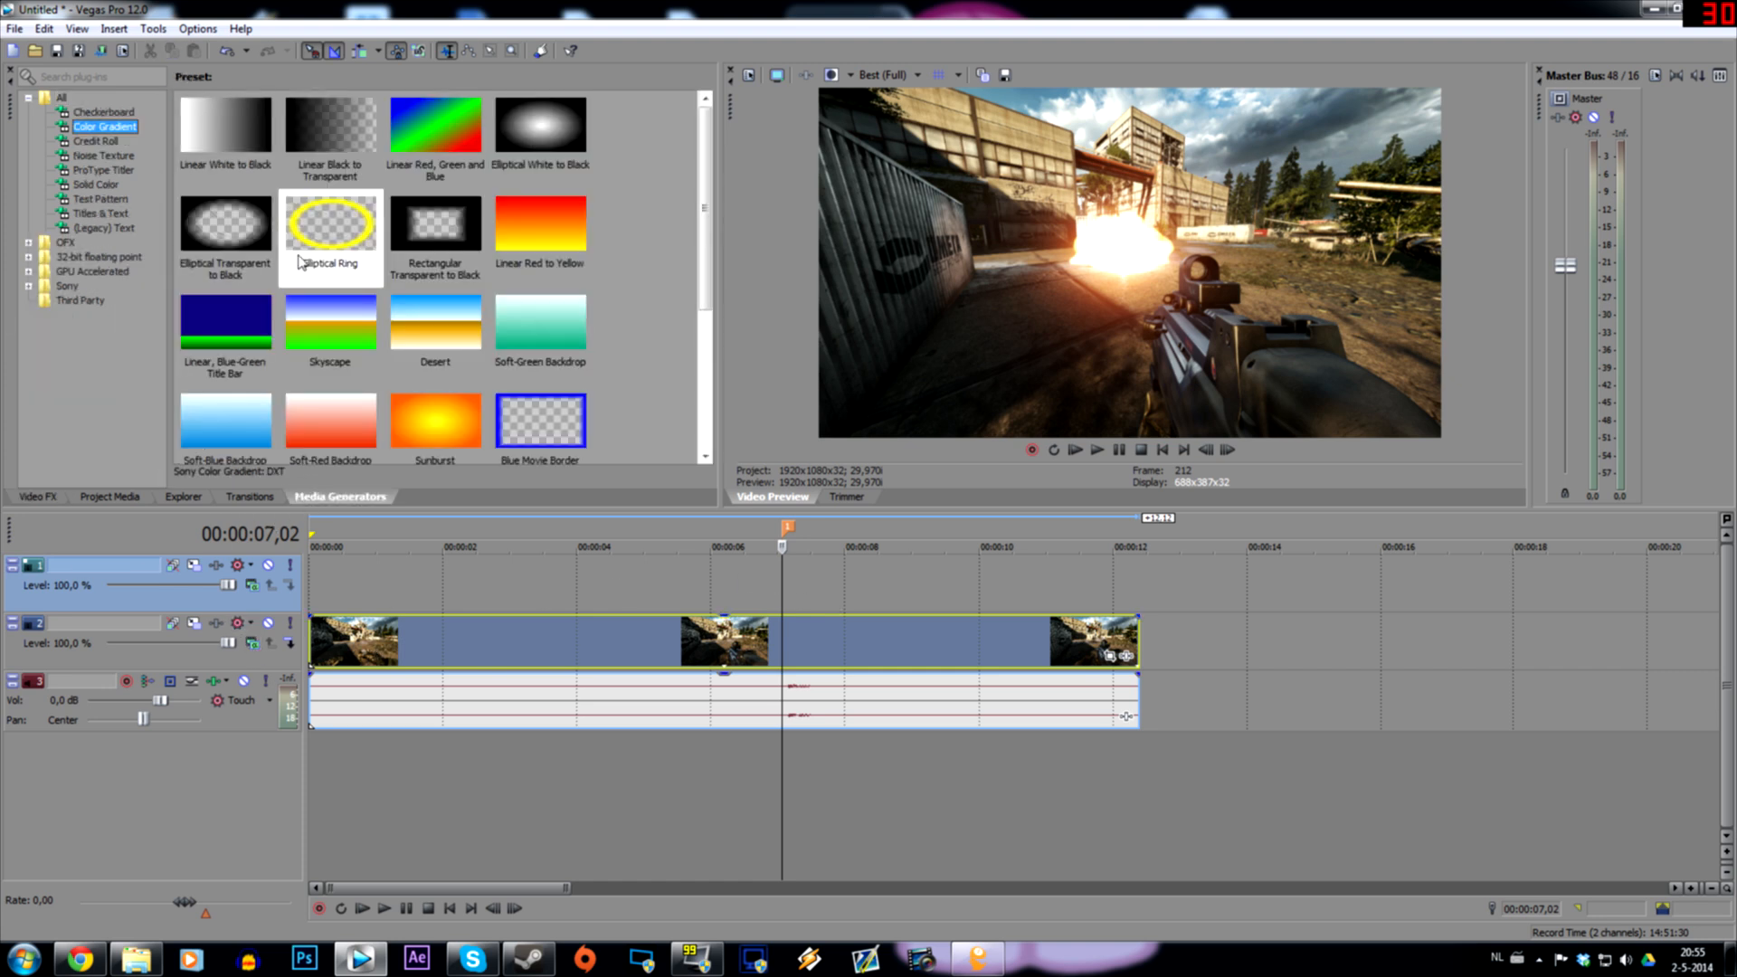
mouse_move(313, 233)
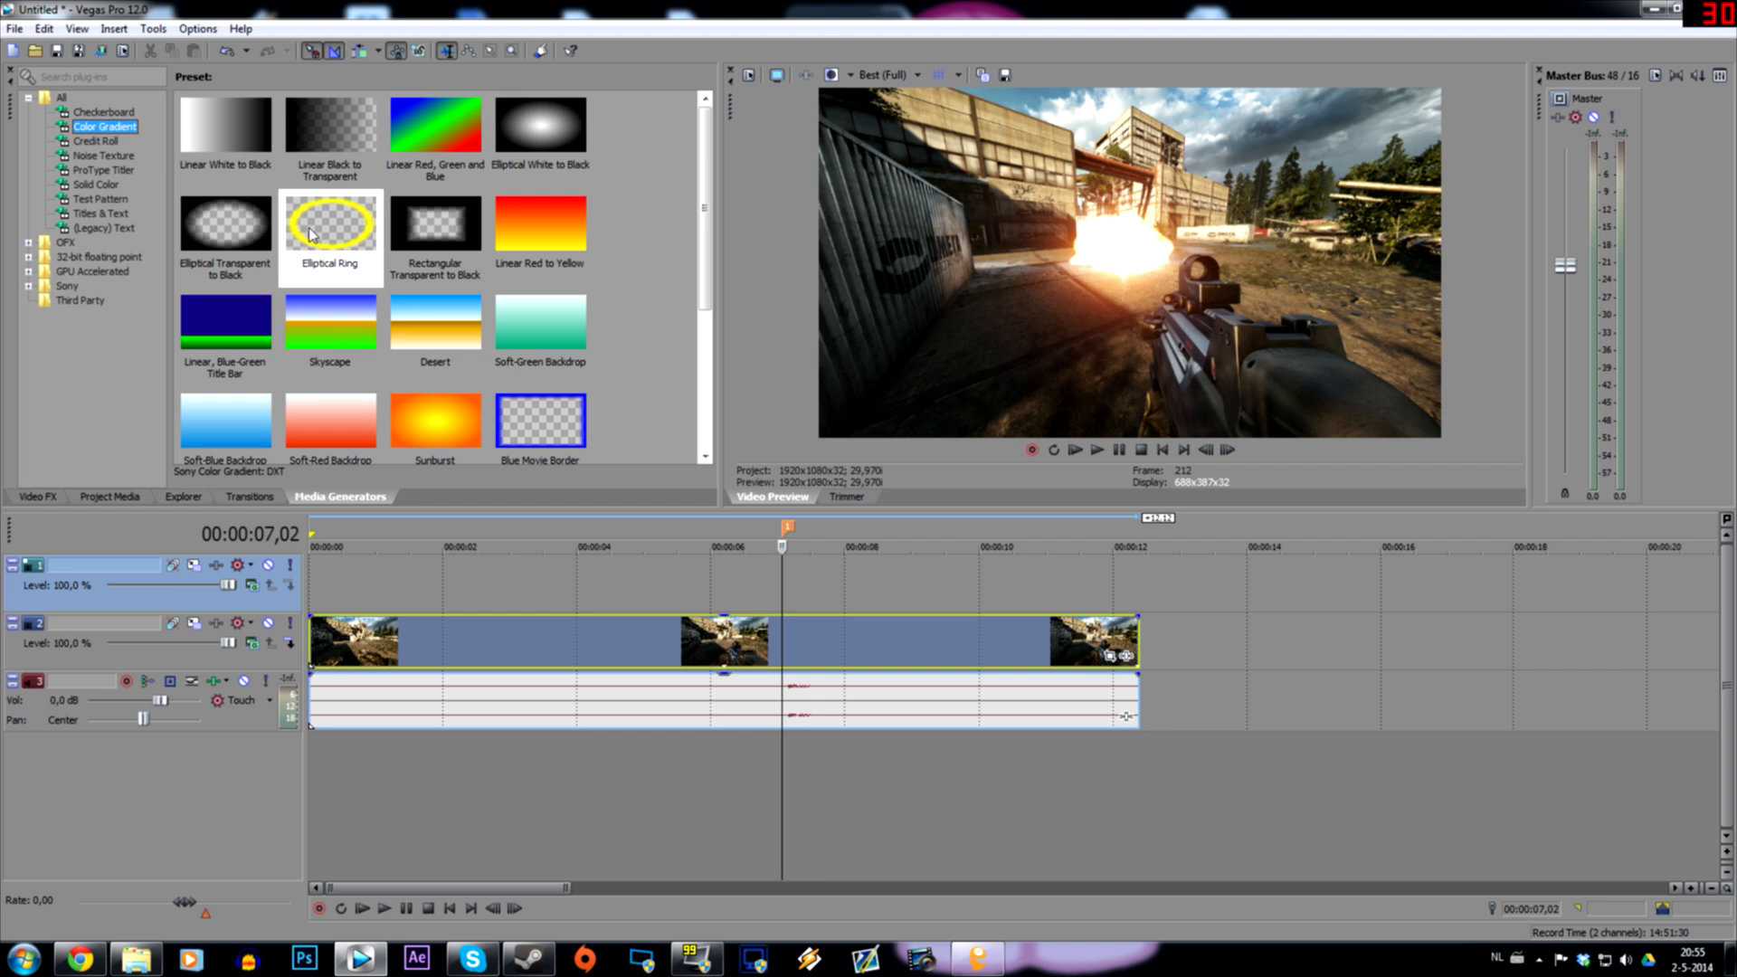
click(329, 228)
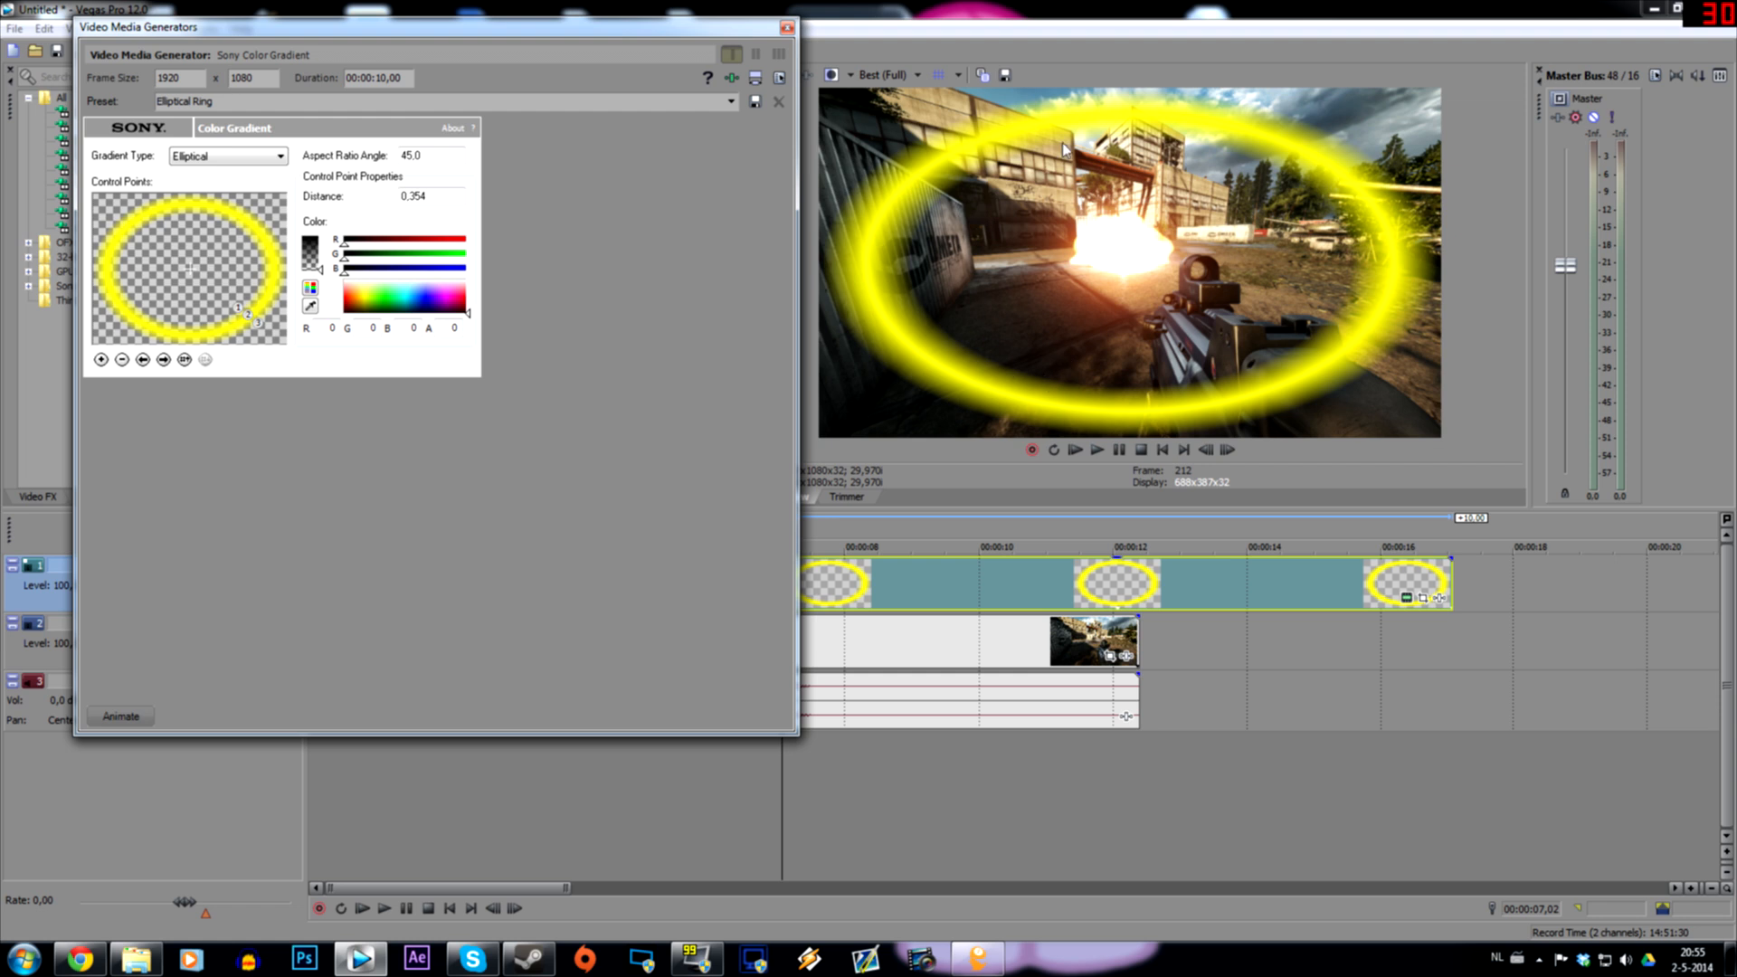
mouse_move(818, 194)
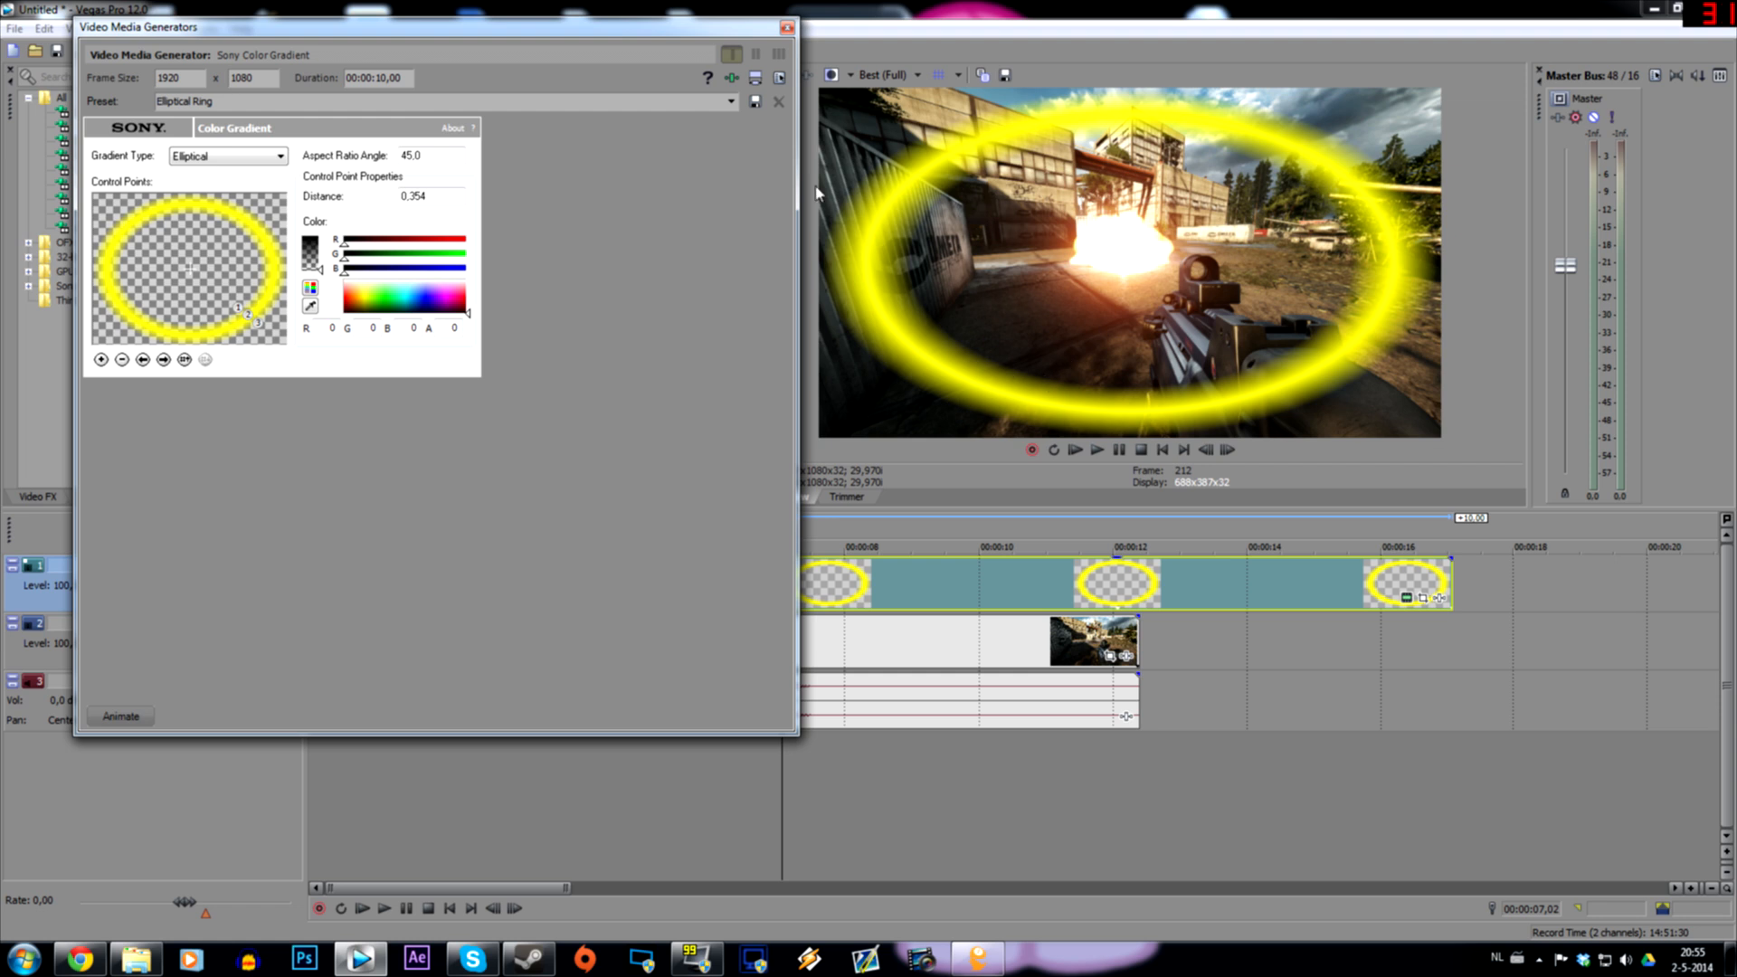
mouse_move(641, 184)
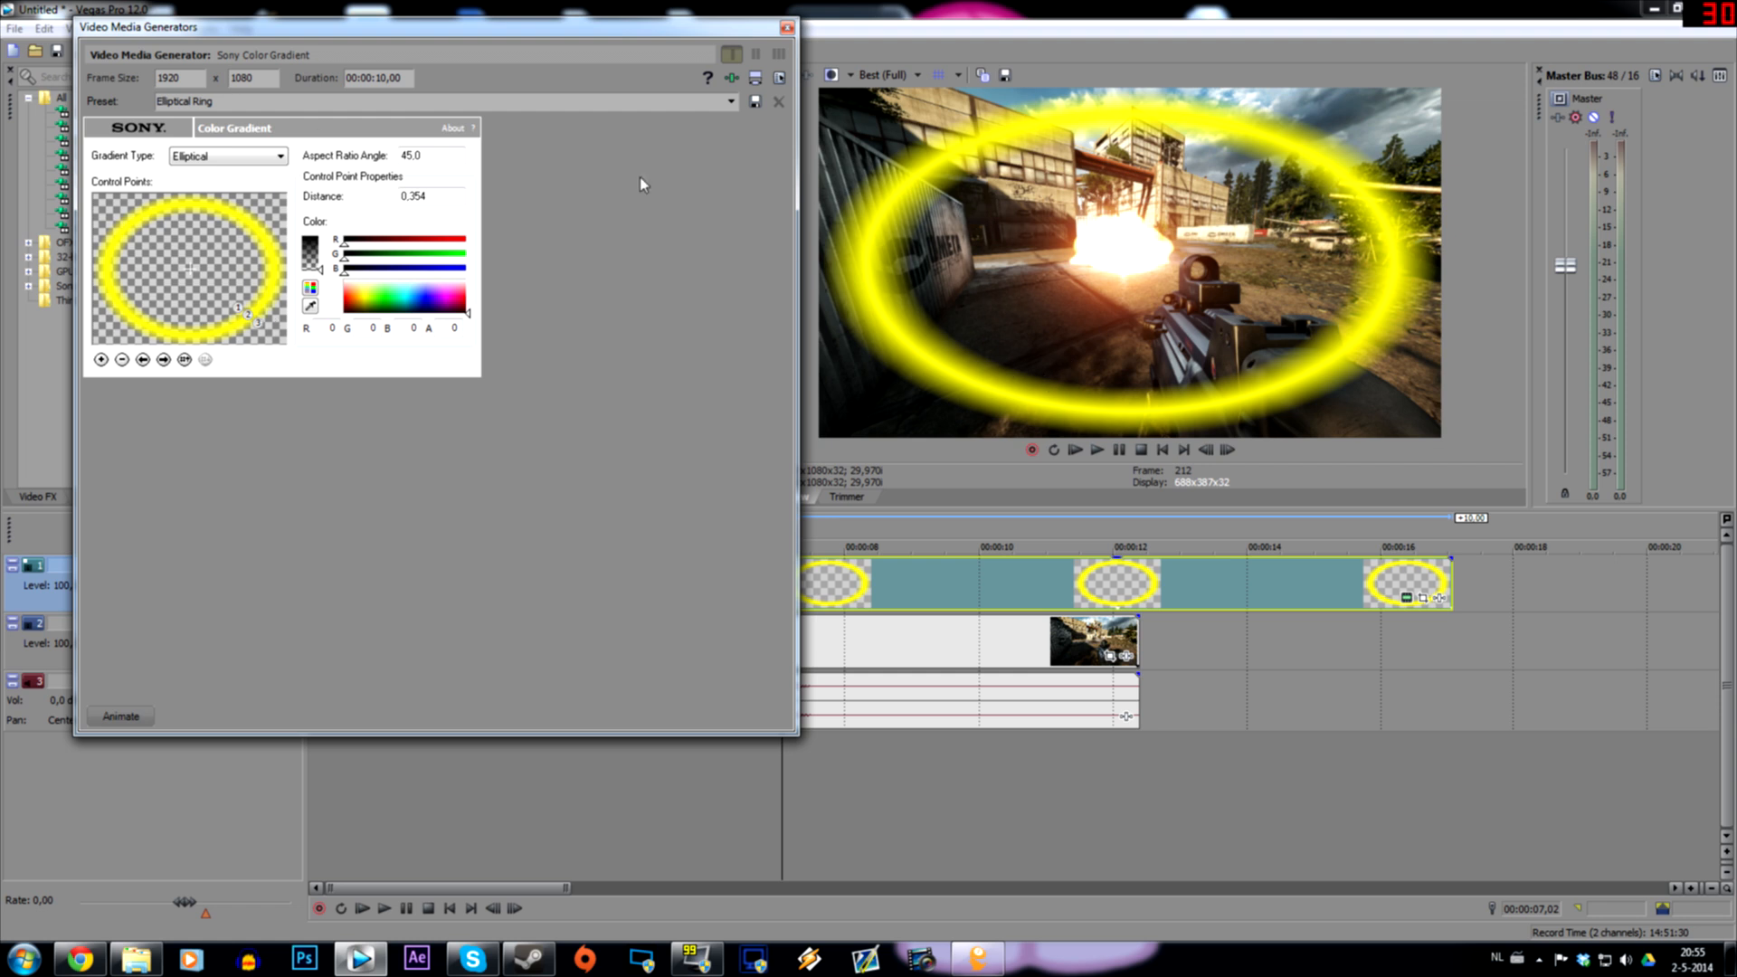
mouse_move(1104, 402)
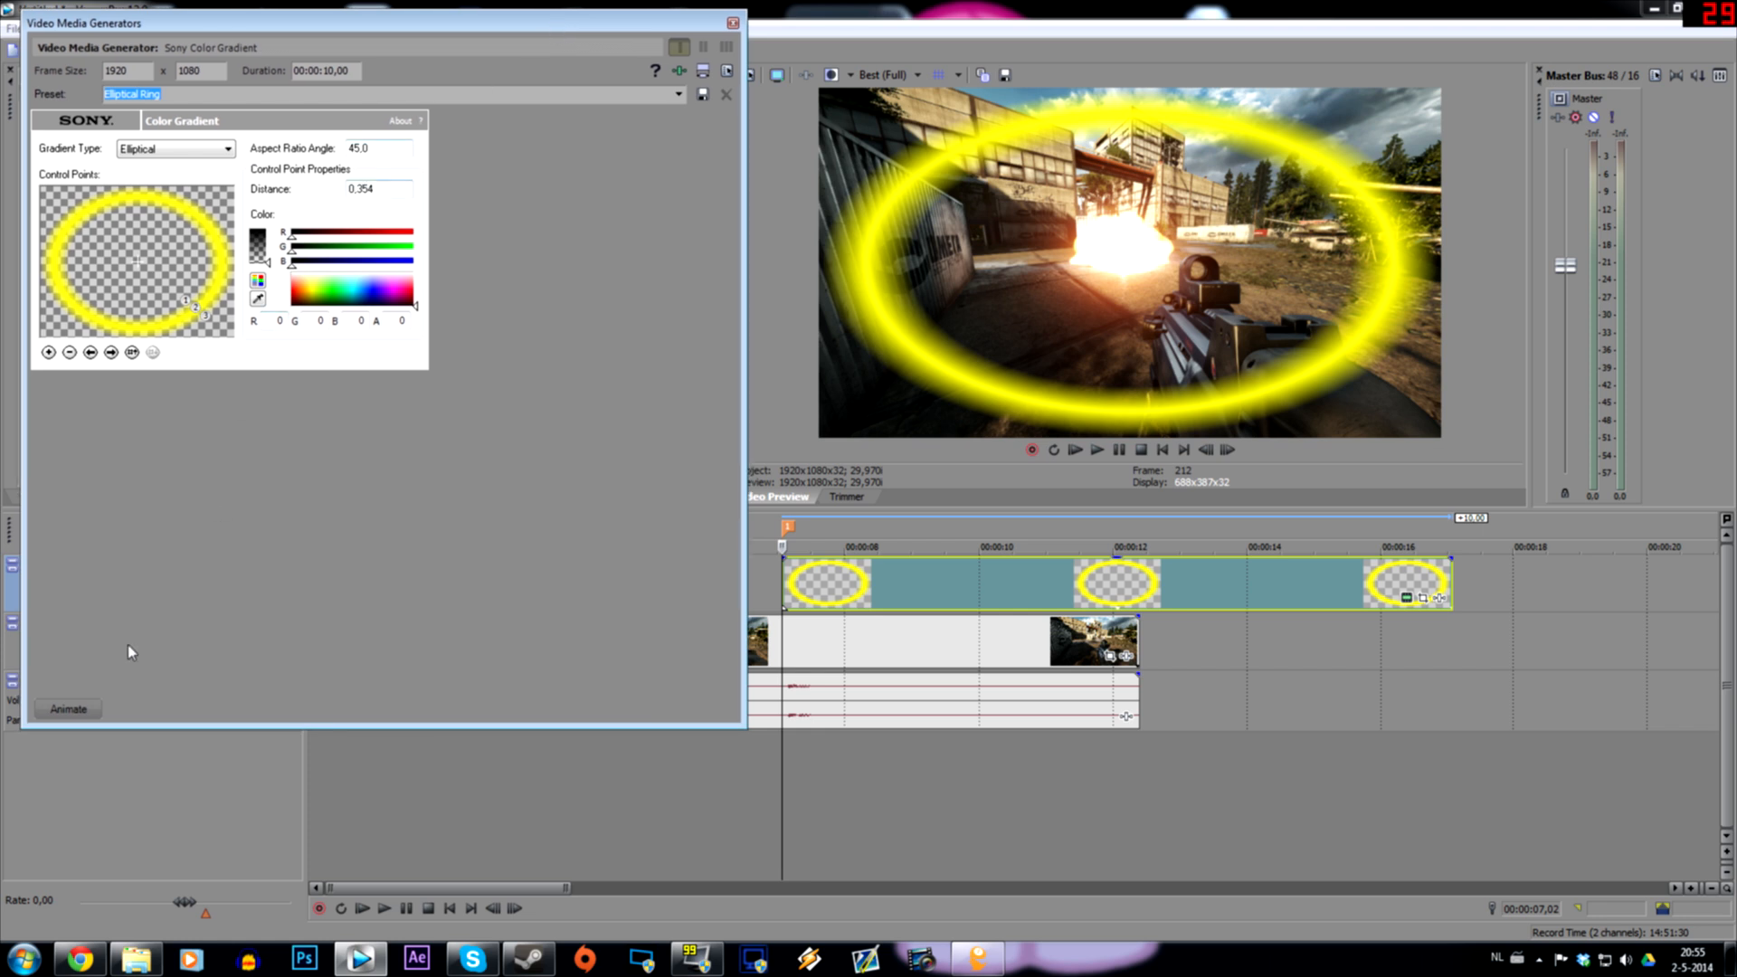
Keyframe the ring to grow from the blast centre to beyond the frame edges in about 11 frames.
click(67, 709)
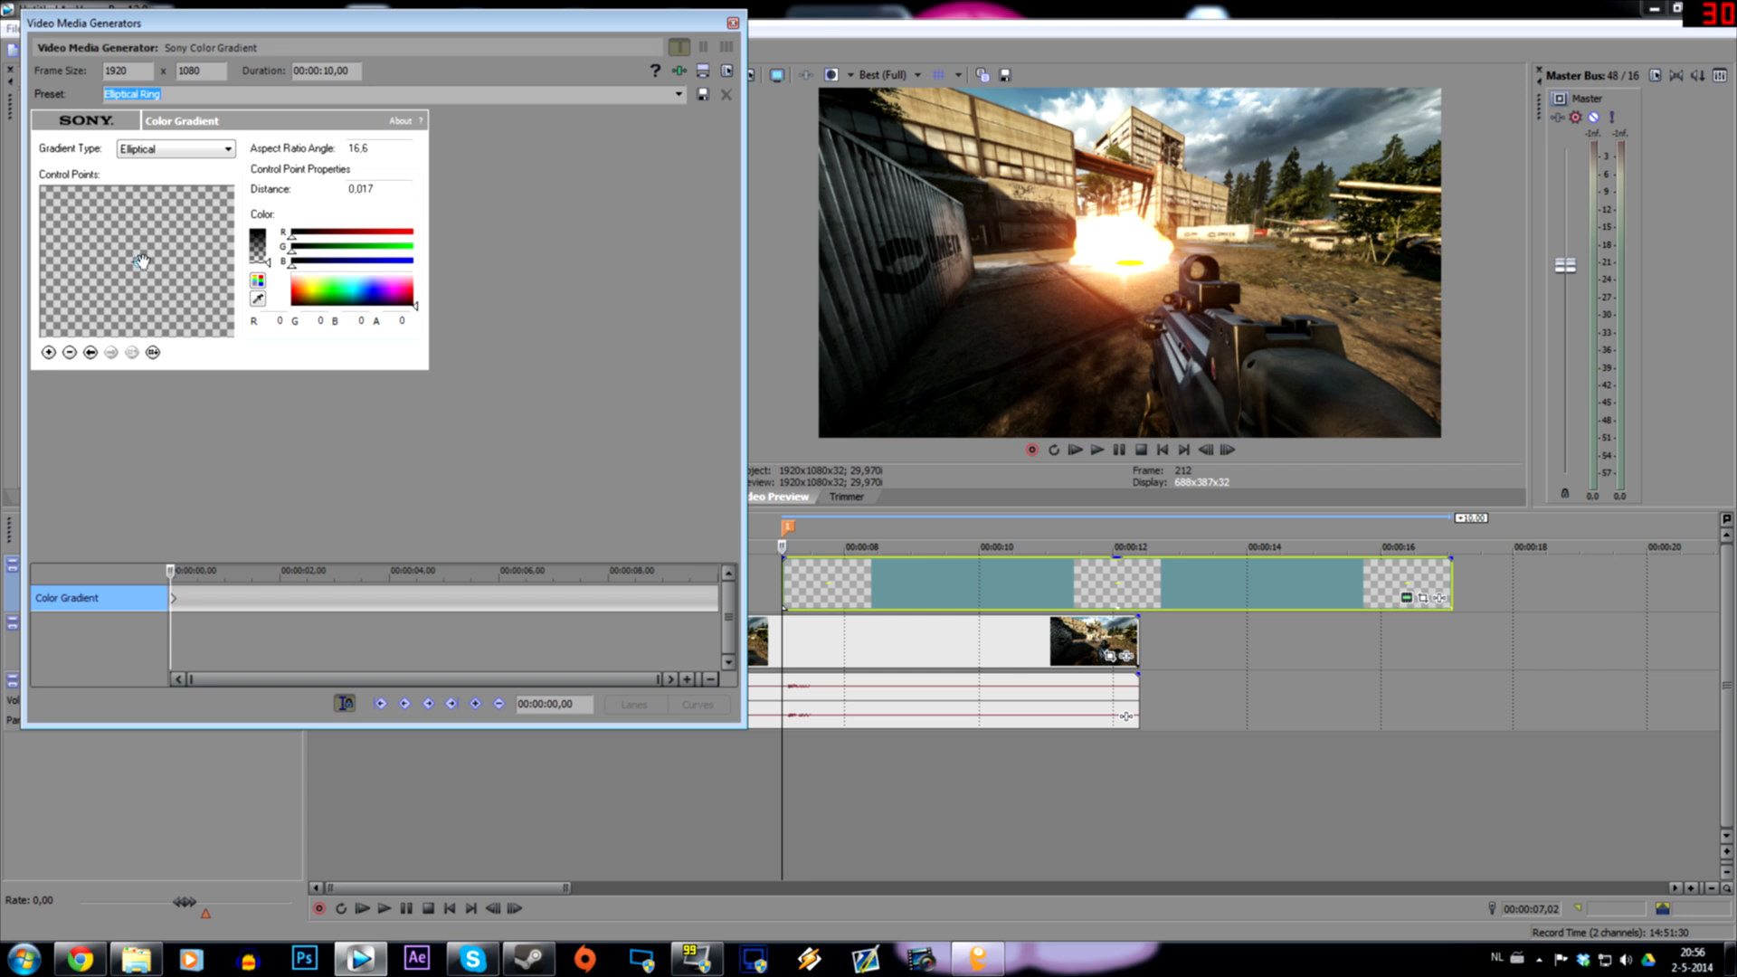
mouse_move(150, 277)
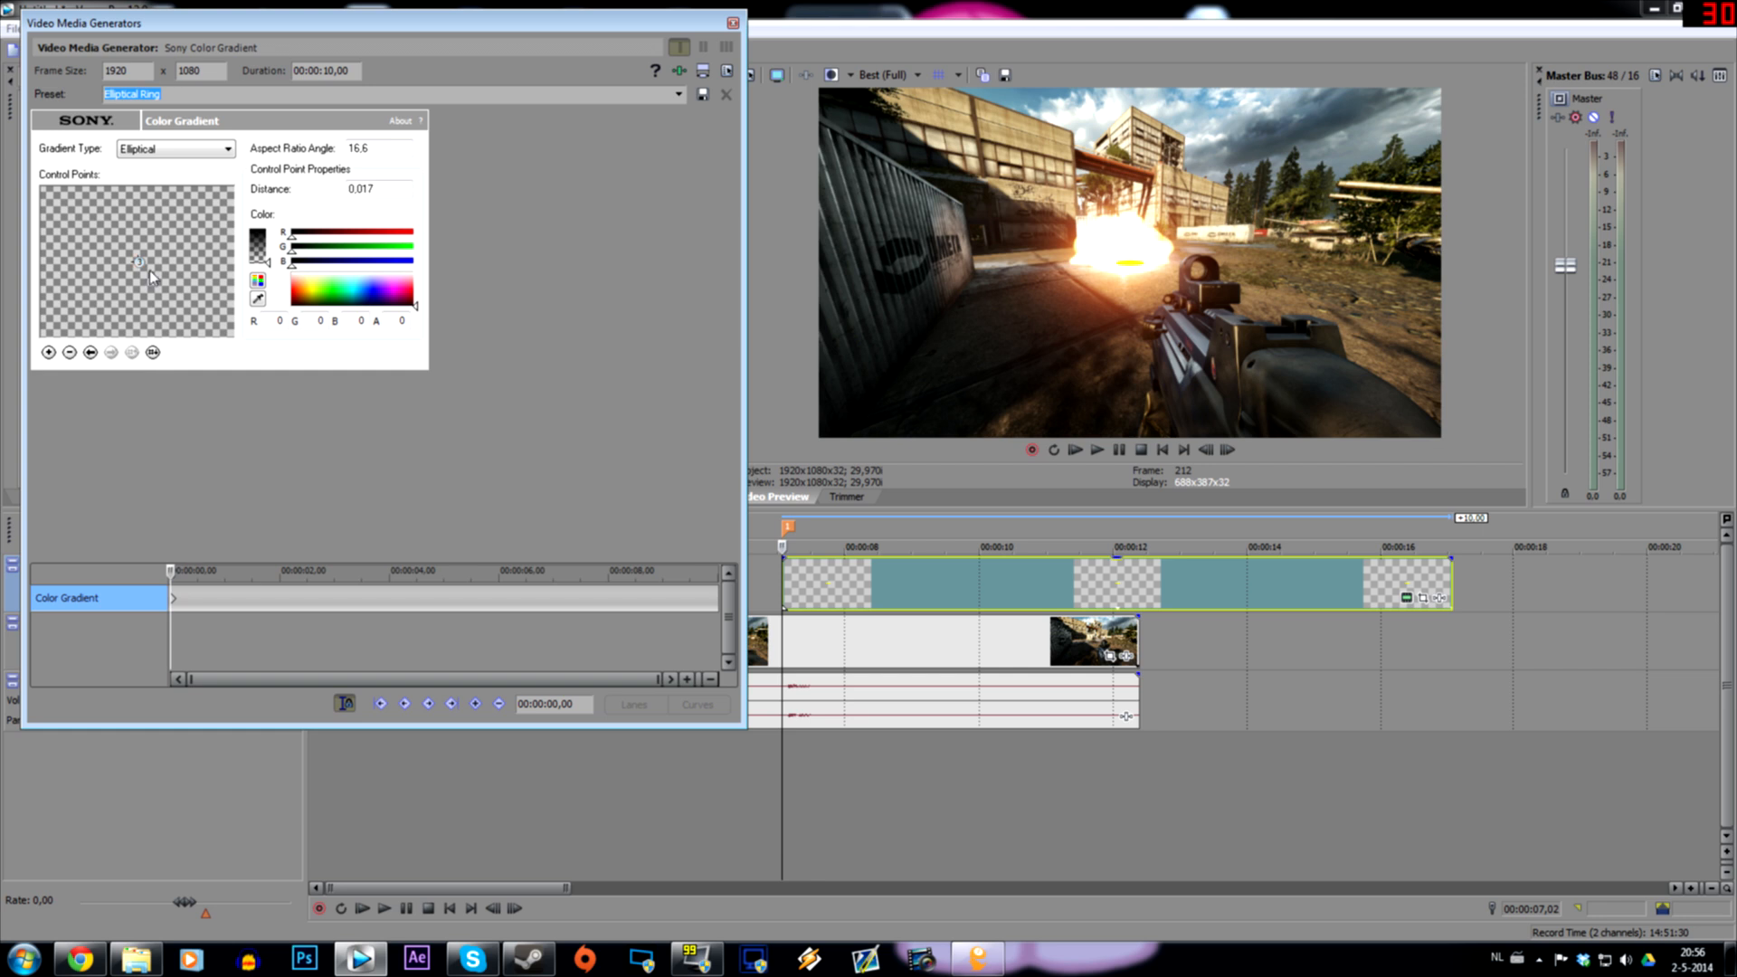
mouse_move(235, 541)
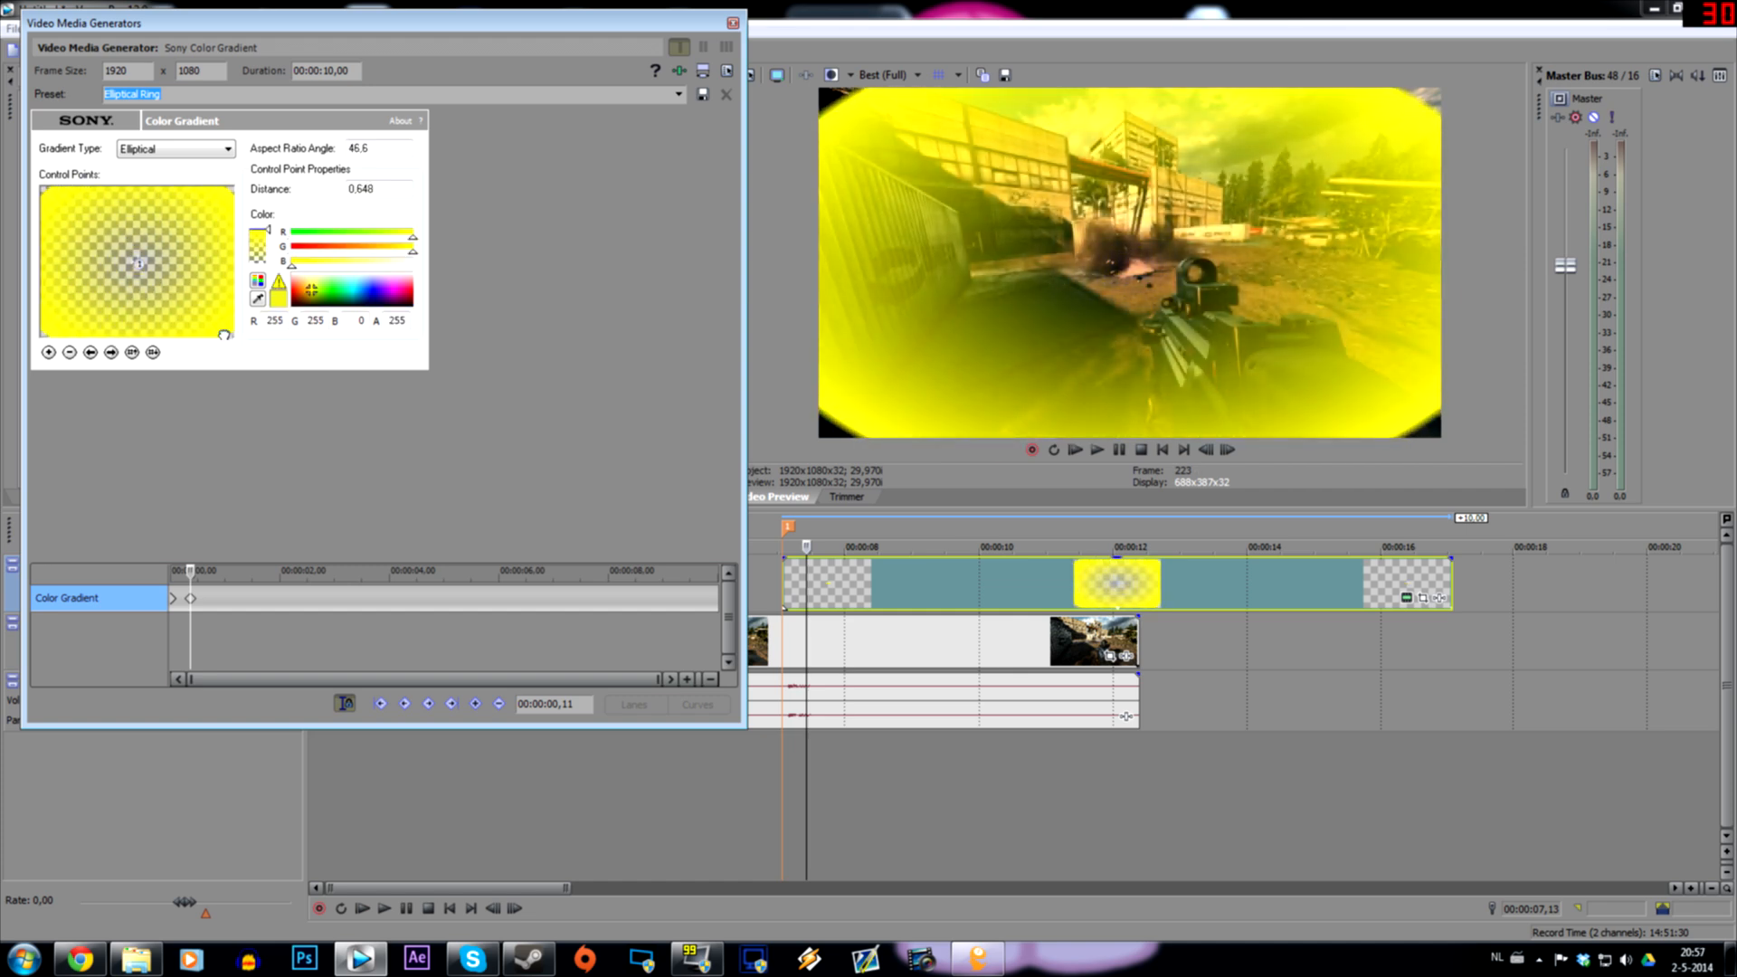
drag(139, 262, 177, 307)
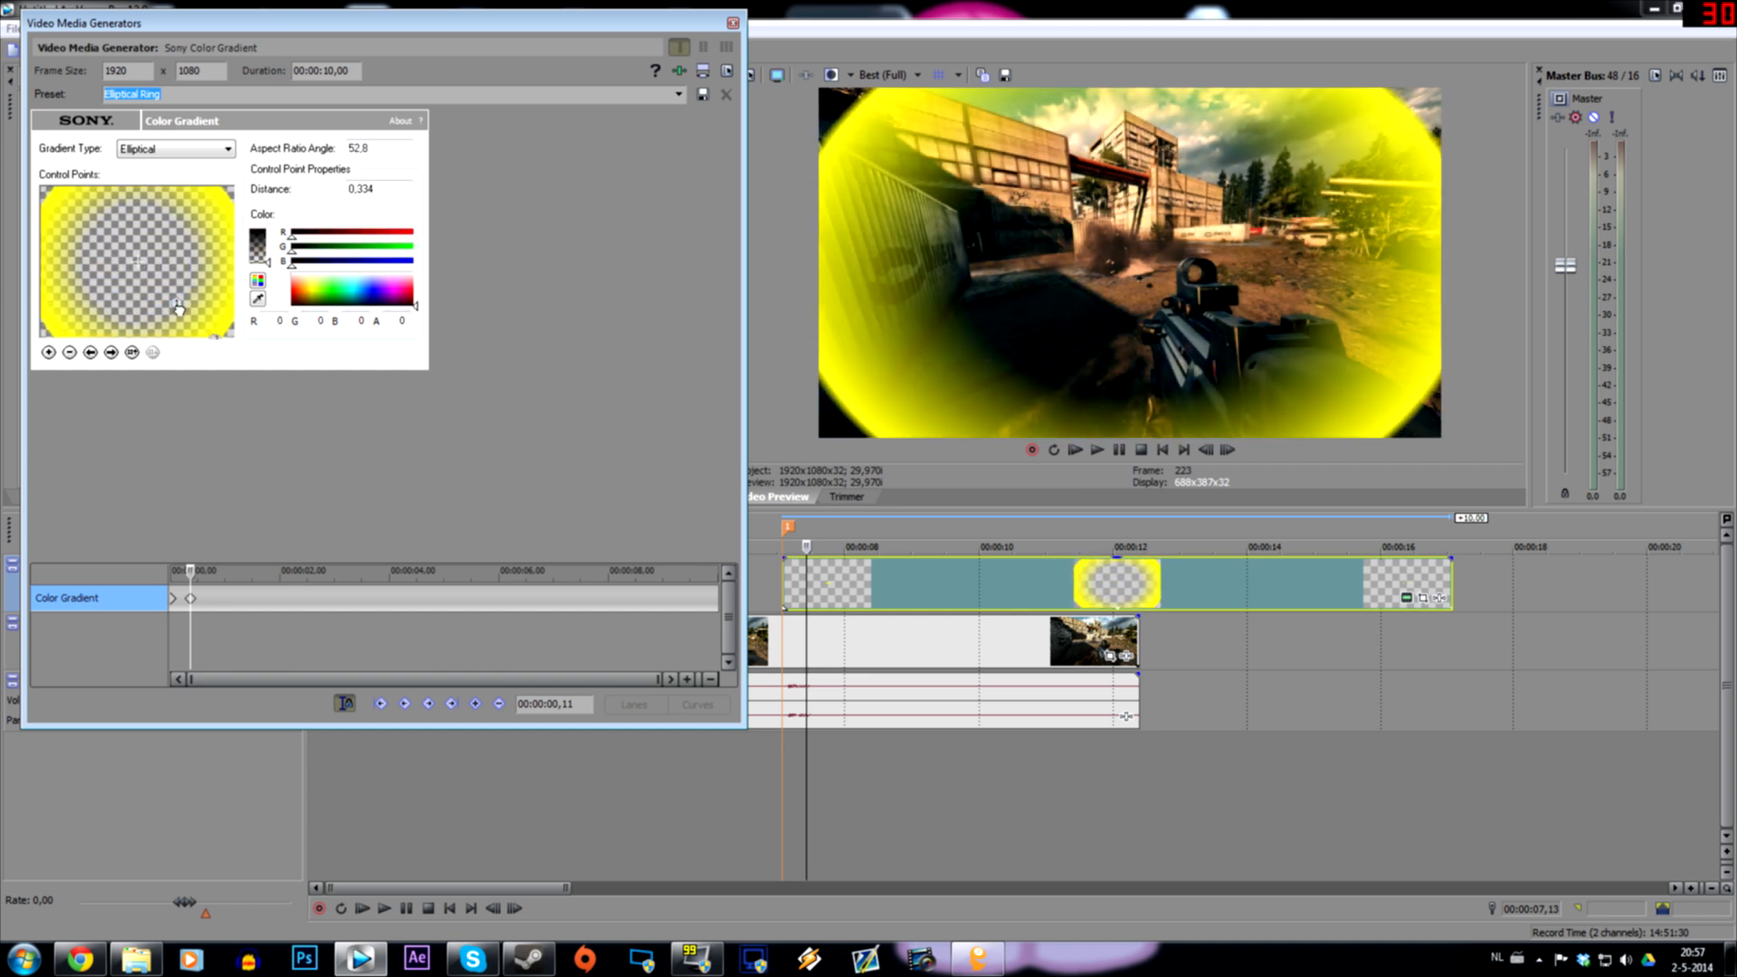
drag(177, 308, 219, 338)
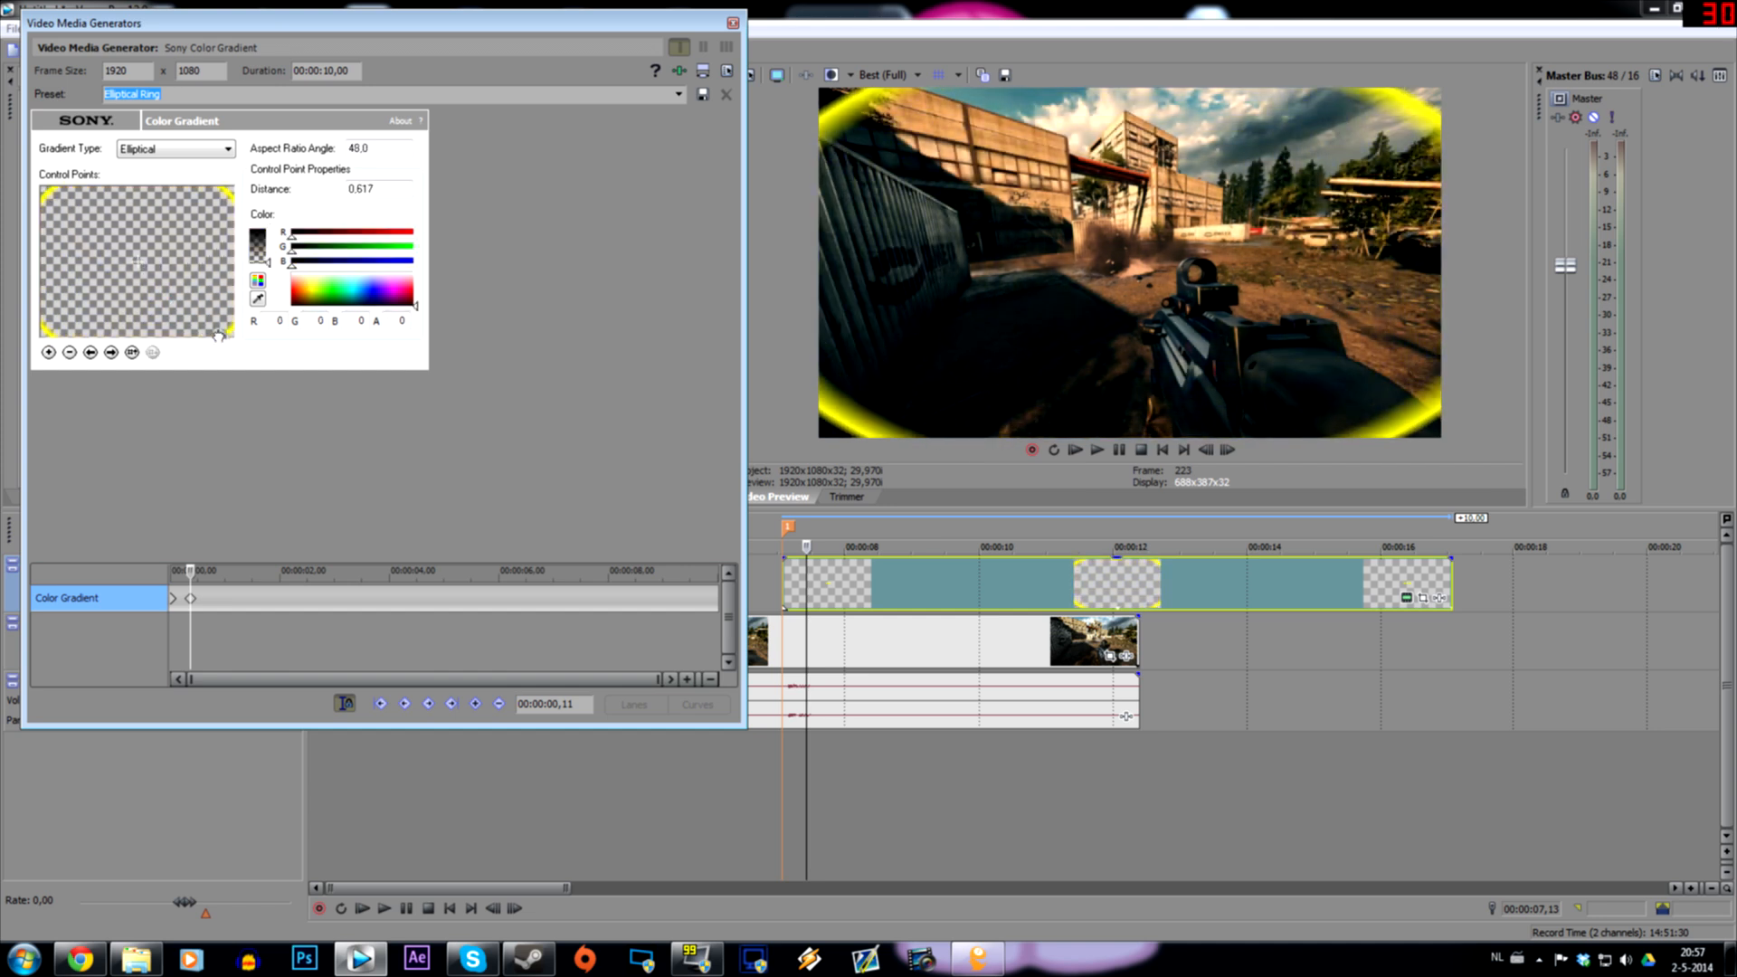
mouse_move(228, 470)
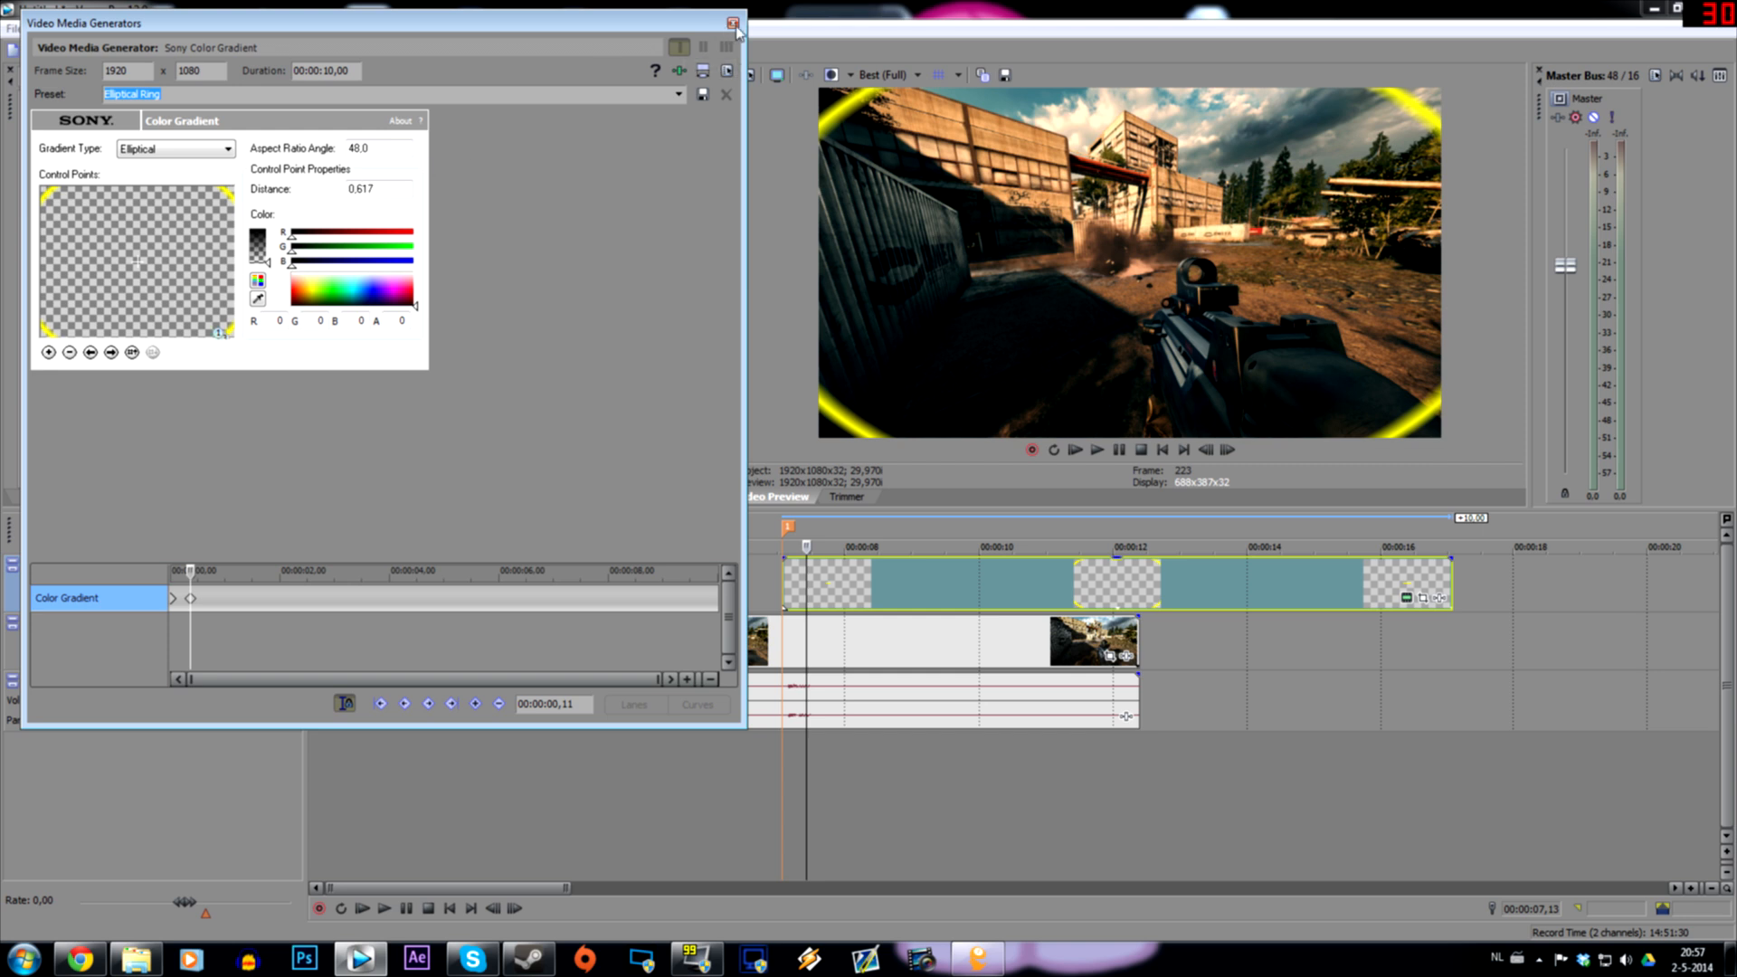
mouse_move(230, 596)
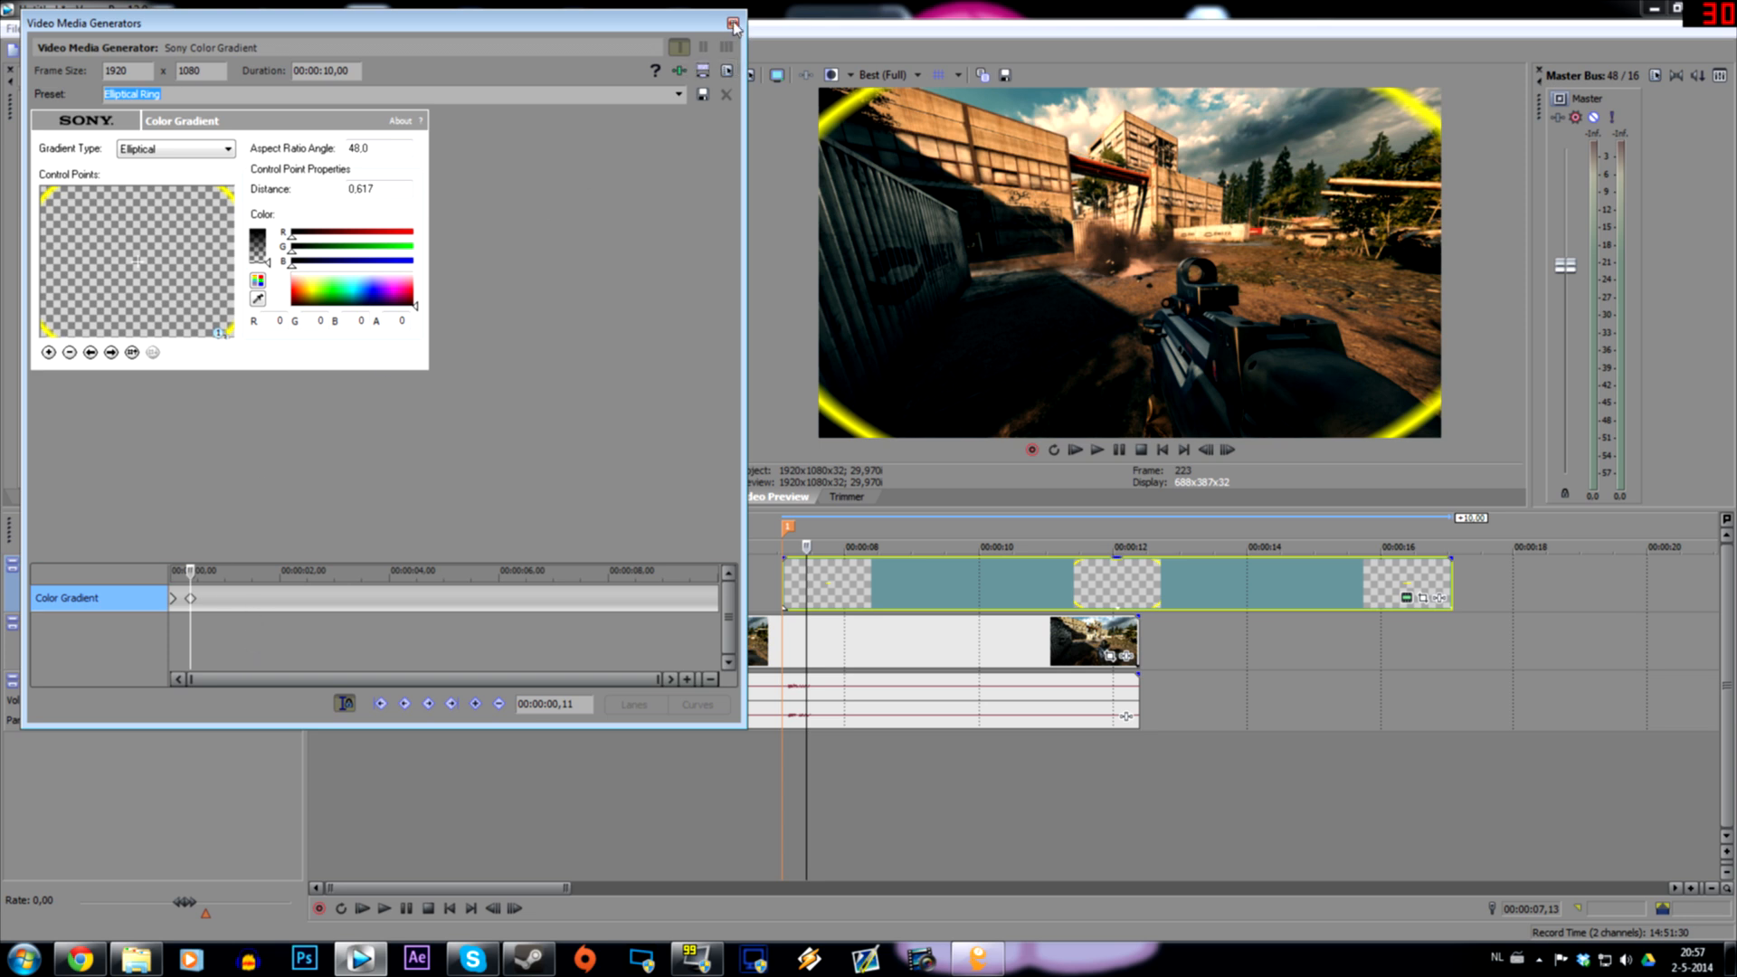
Set track 1's compositing mode to Custom with the Sony Height Map plug-in.
click(733, 24)
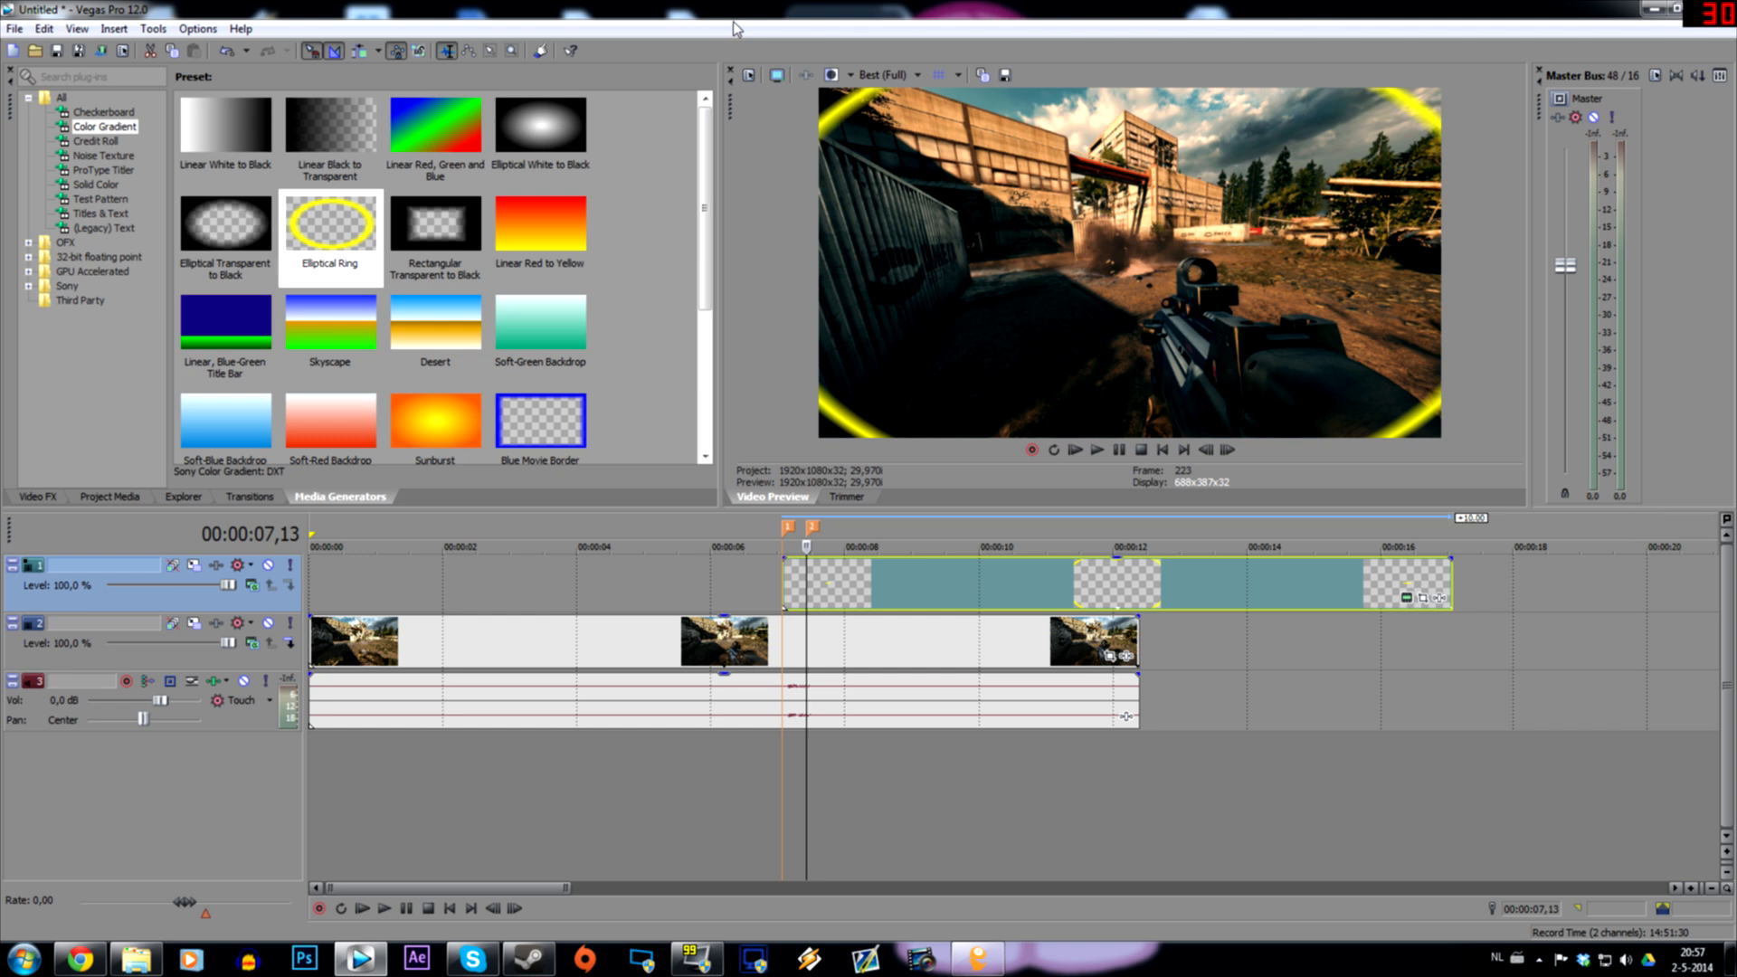
click(254, 564)
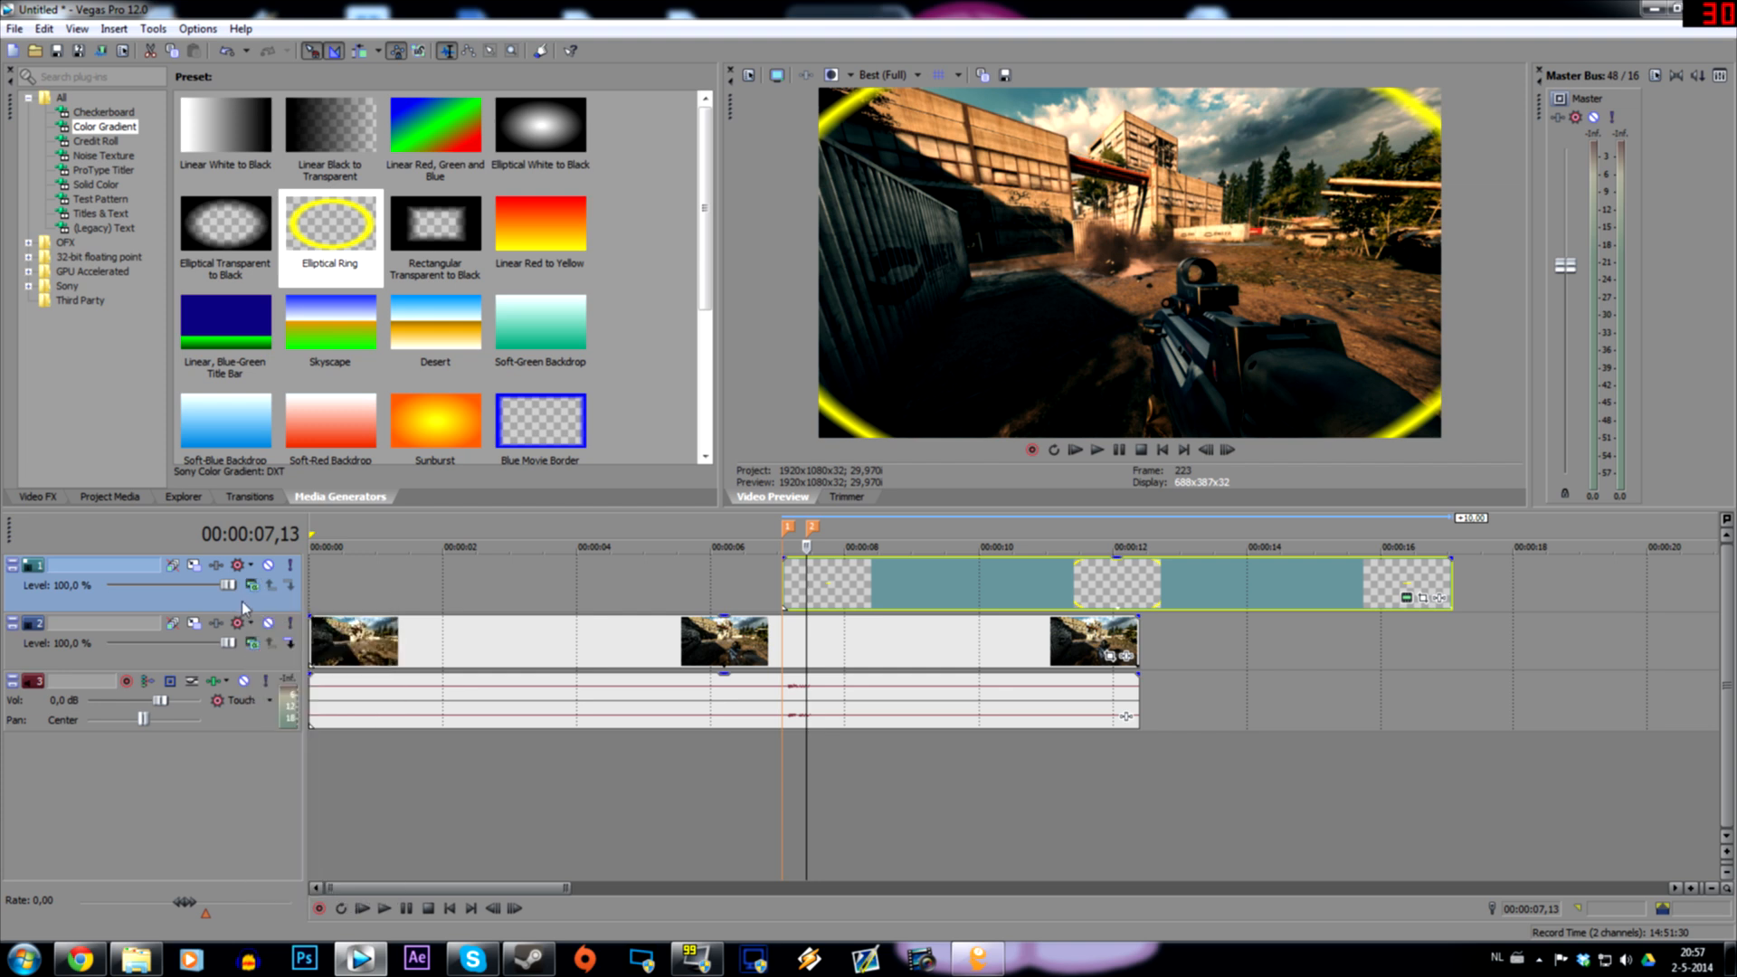
click(252, 584)
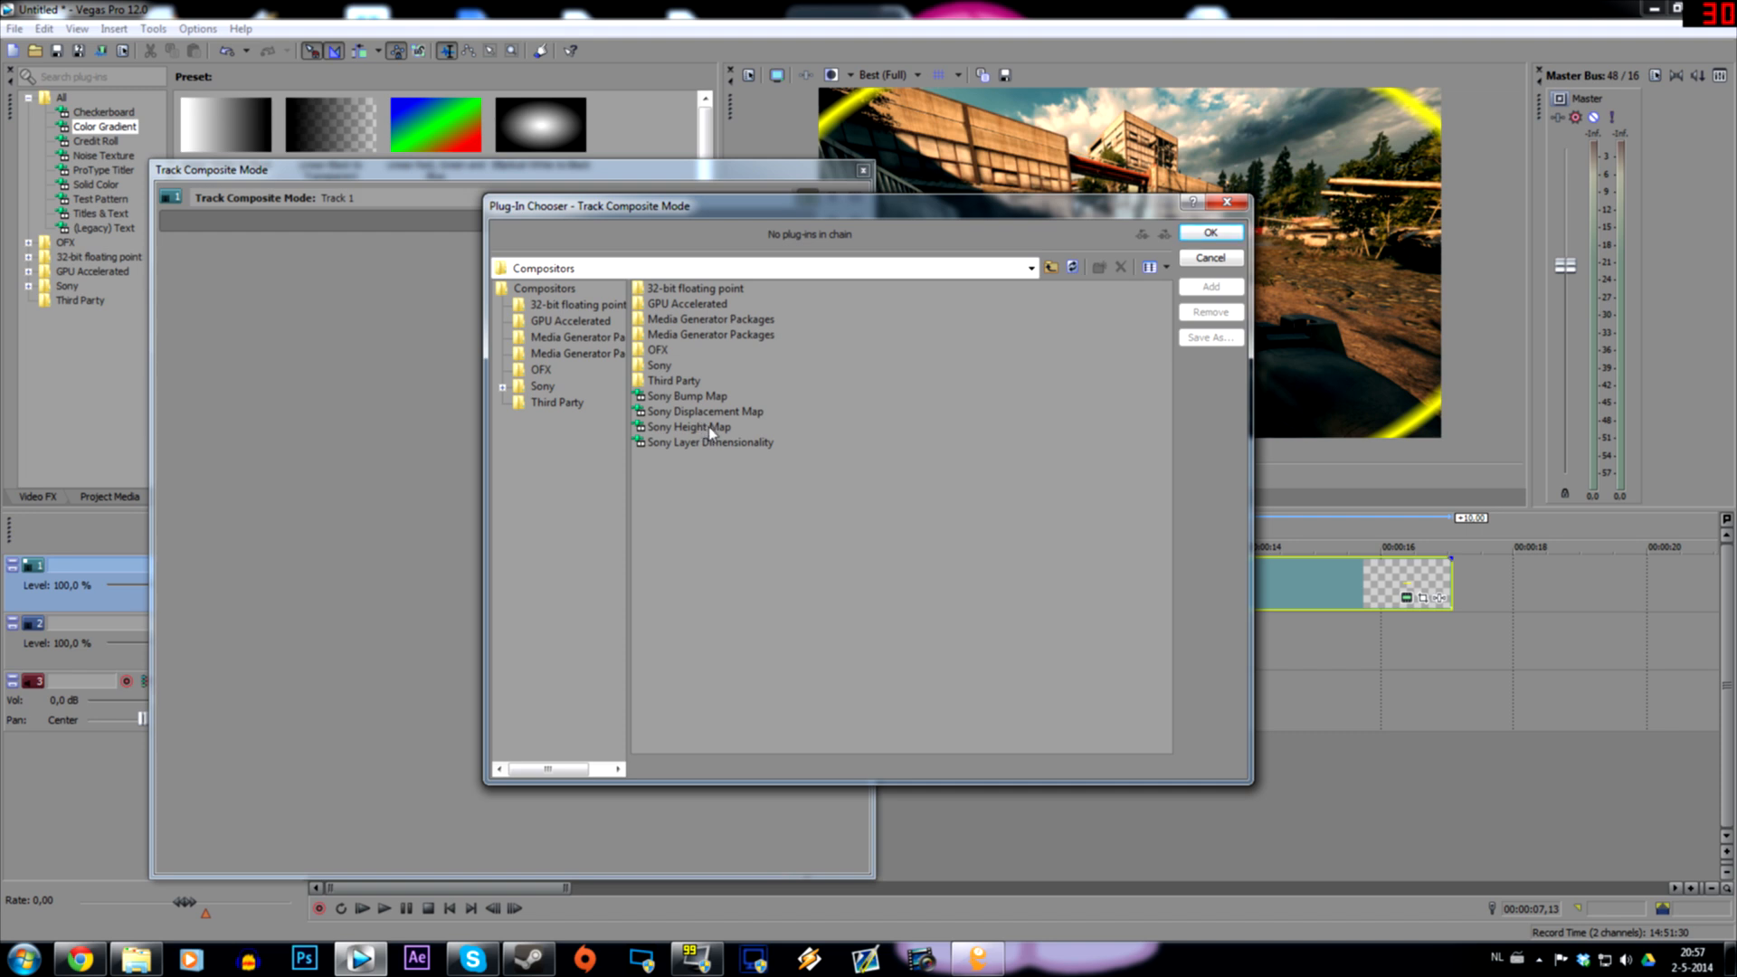
click(687, 427)
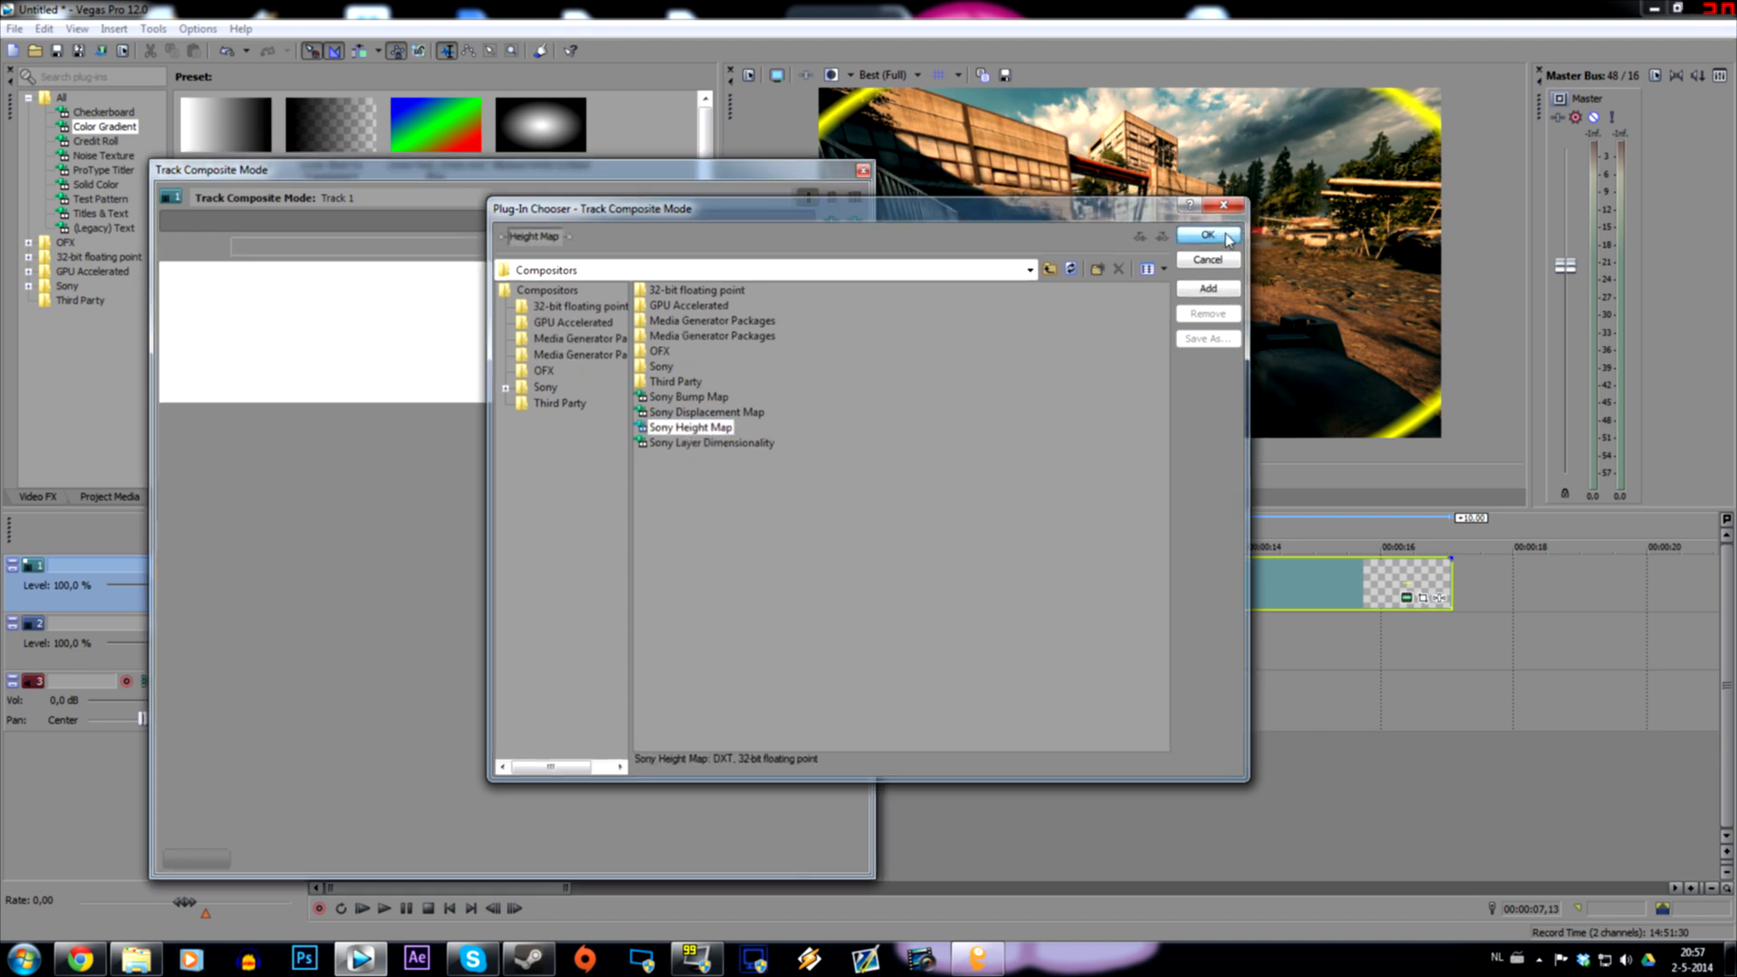
click(1206, 236)
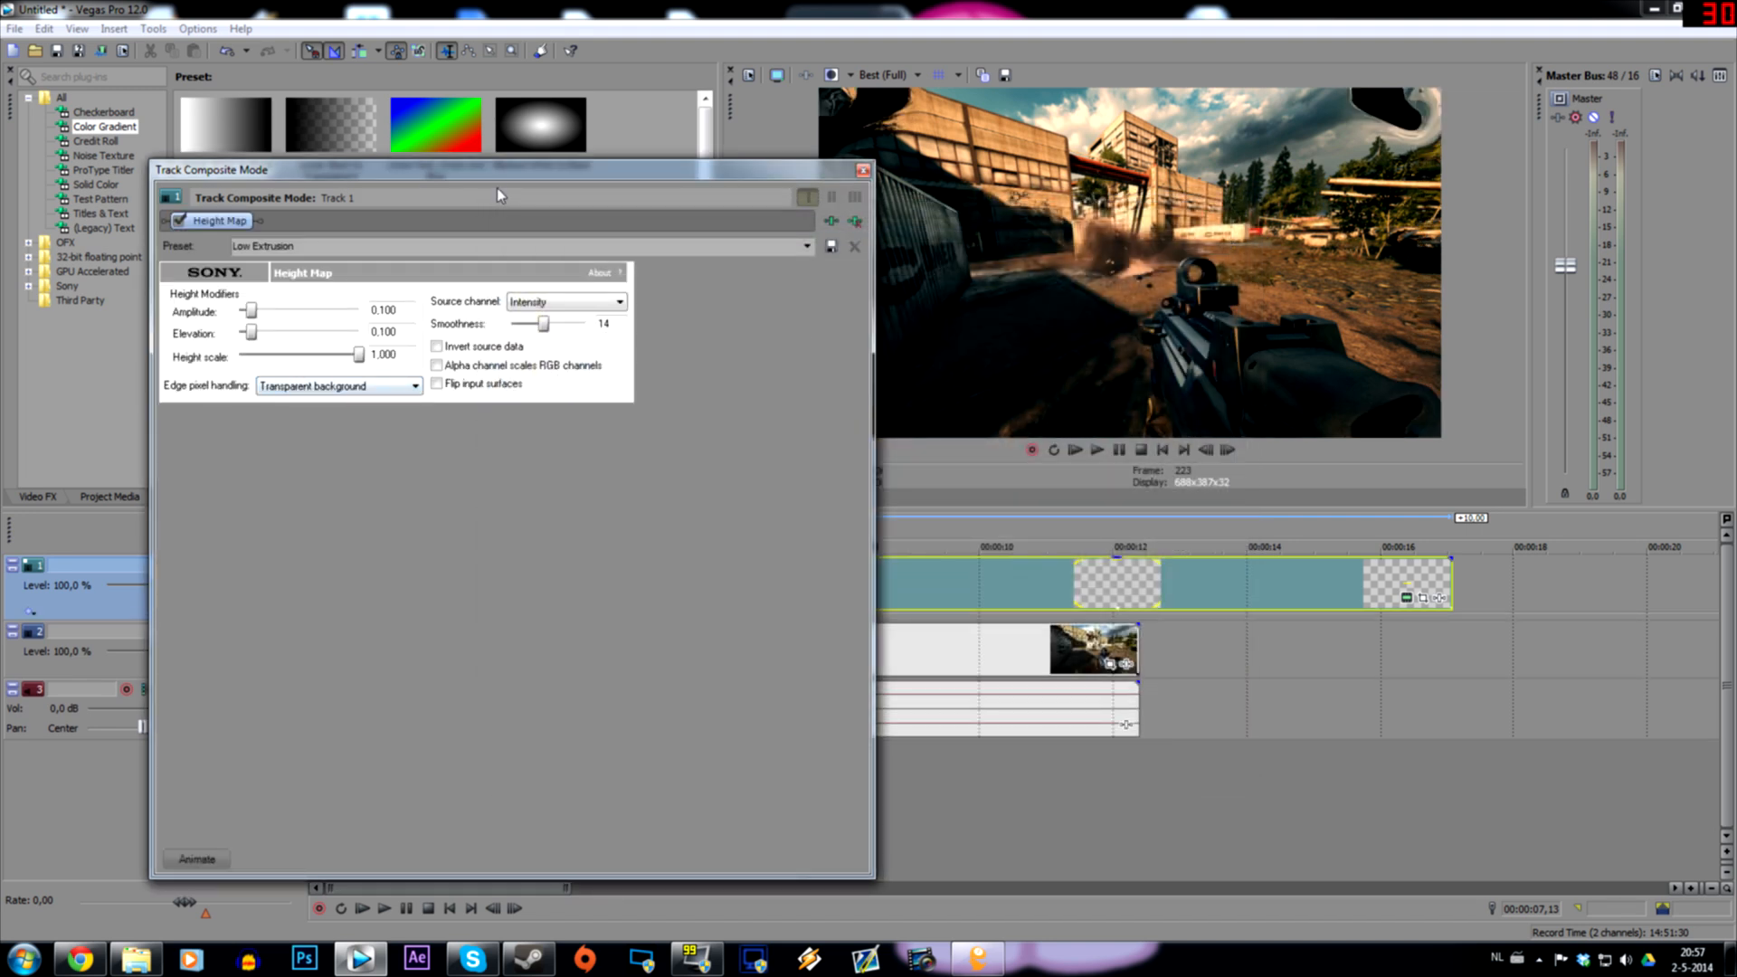
Preview the blast frames and lower the Height Map amplitude to about 0.038.
drag(499, 195, 431, 195)
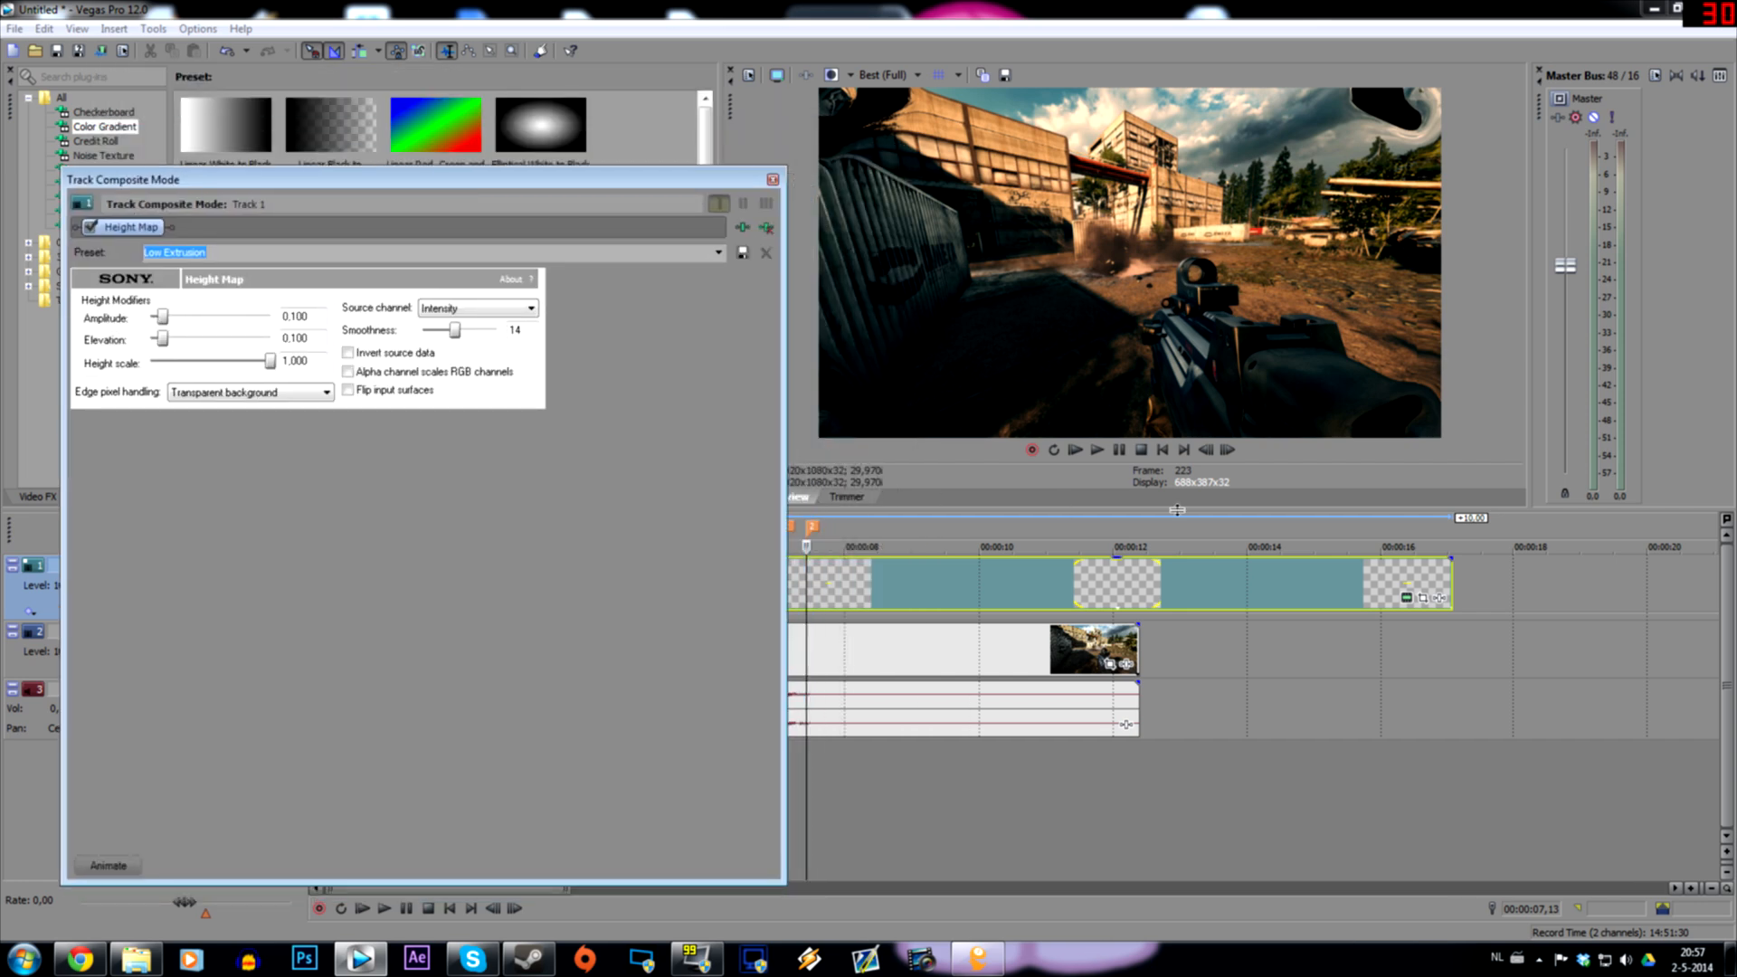
click(1205, 449)
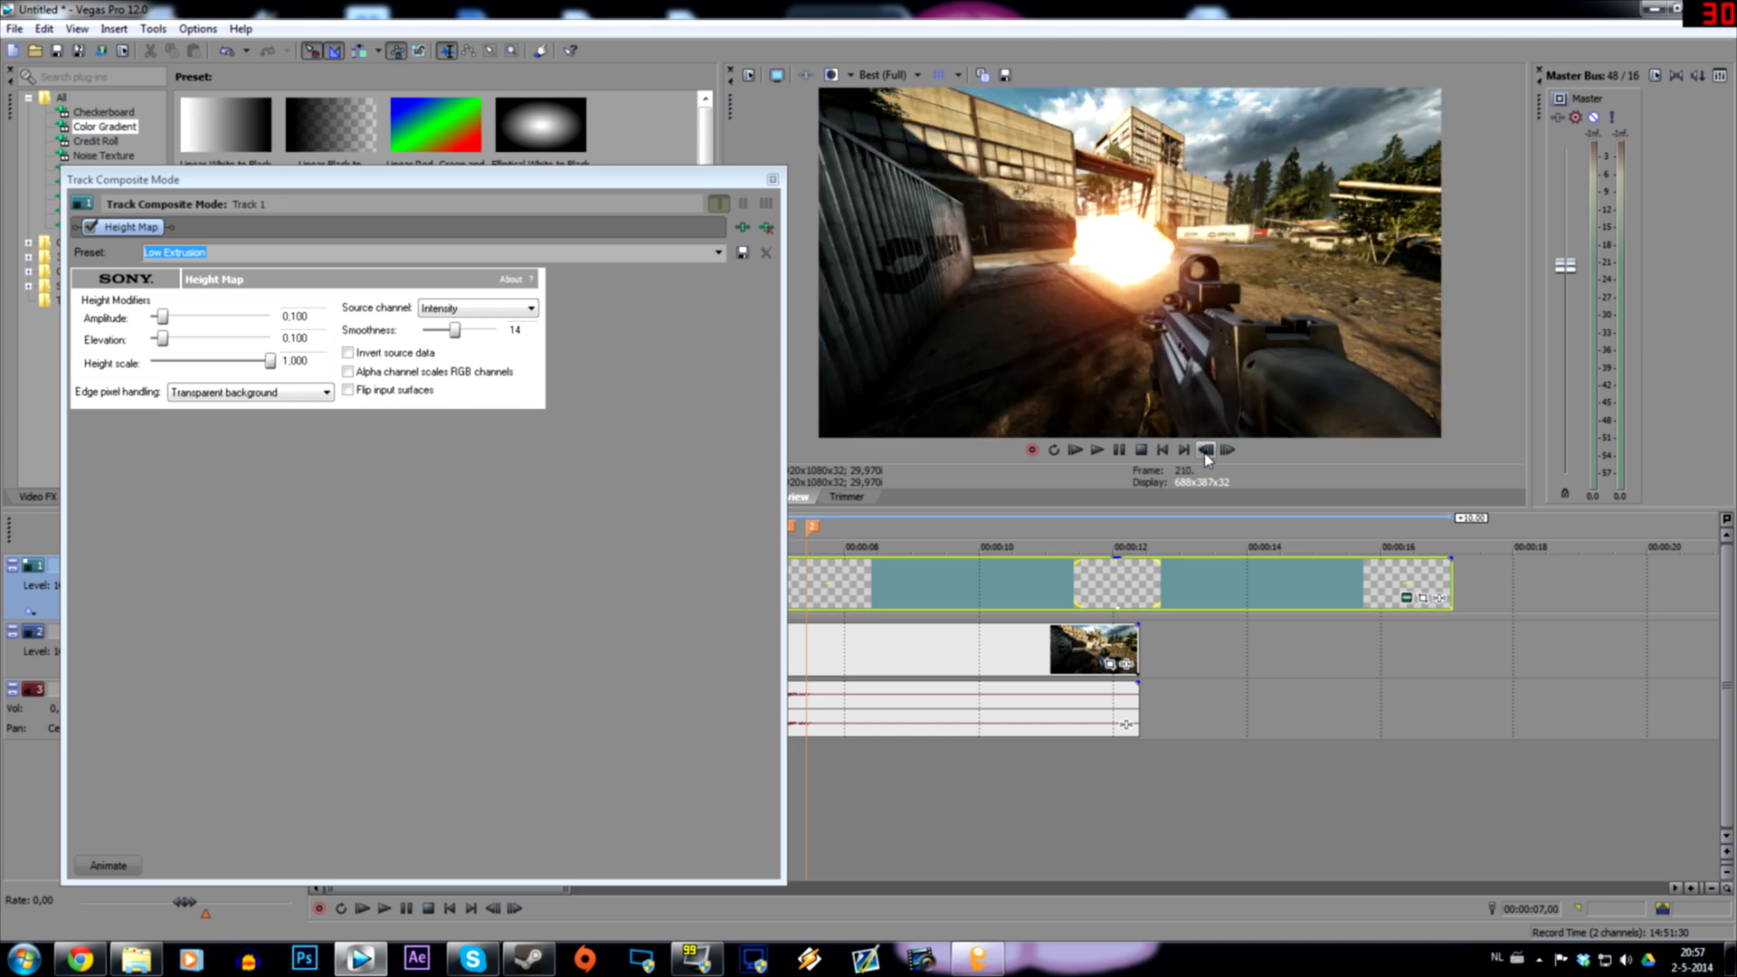
click(1226, 451)
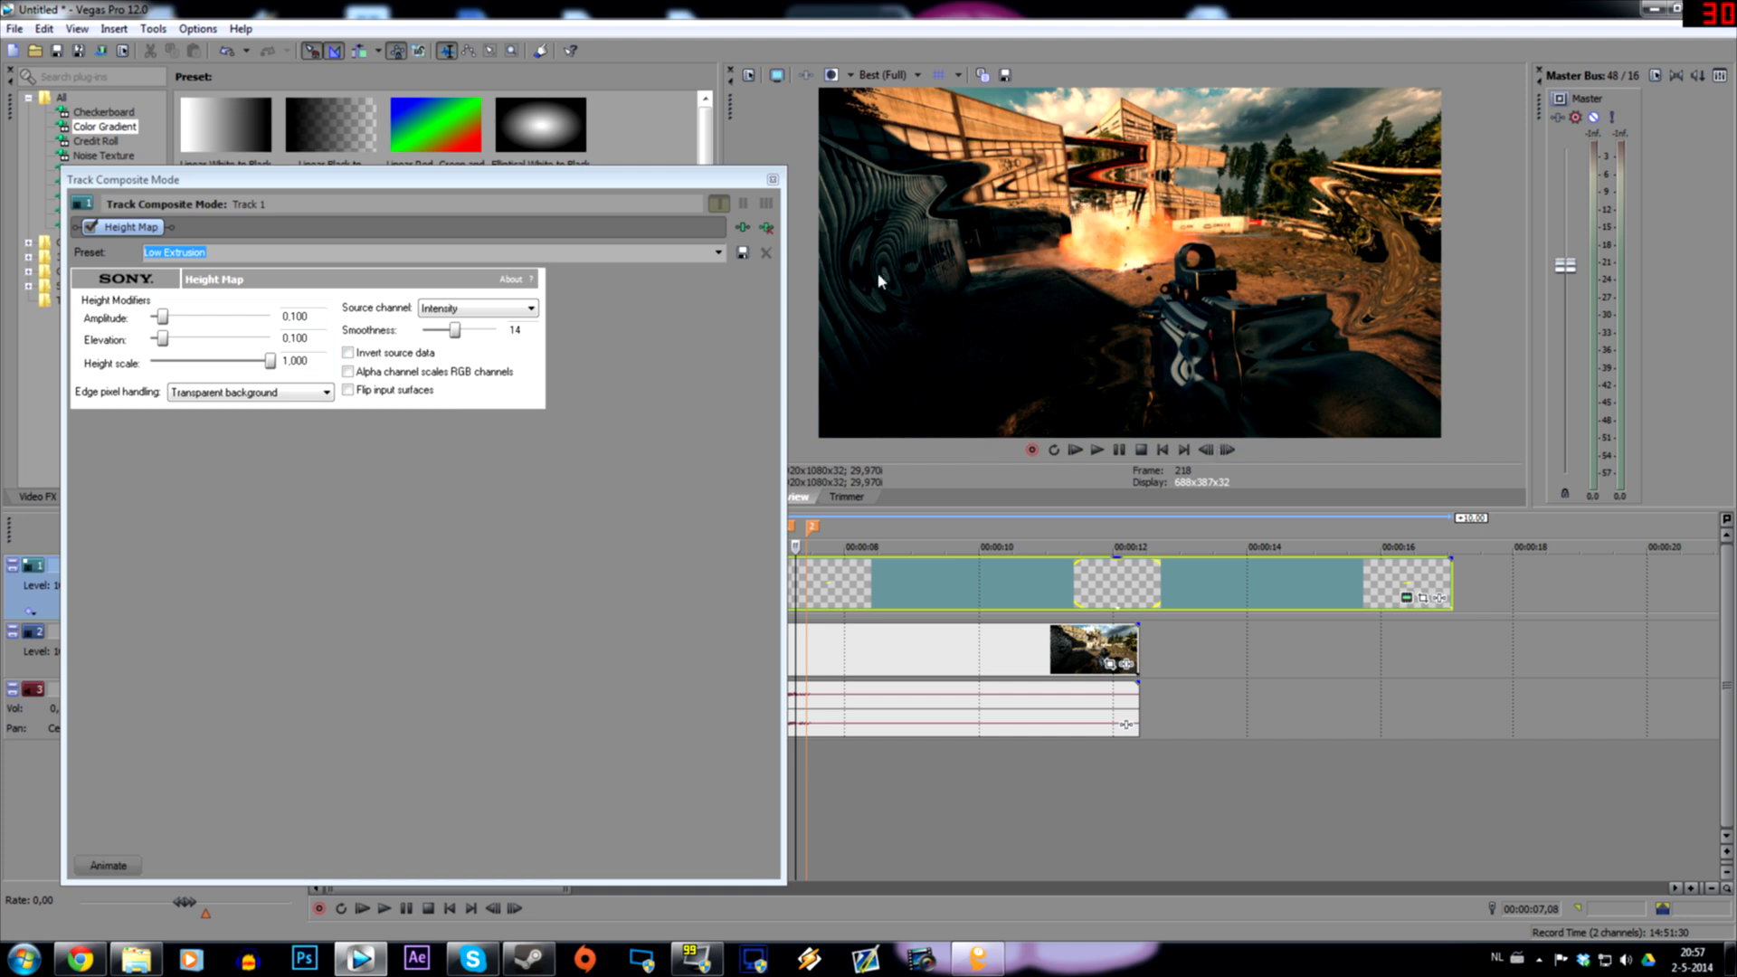
mouse_move(935, 291)
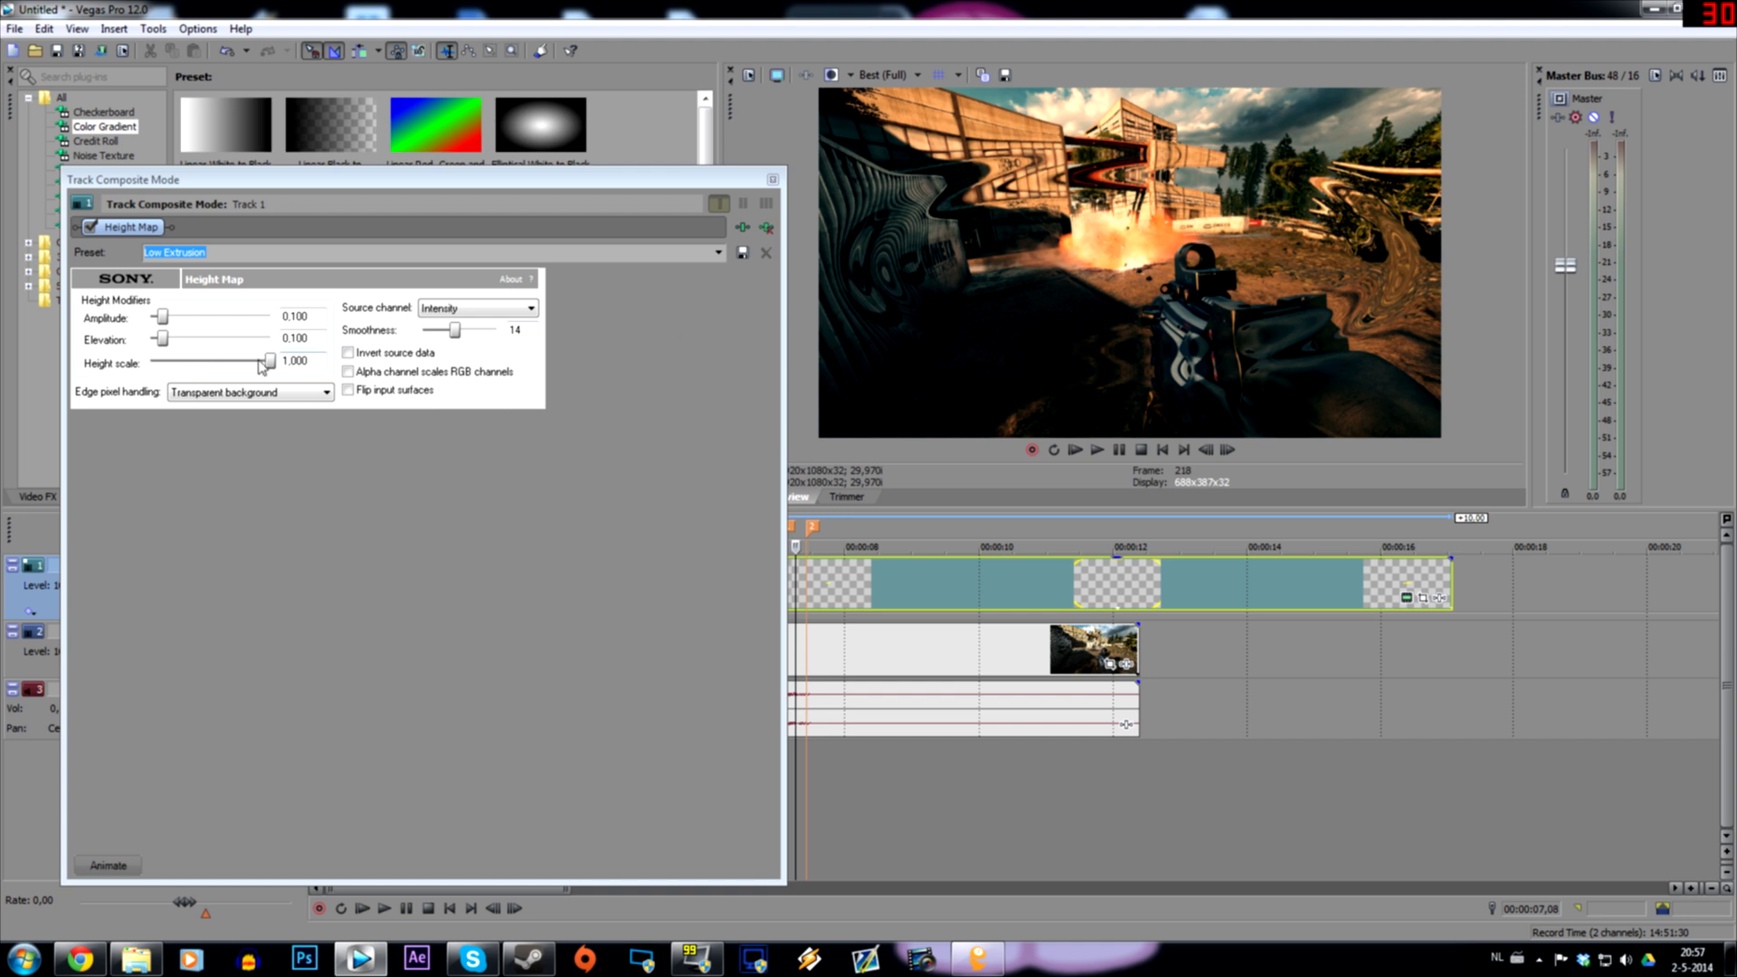
drag(262, 363, 210, 364)
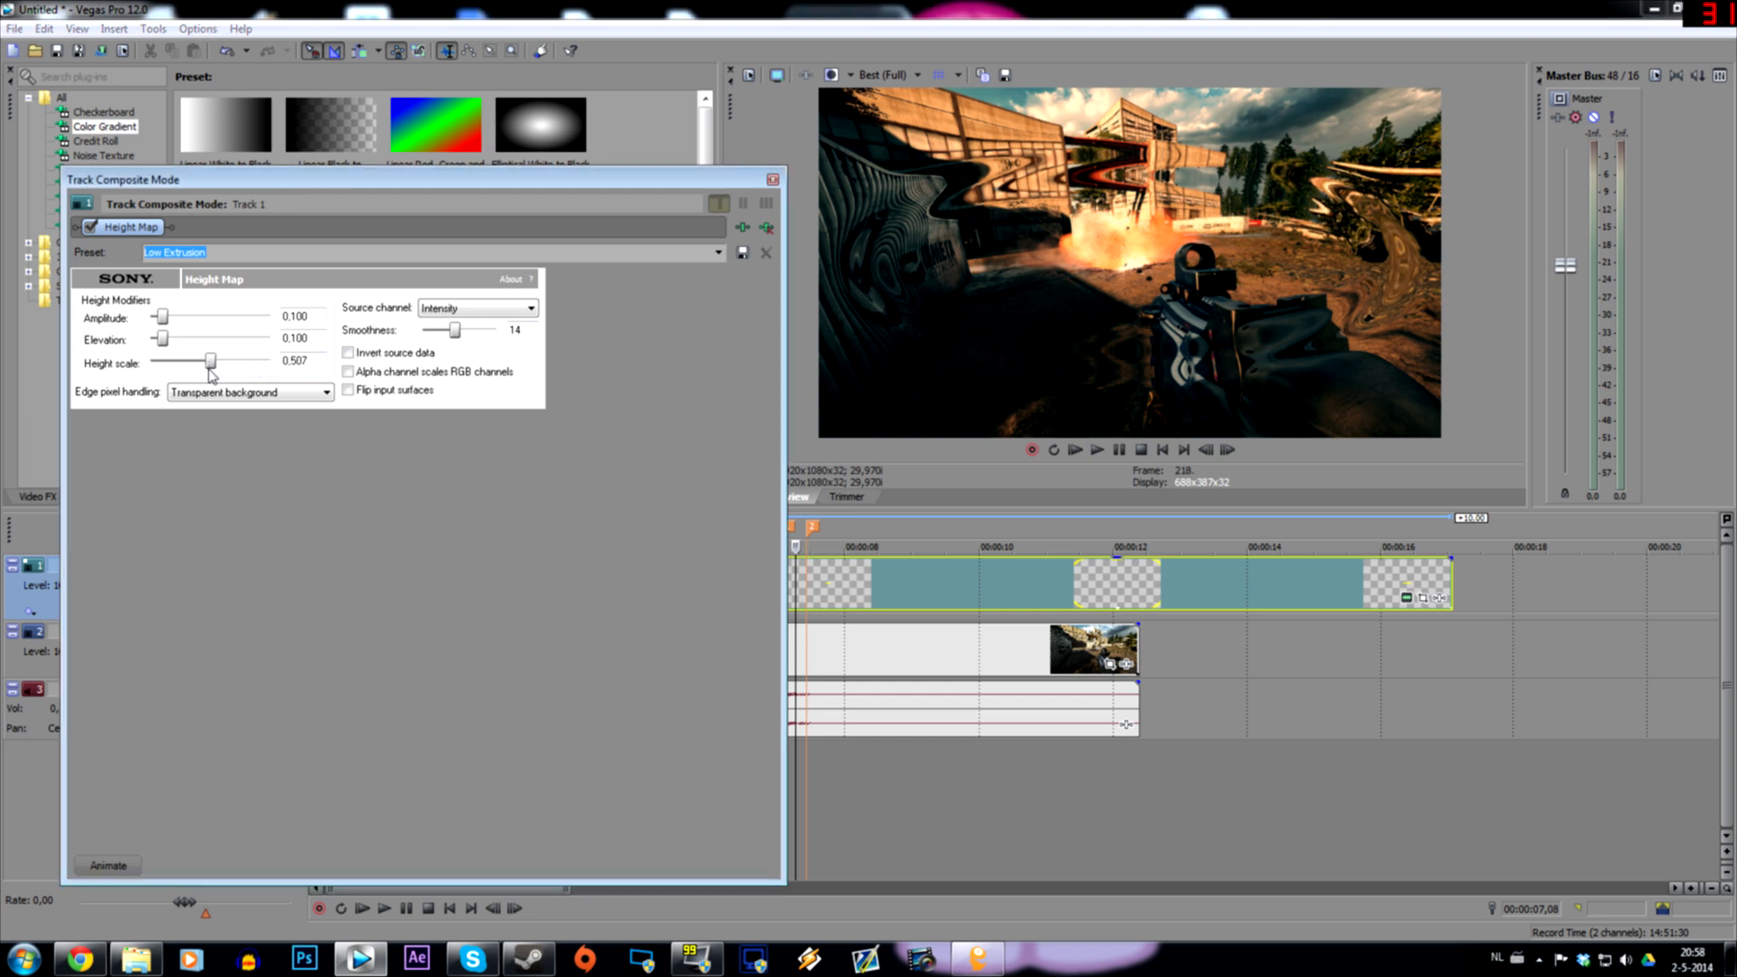
drag(210, 361, 156, 362)
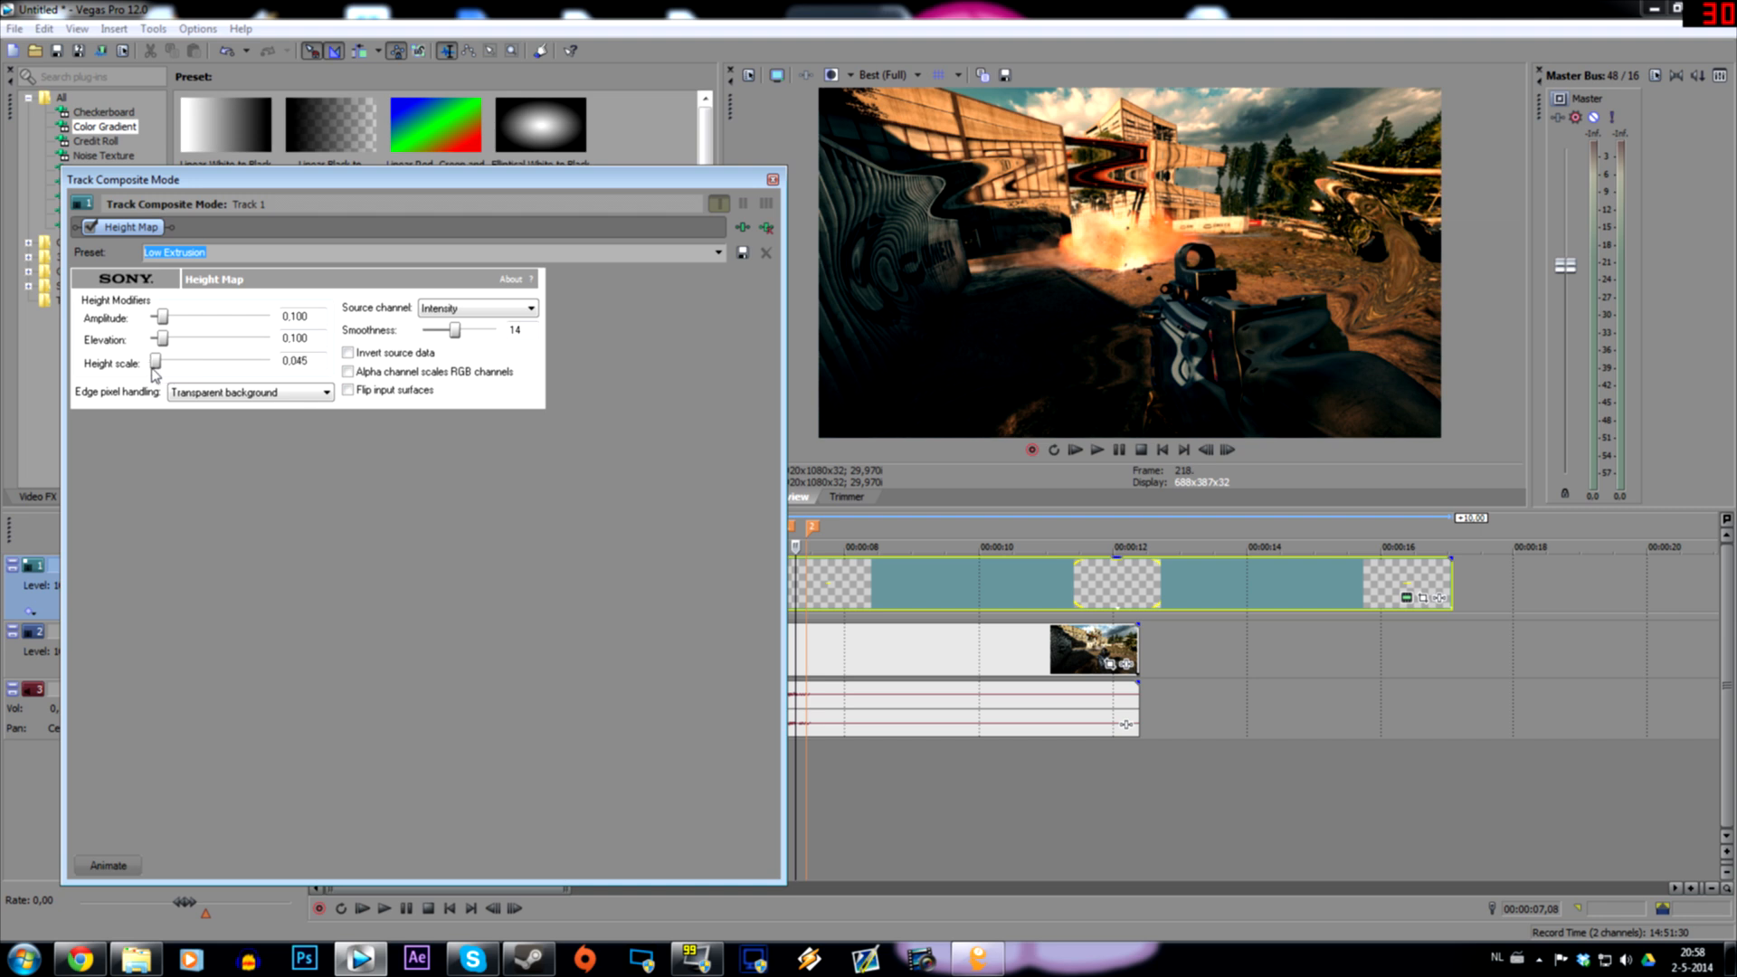
drag(155, 361, 269, 362)
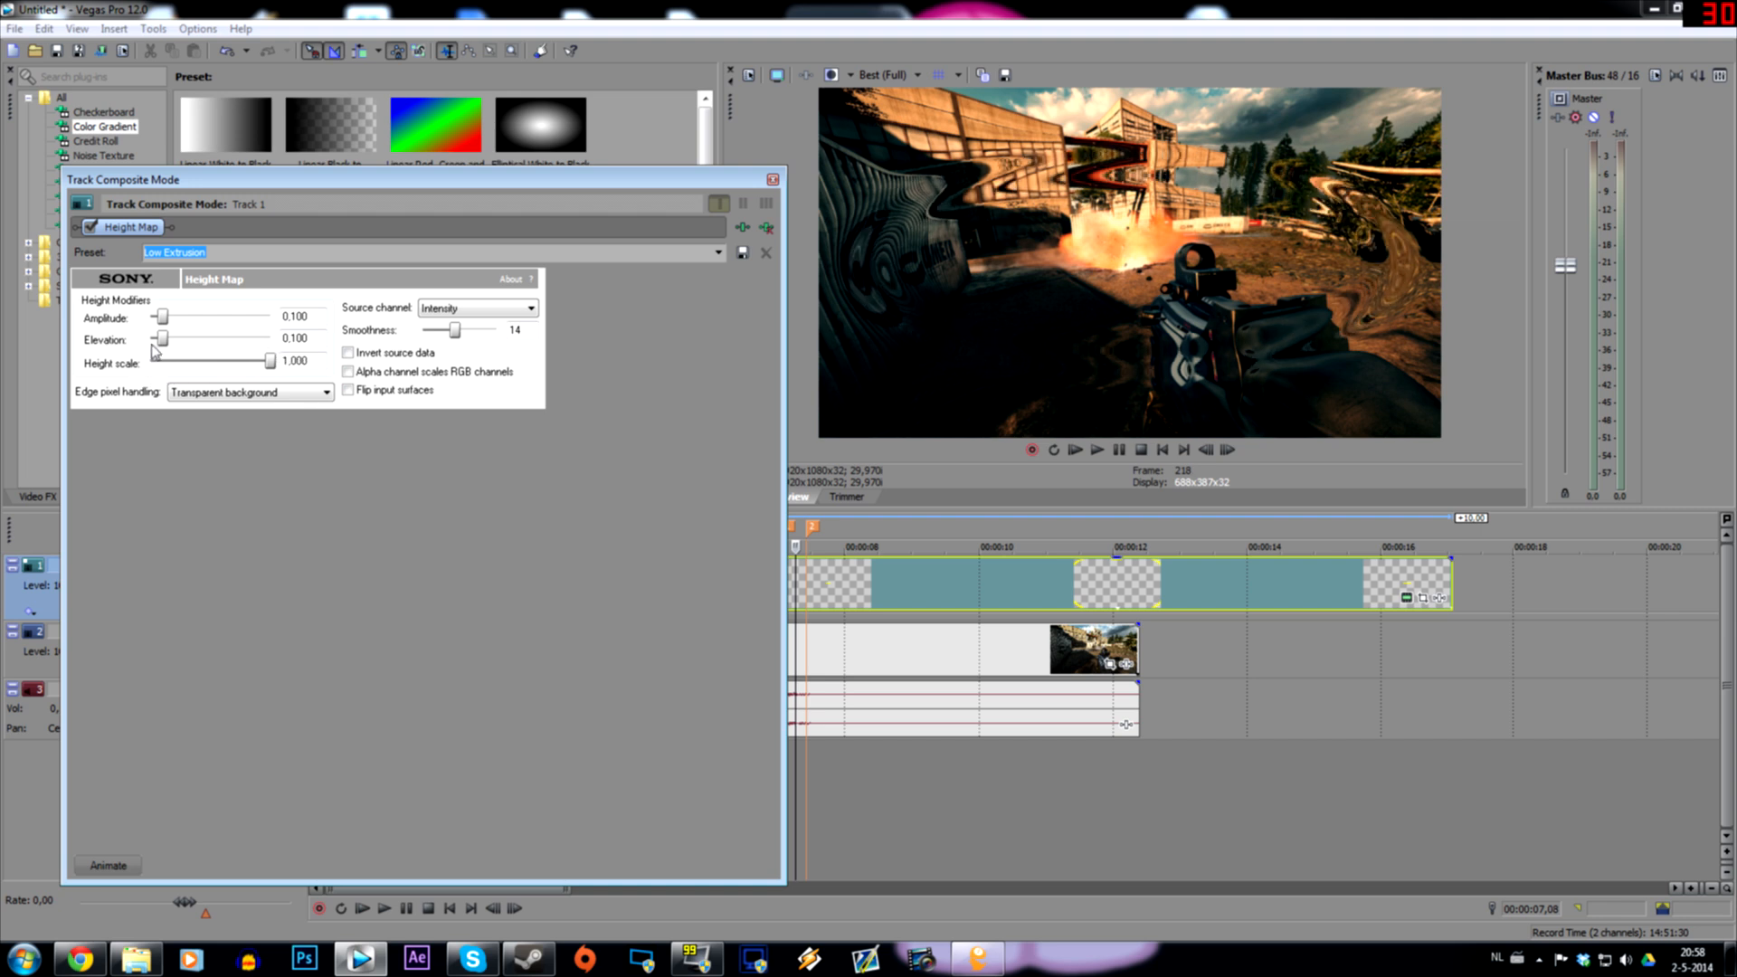
drag(165, 338, 183, 338)
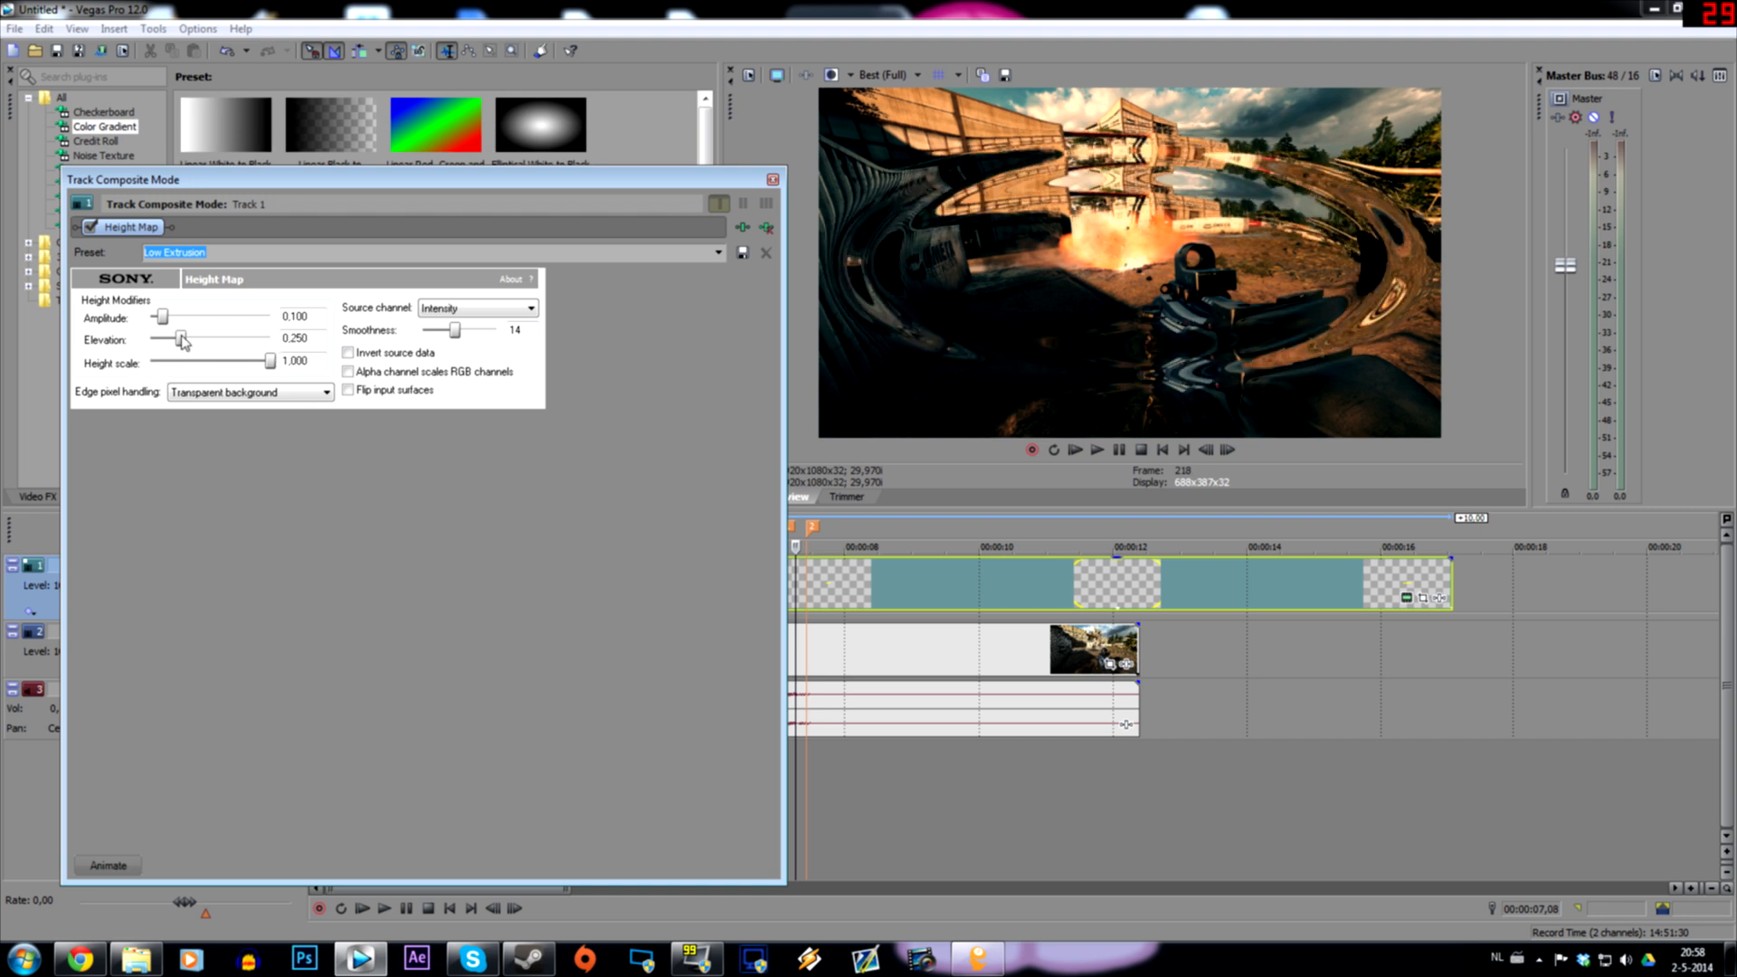
drag(161, 318, 168, 319)
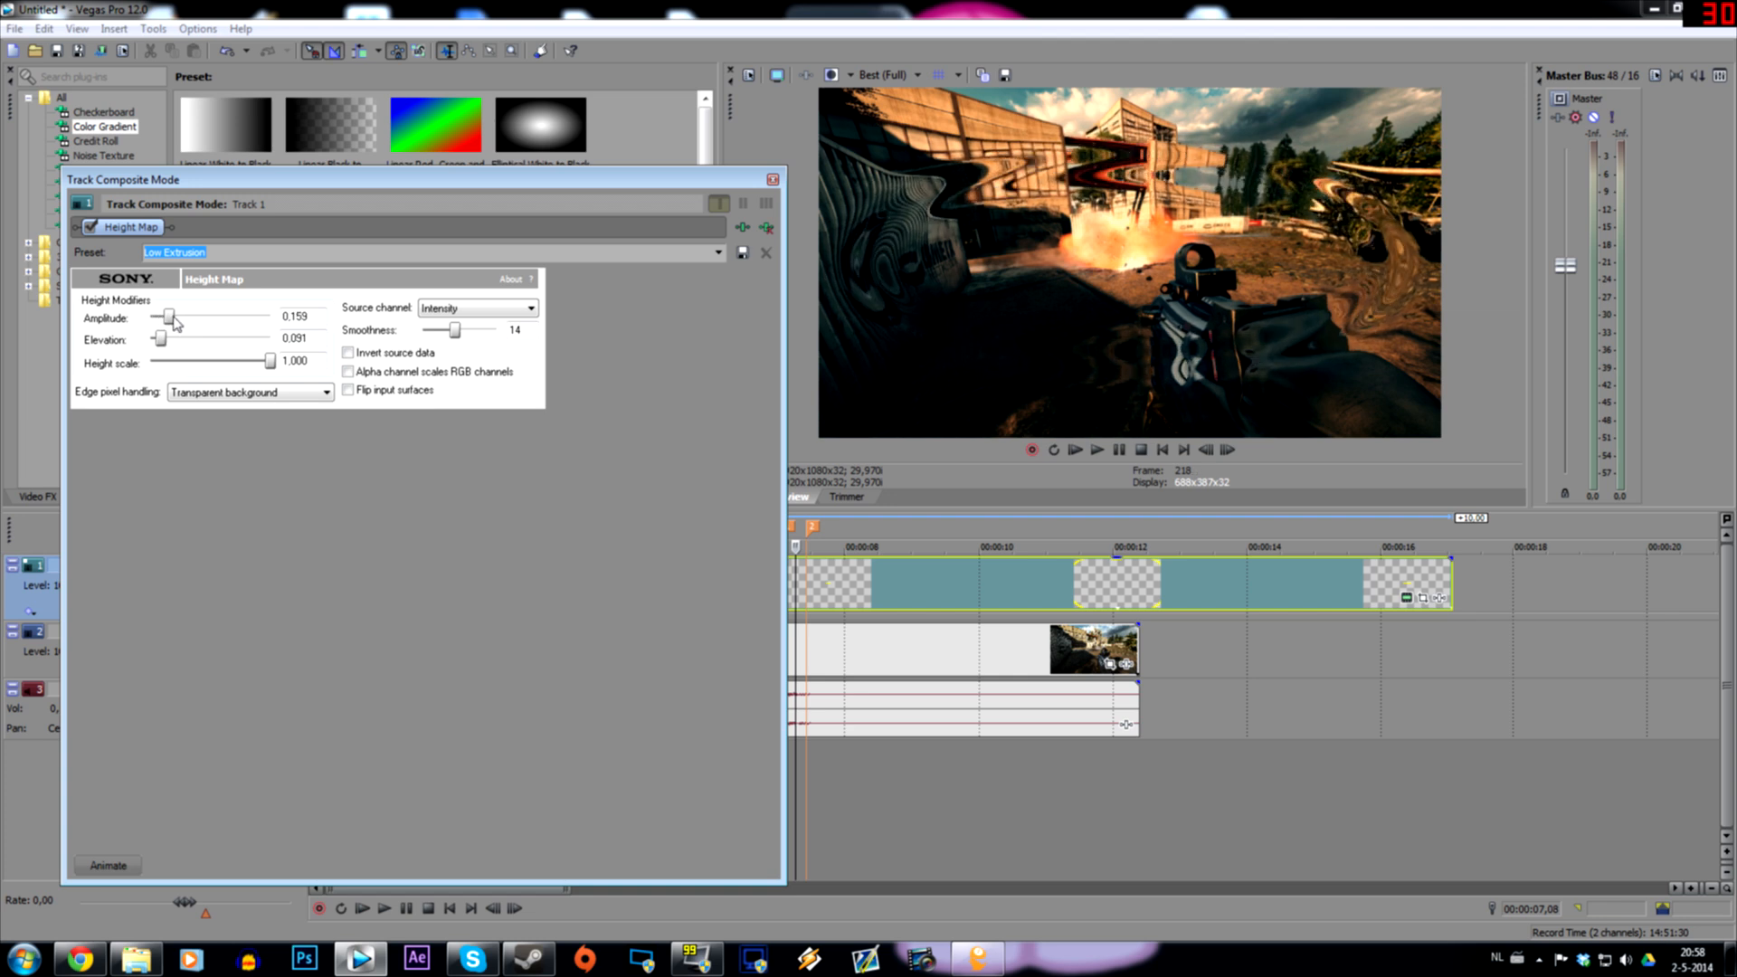
drag(168, 318, 159, 319)
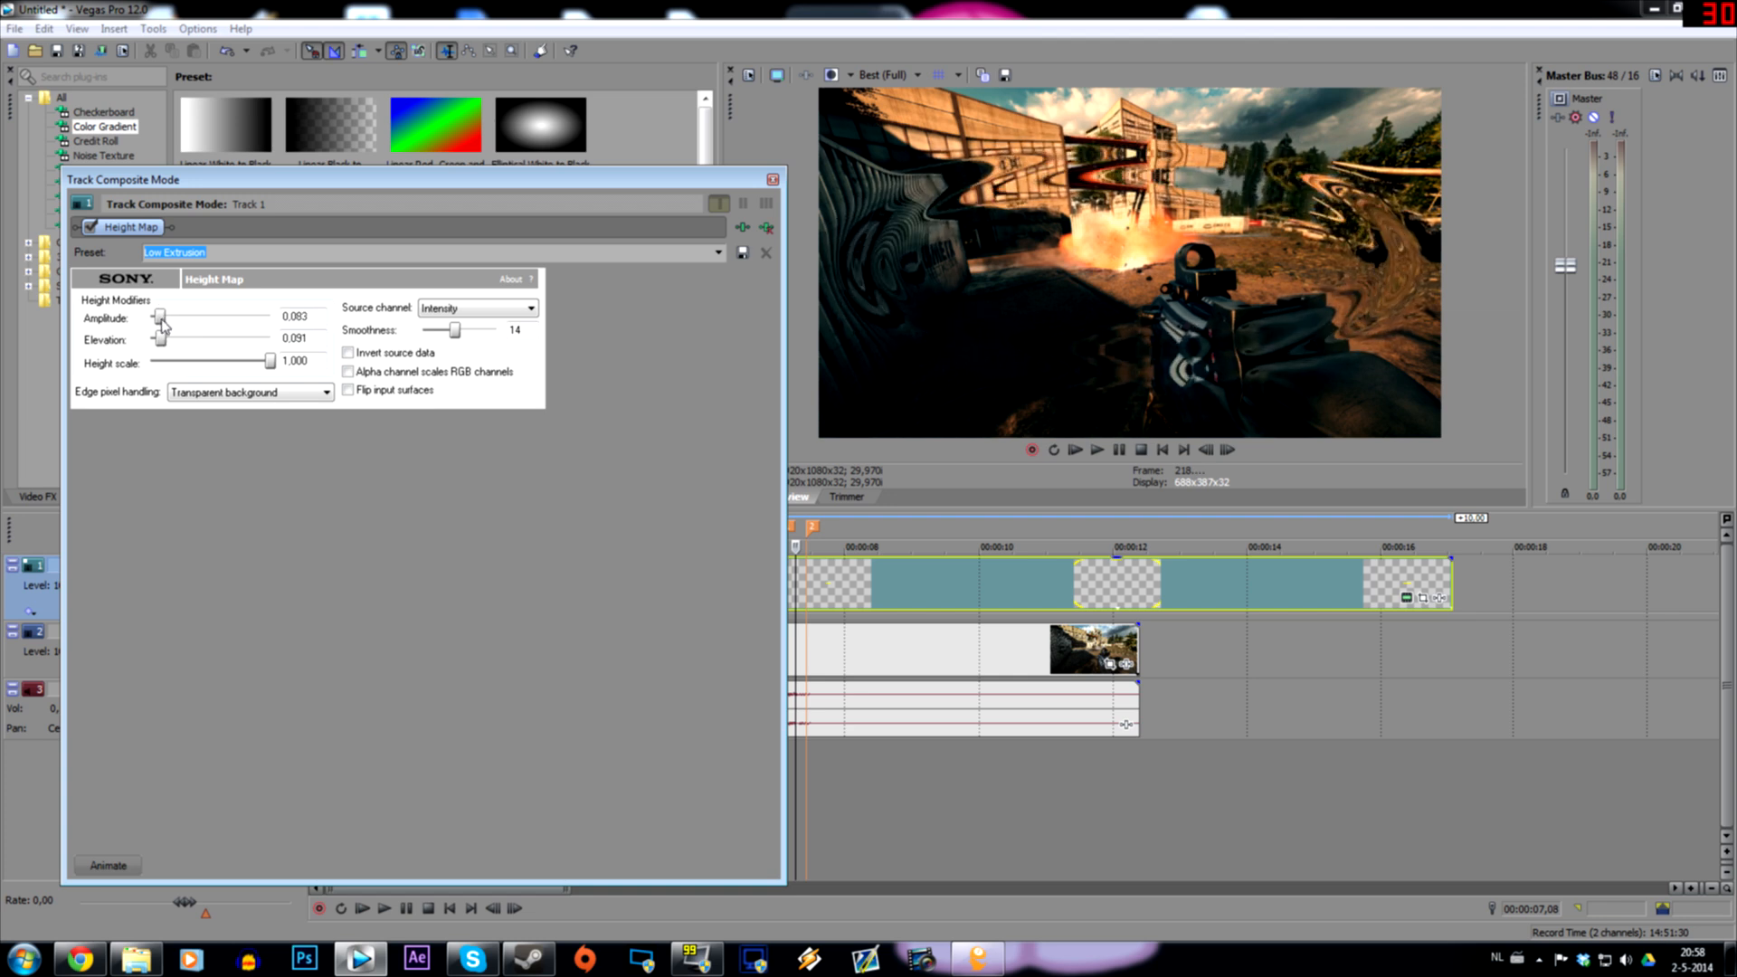
drag(161, 319, 156, 319)
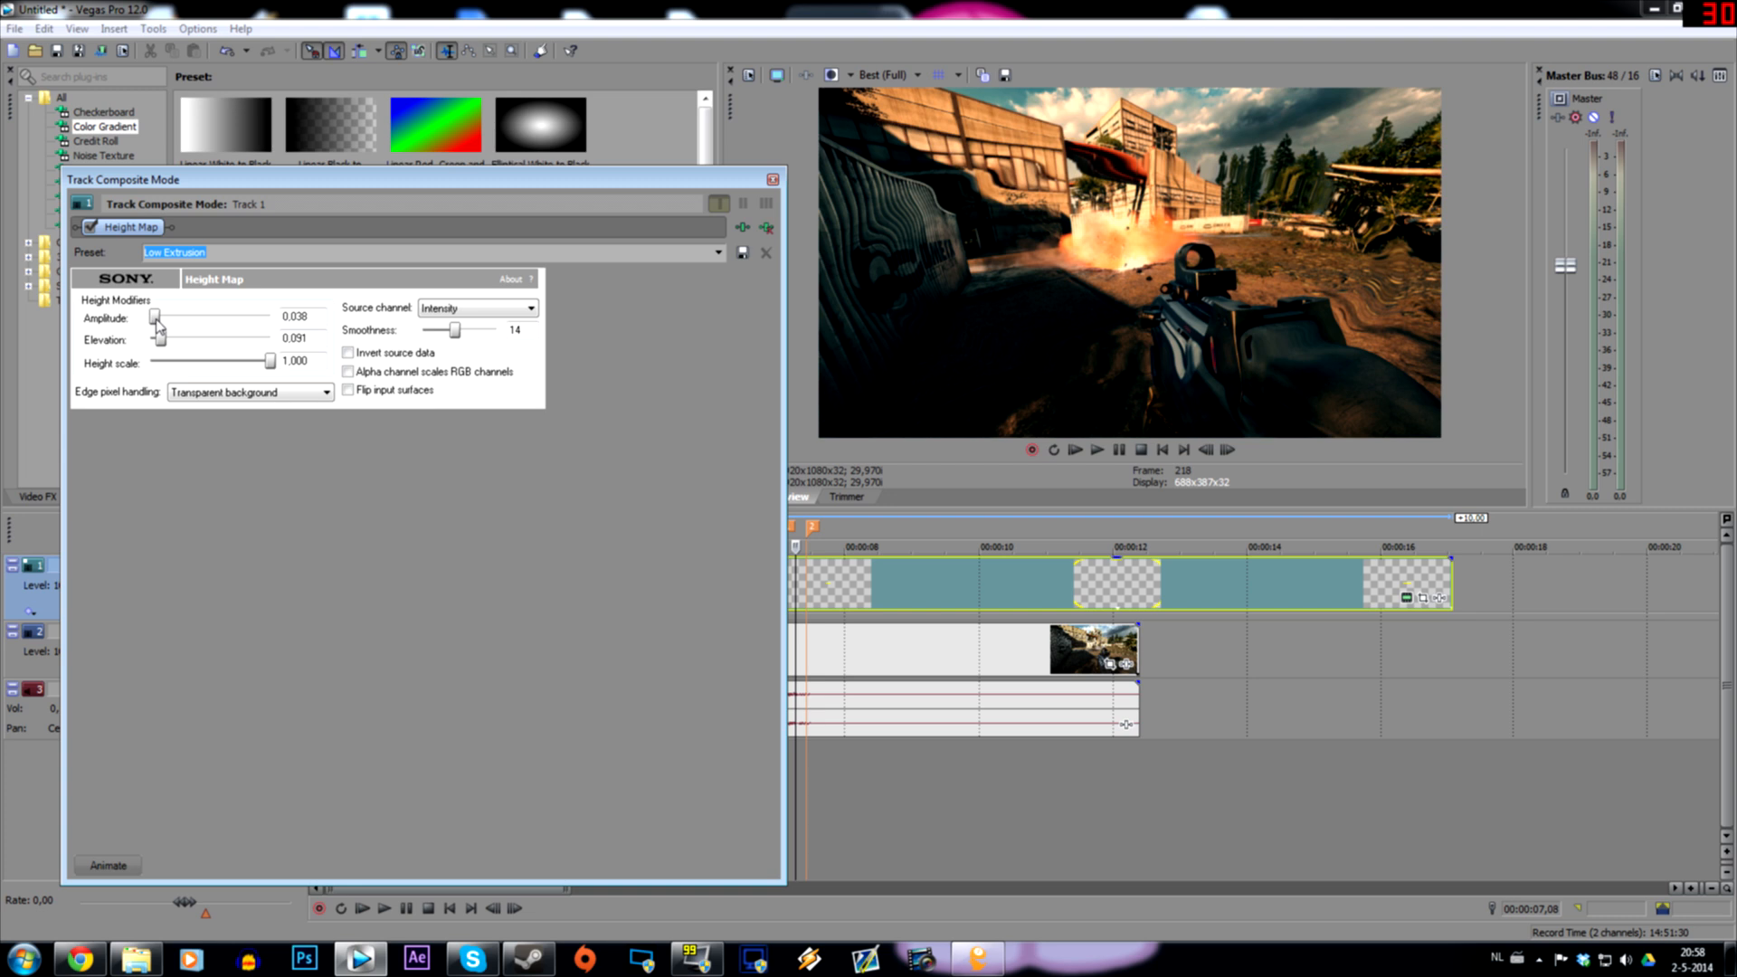
Settle elevation at about 0.121, restore height scale to 1.000 and set smoothness to 12.
drag(161, 338, 166, 338)
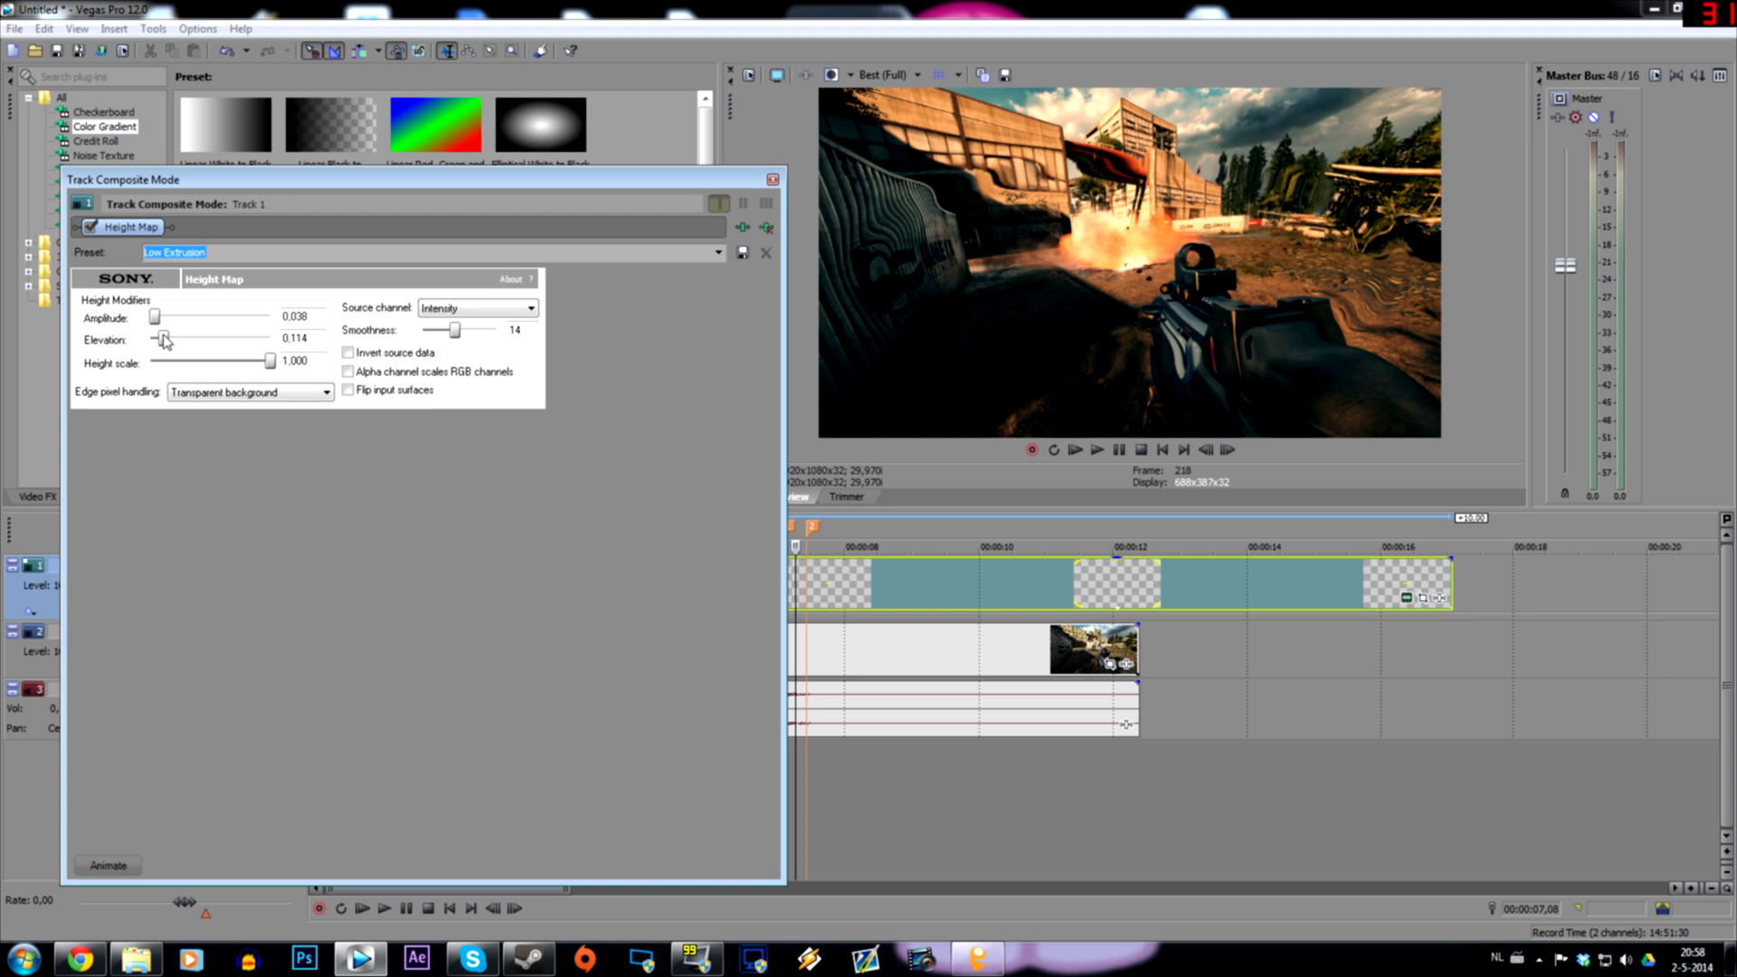
drag(165, 338, 168, 338)
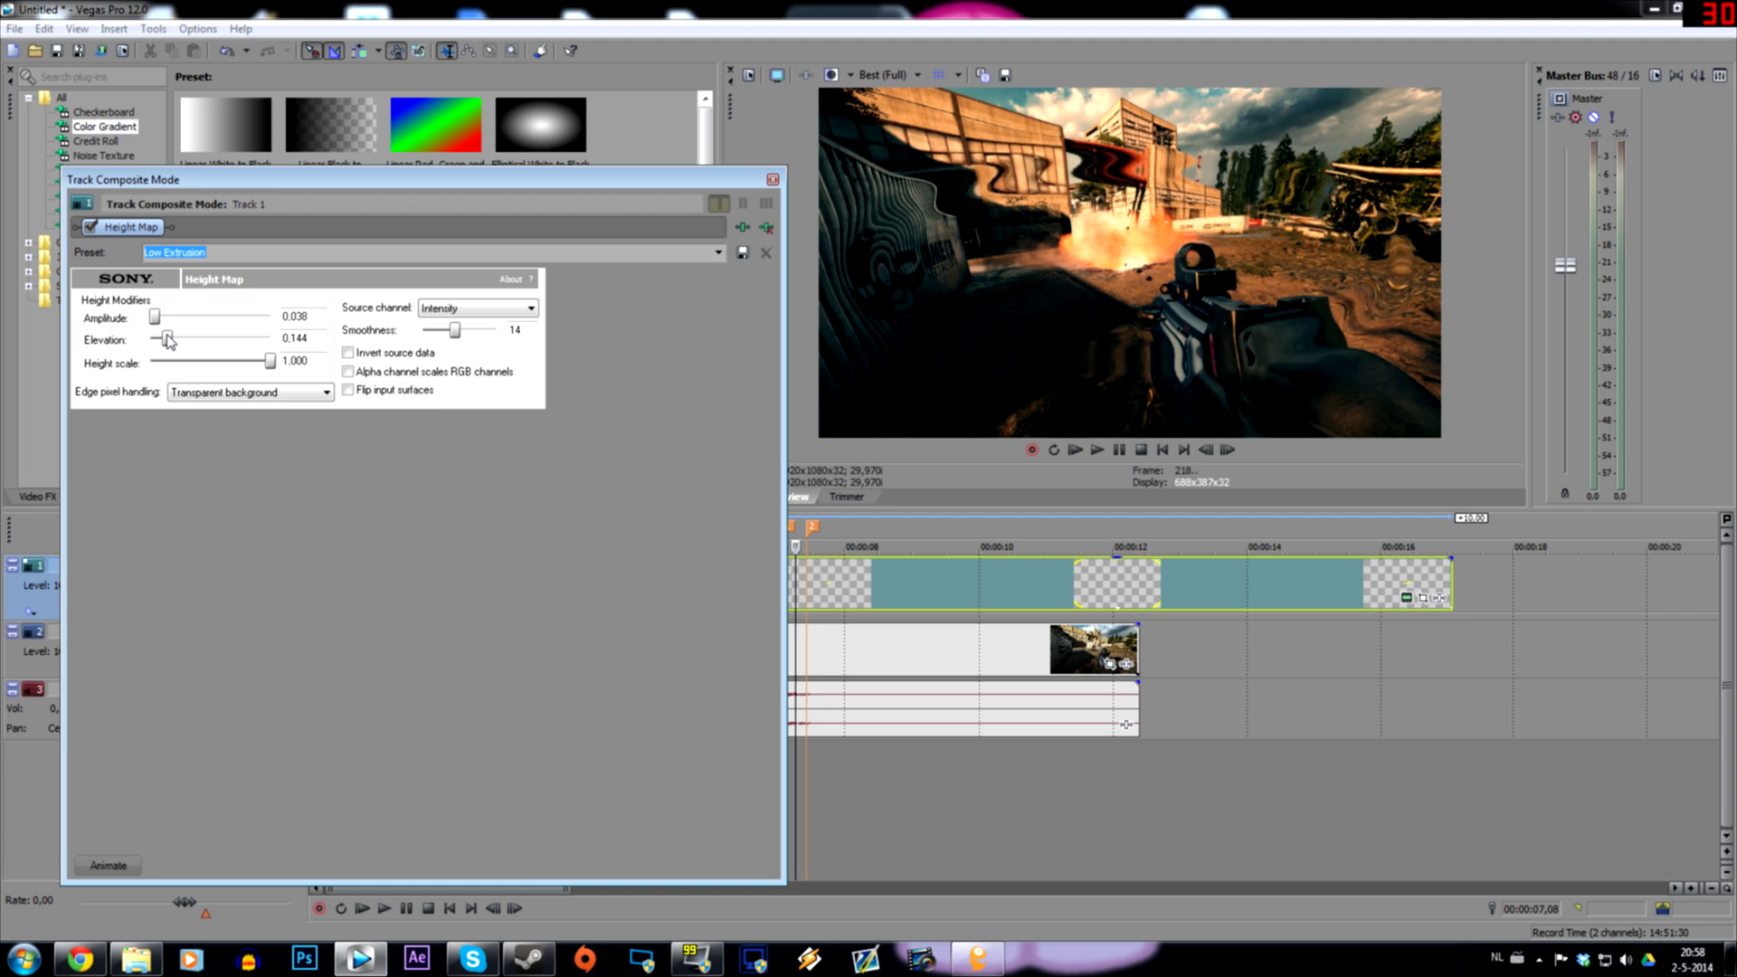
drag(168, 339, 164, 338)
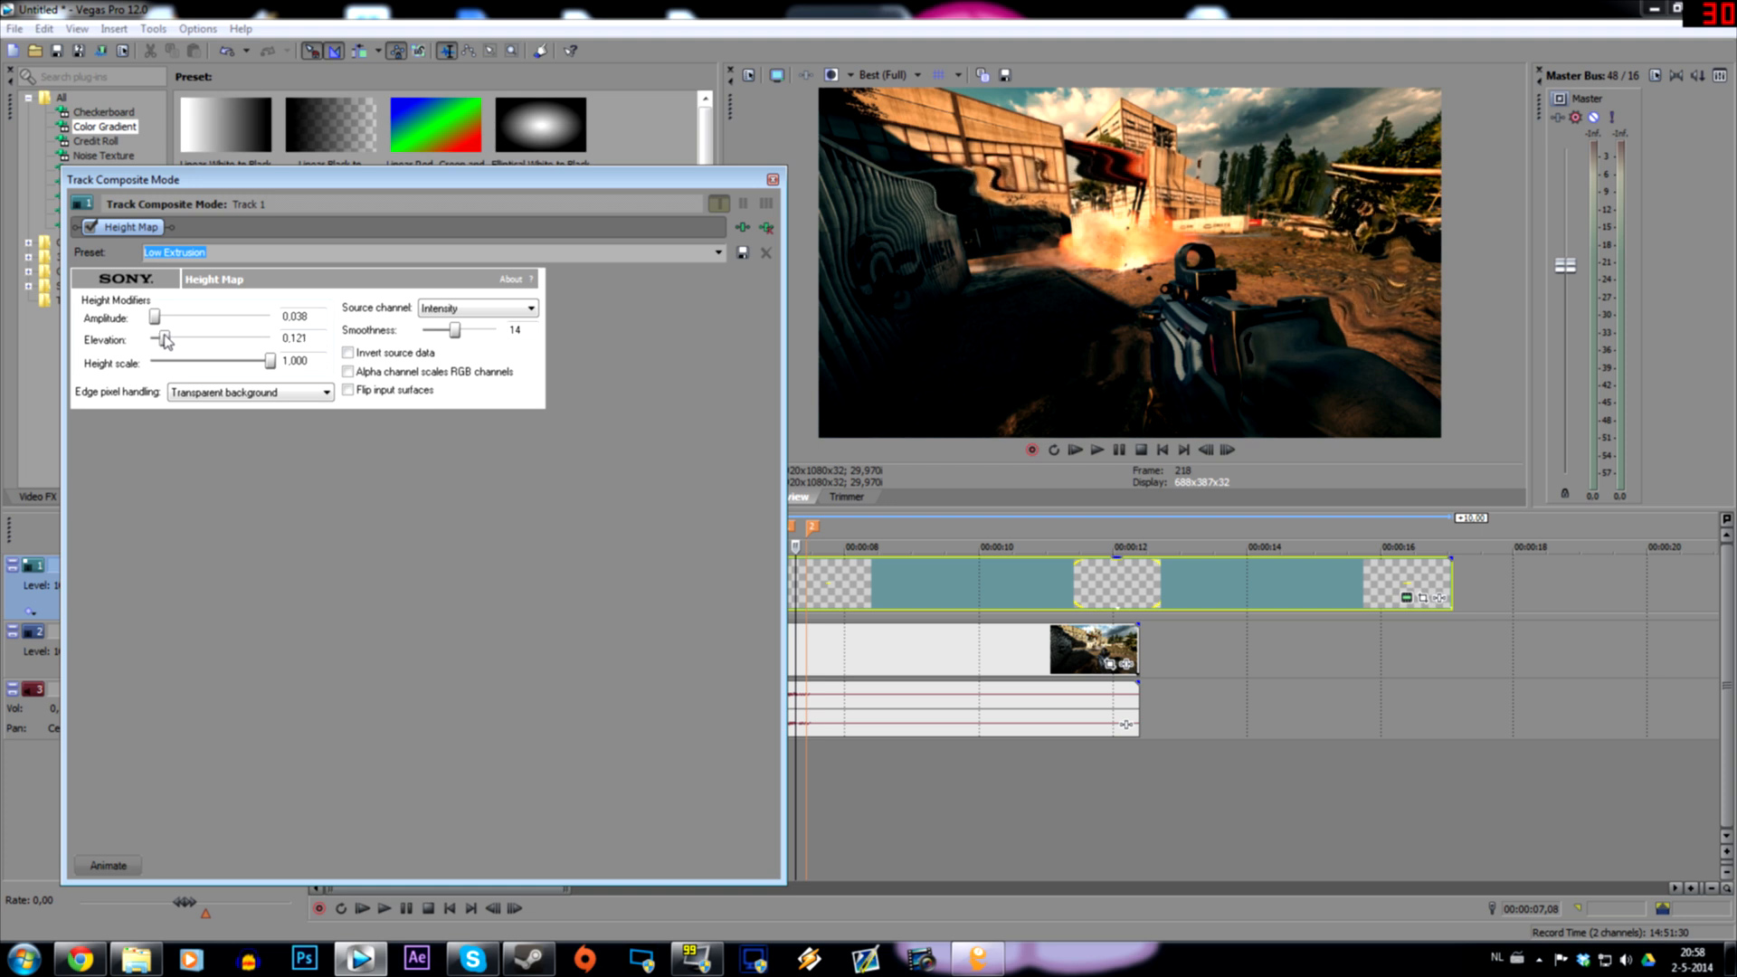
drag(266, 361, 234, 362)
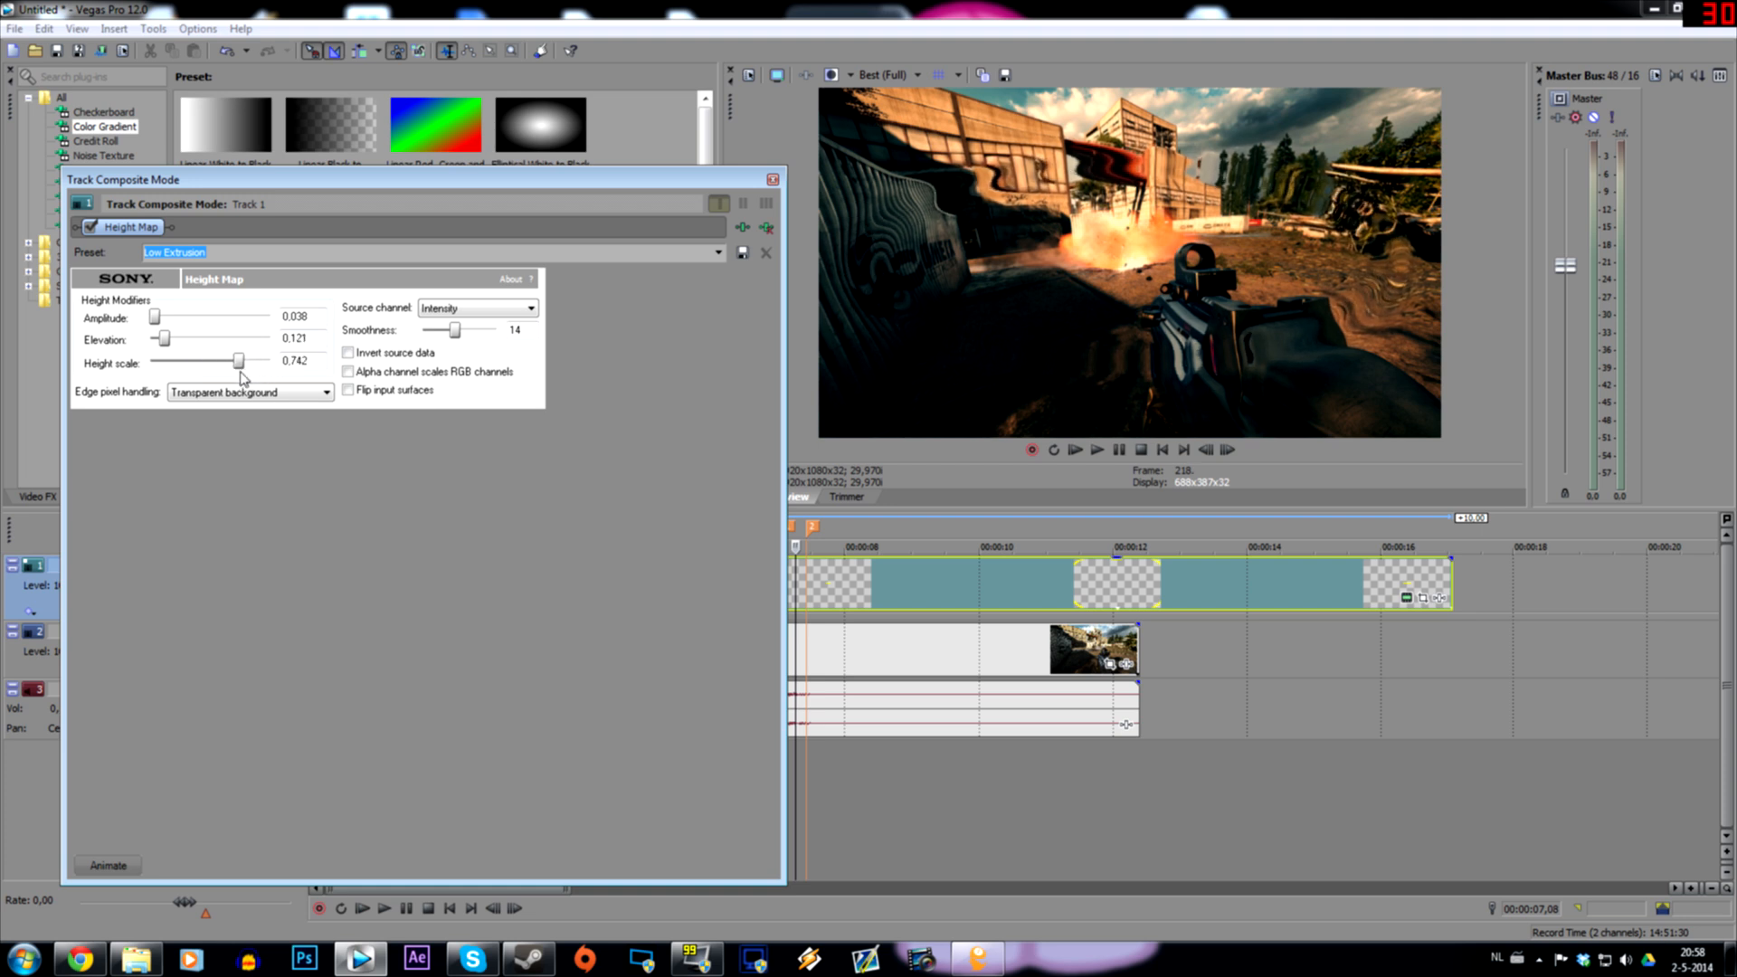
drag(235, 362, 168, 362)
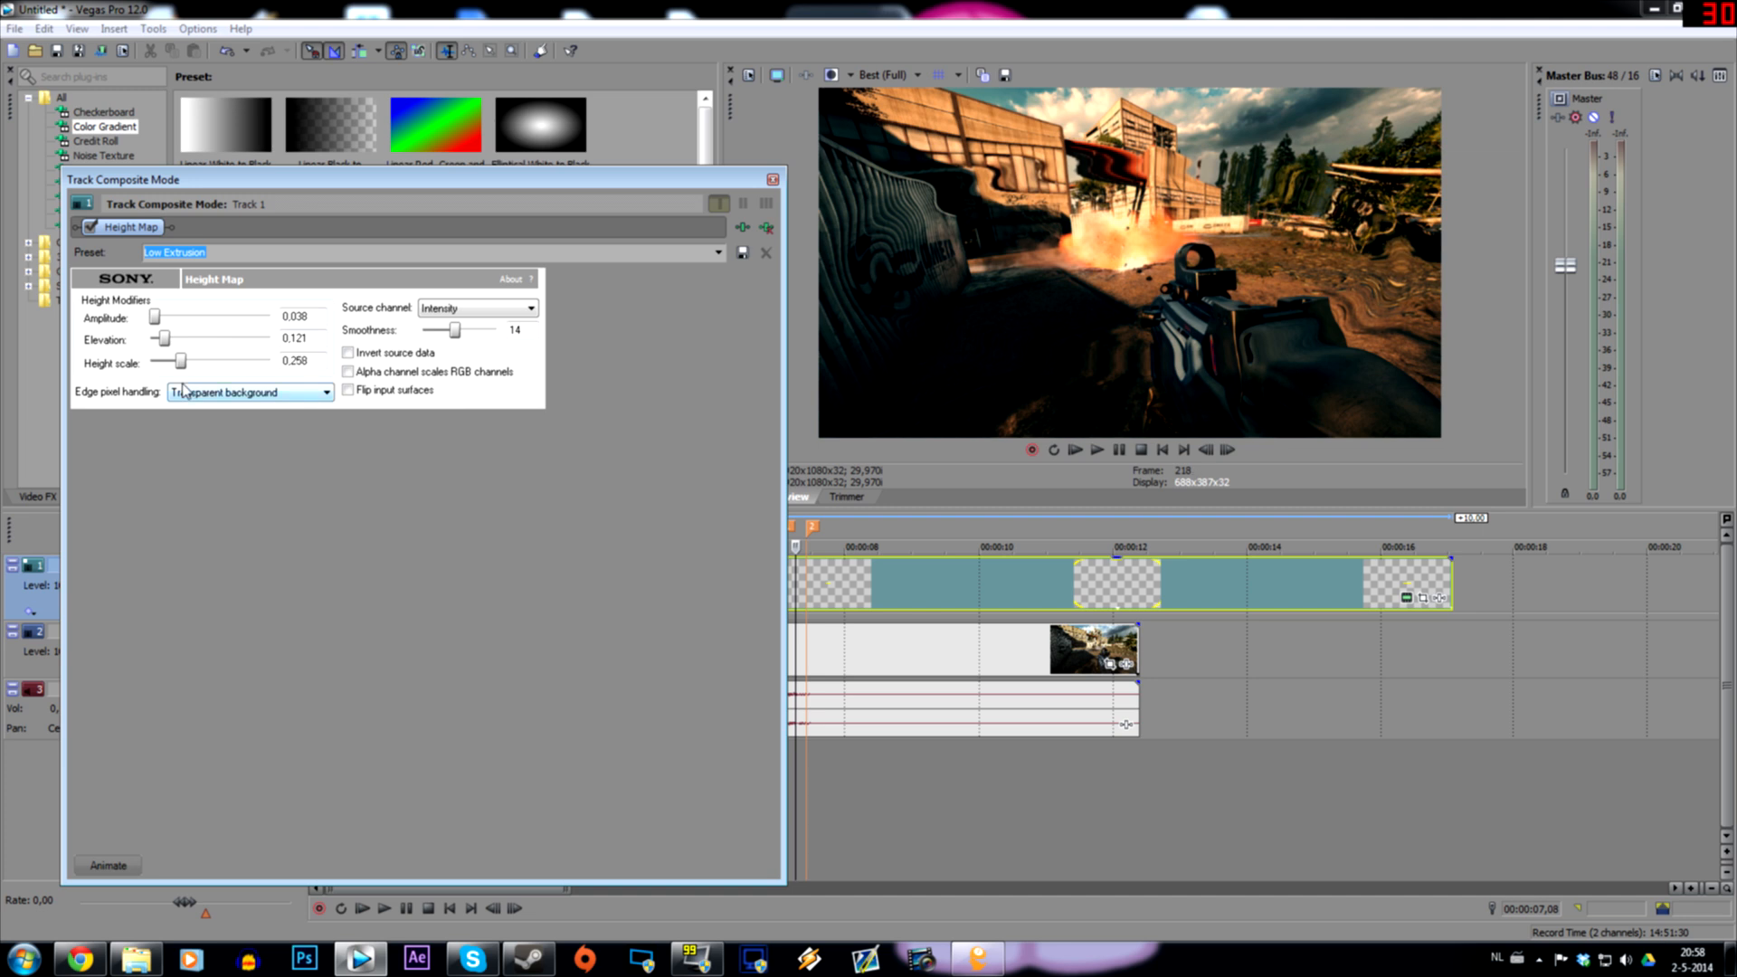
drag(168, 362, 268, 361)
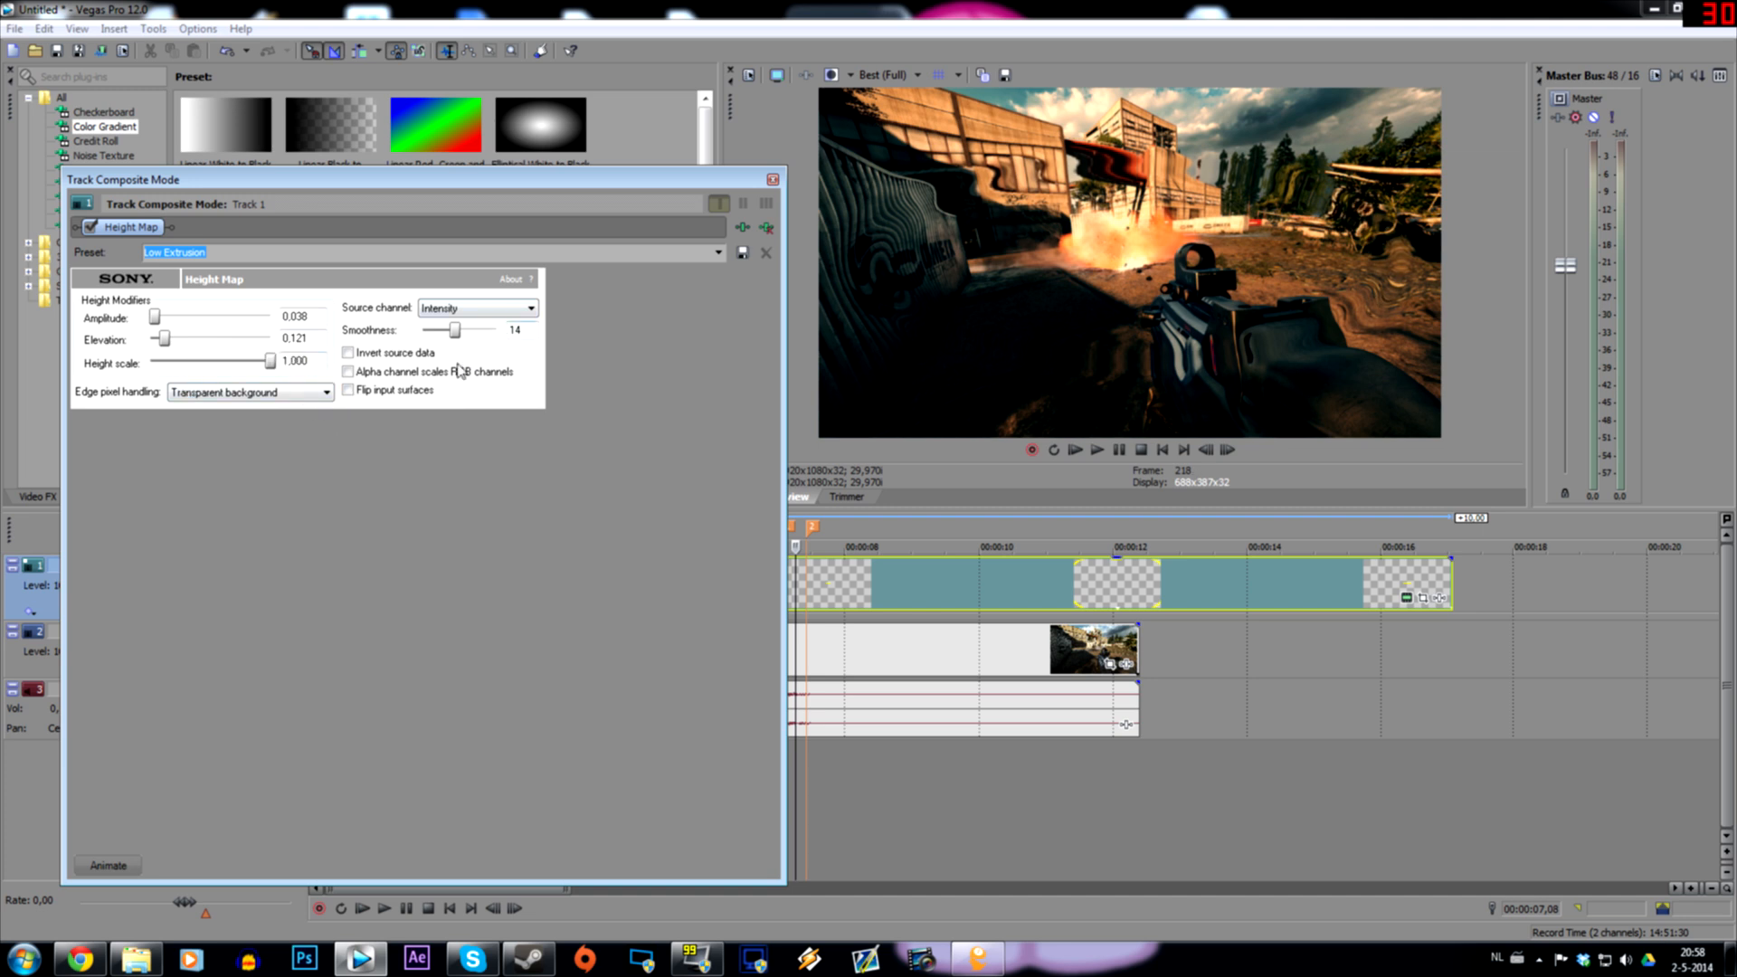
drag(447, 330, 495, 329)
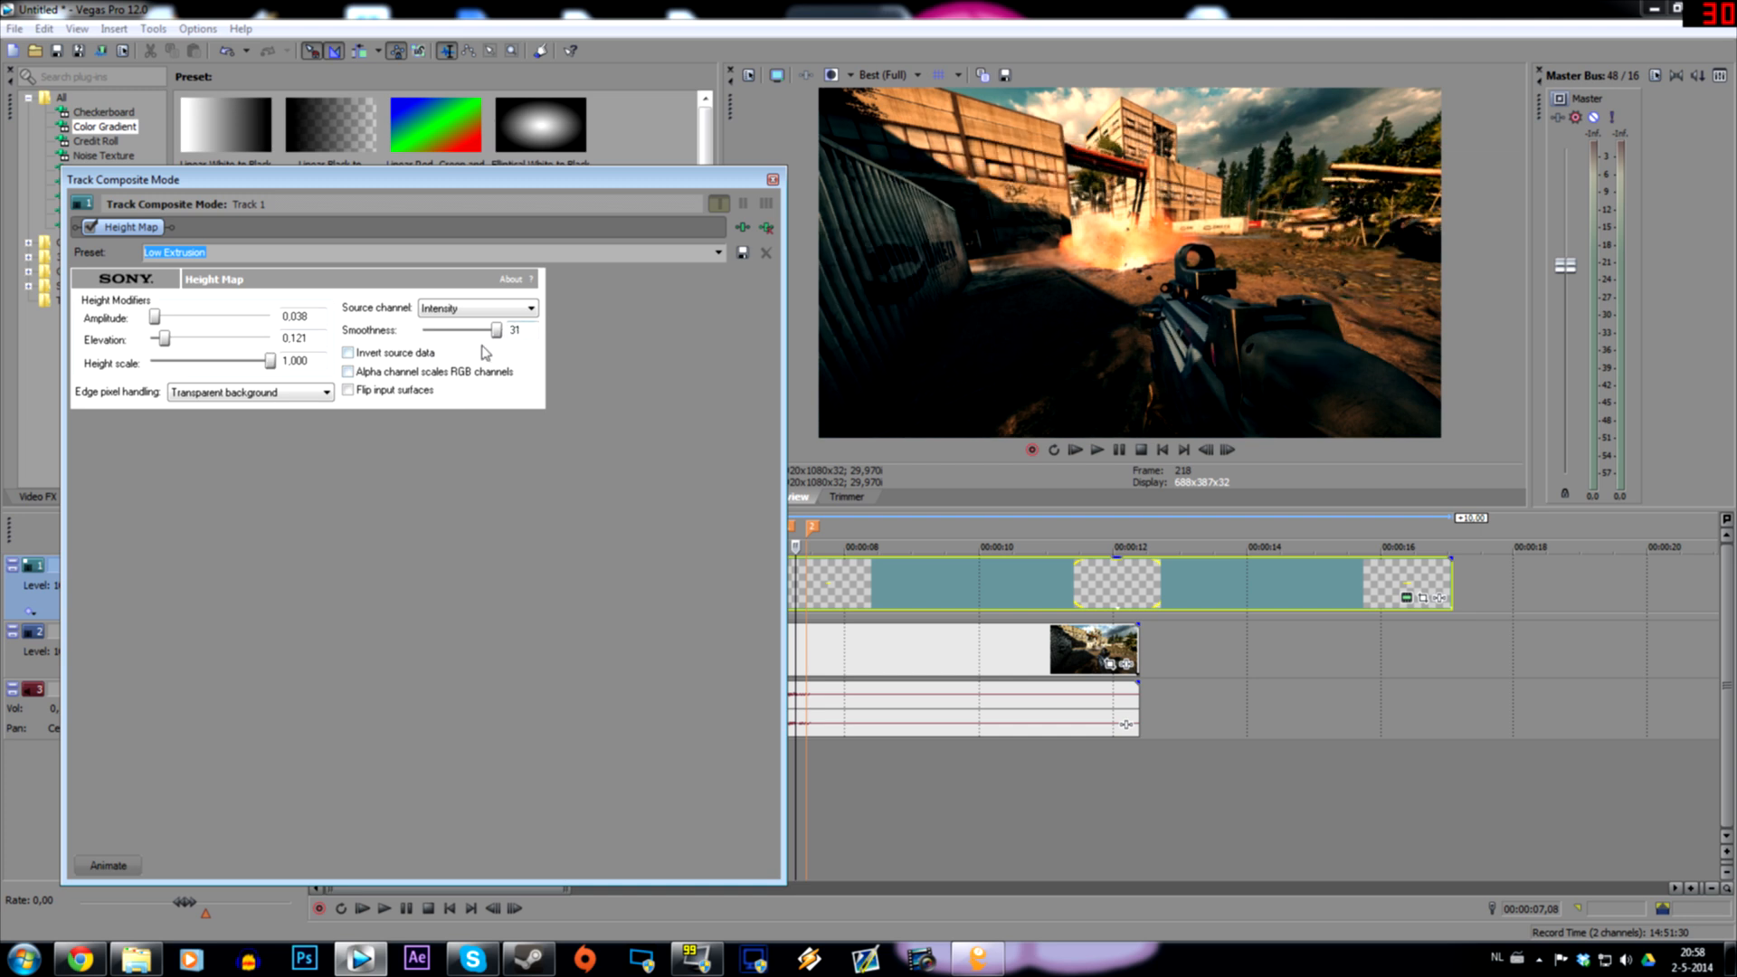
drag(496, 330, 432, 330)
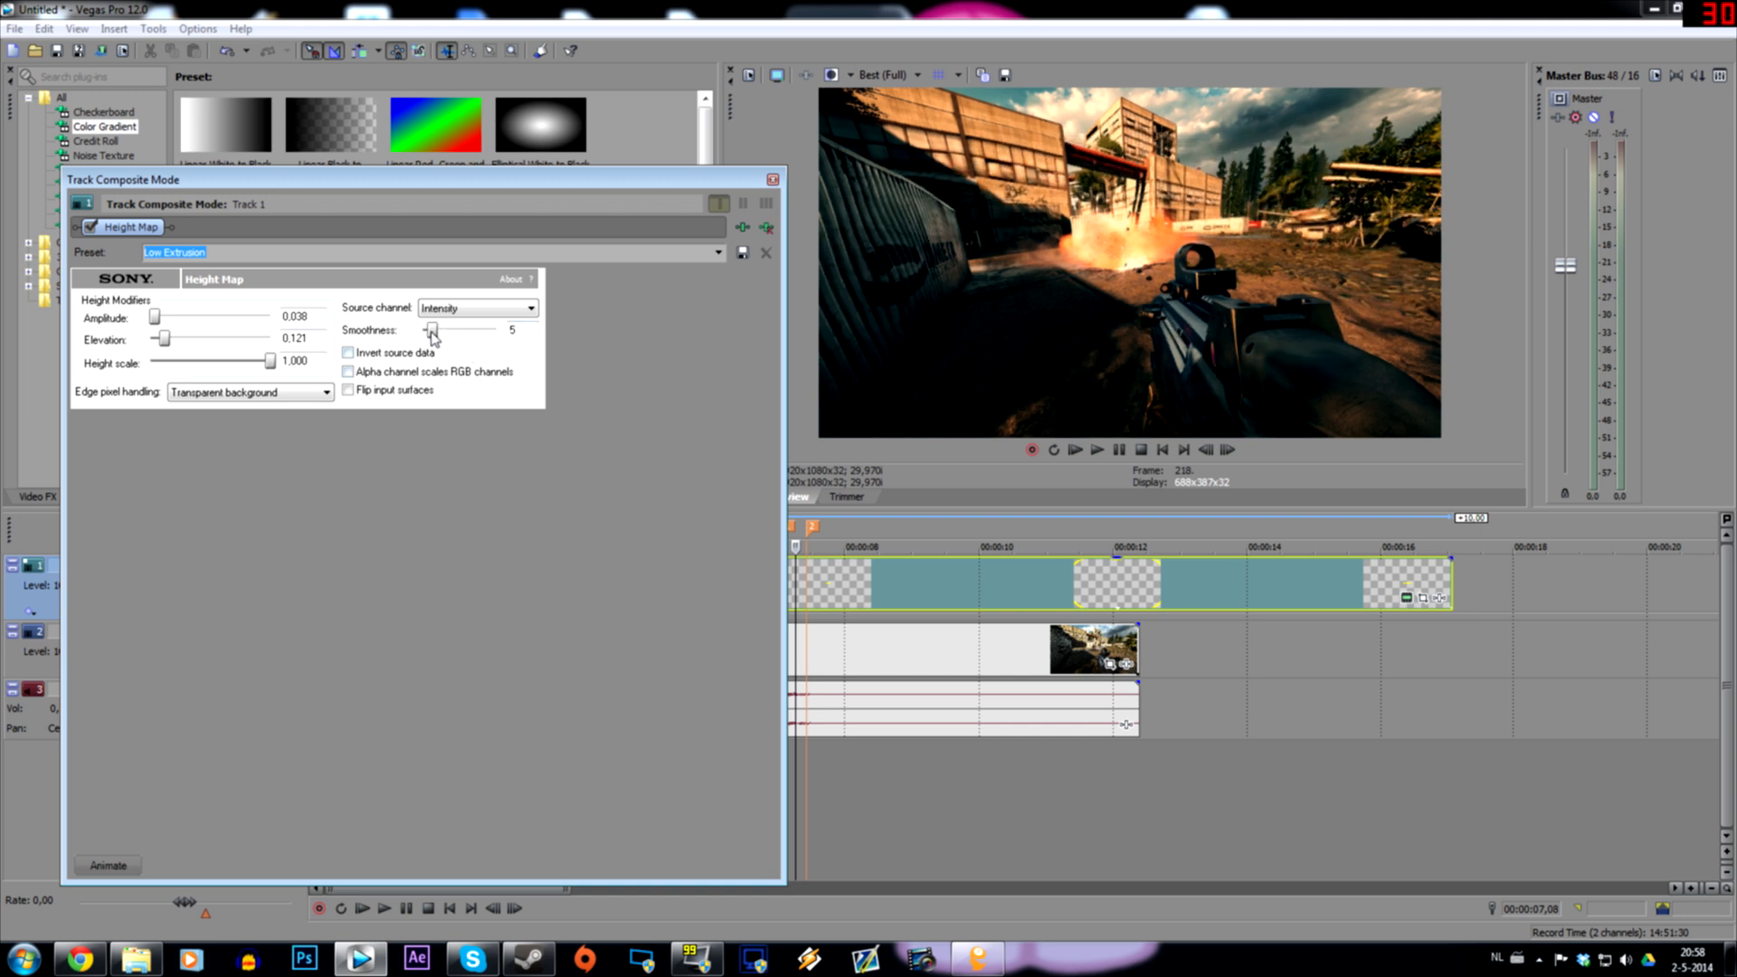
drag(432, 329, 449, 329)
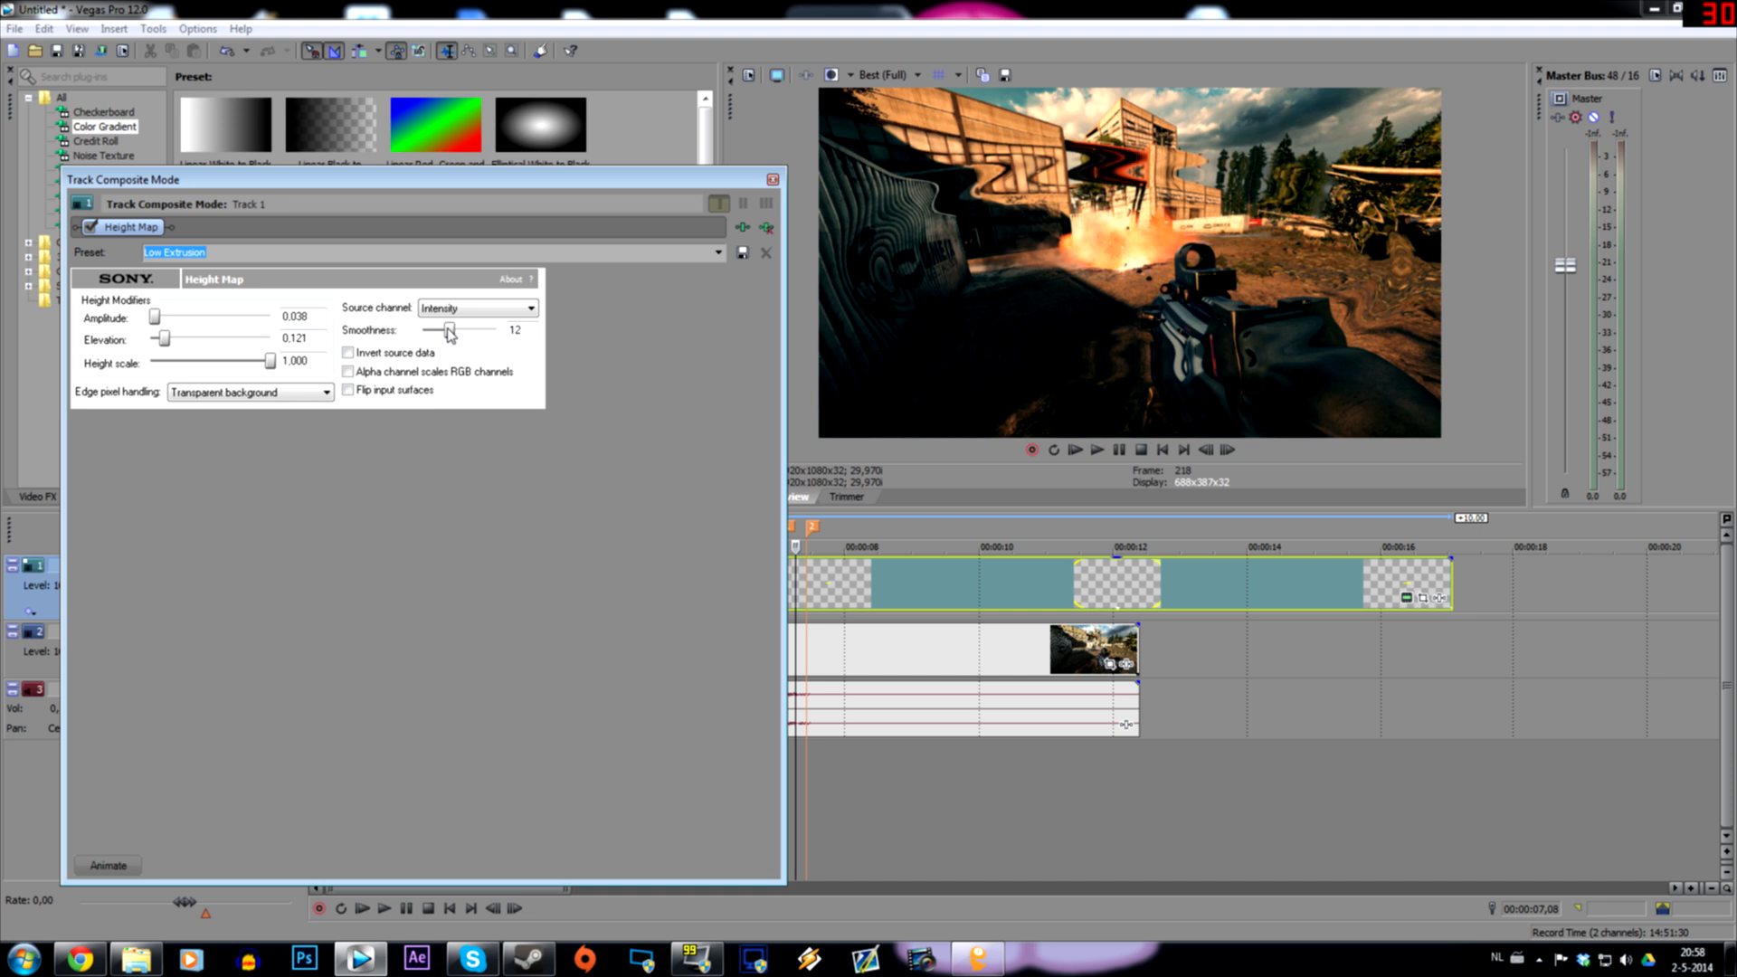
drag(448, 330, 452, 329)
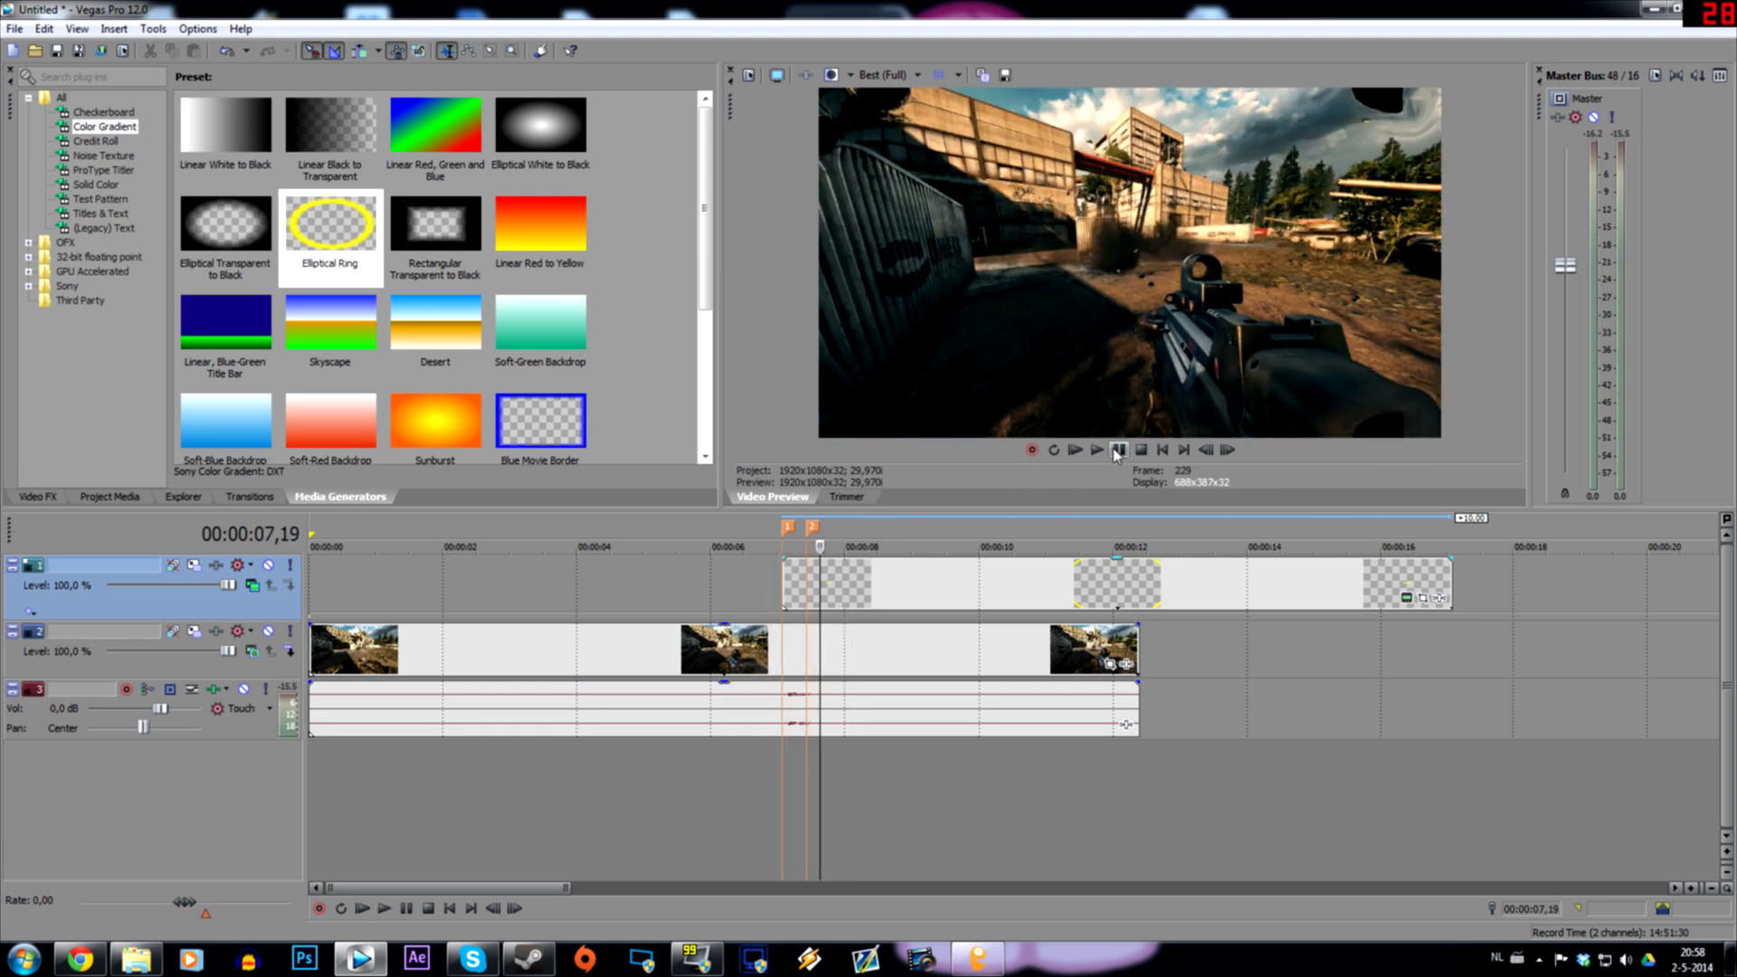
Trim the gradient into a short event at 00:04:54 directly above the explosion clip.
click(1072, 449)
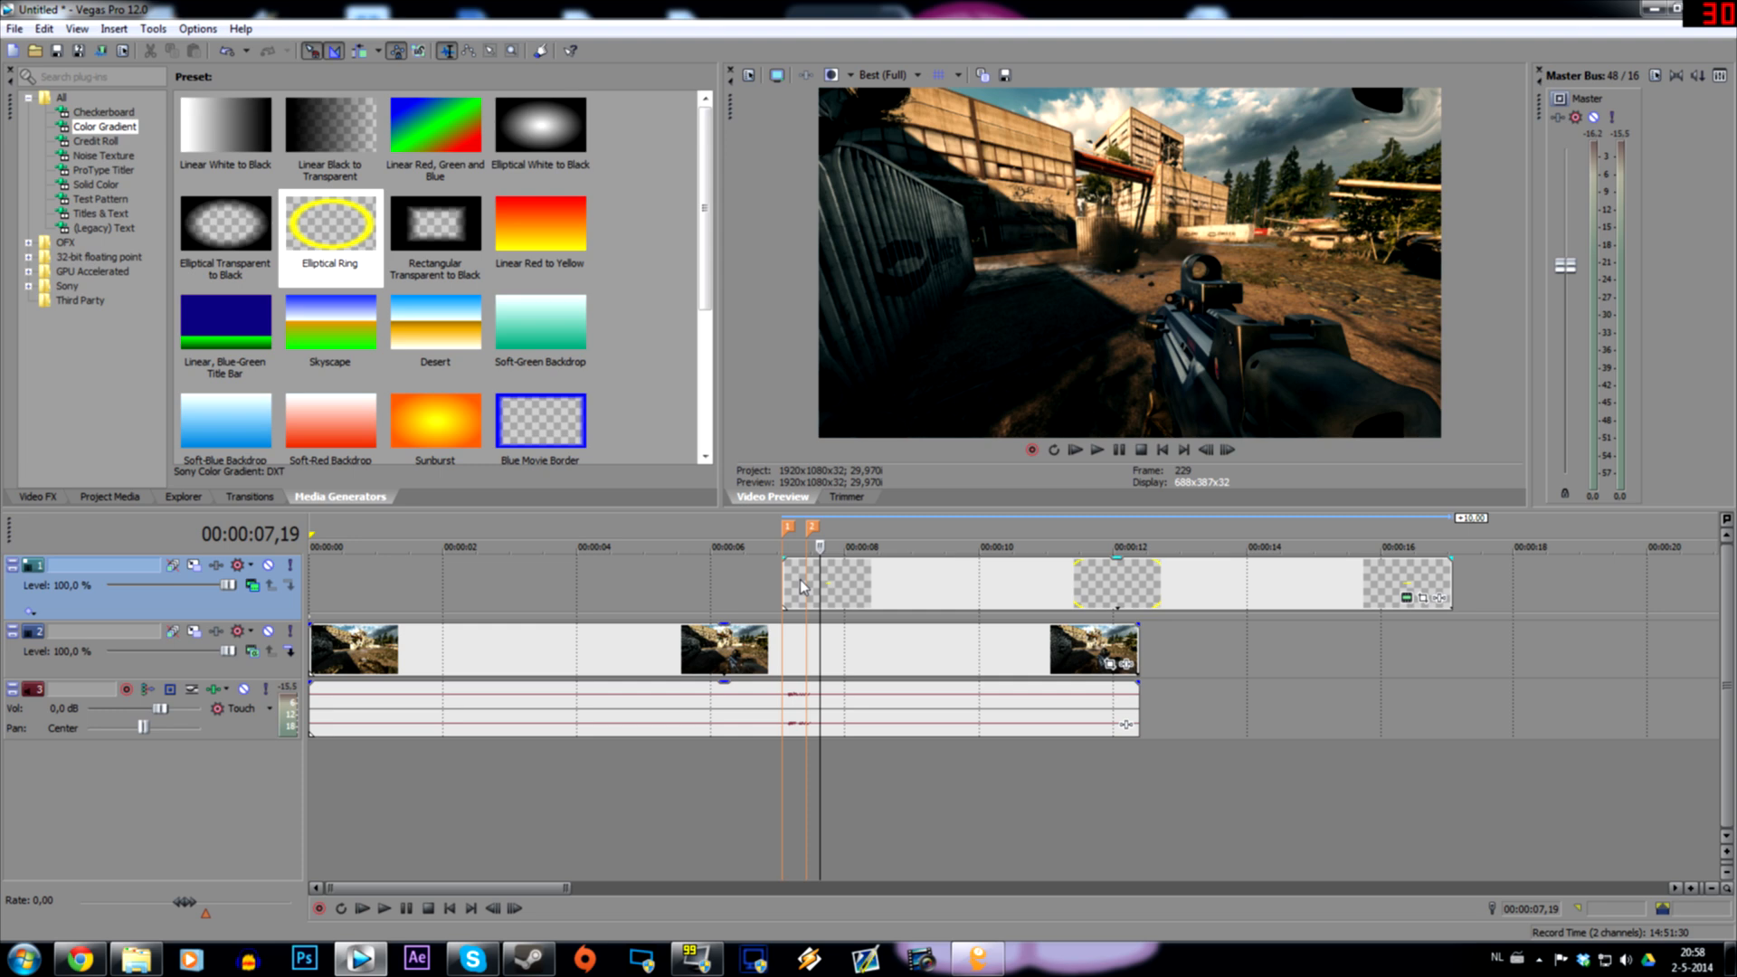
click(825, 581)
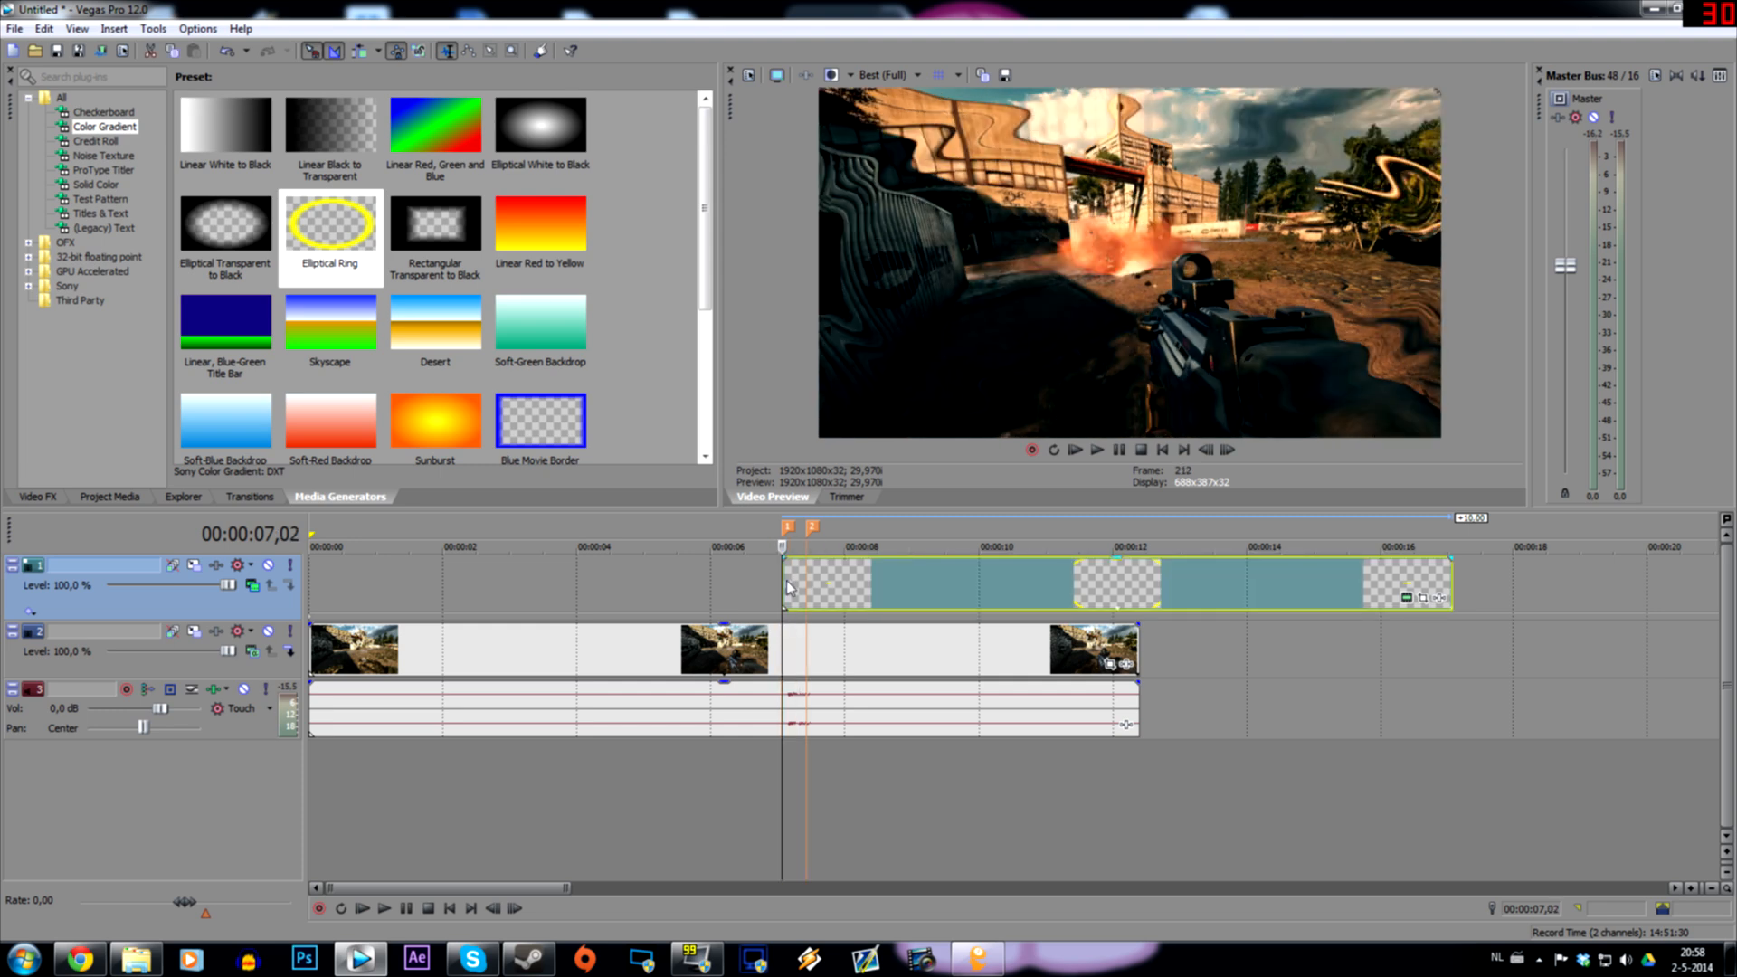
click(1118, 450)
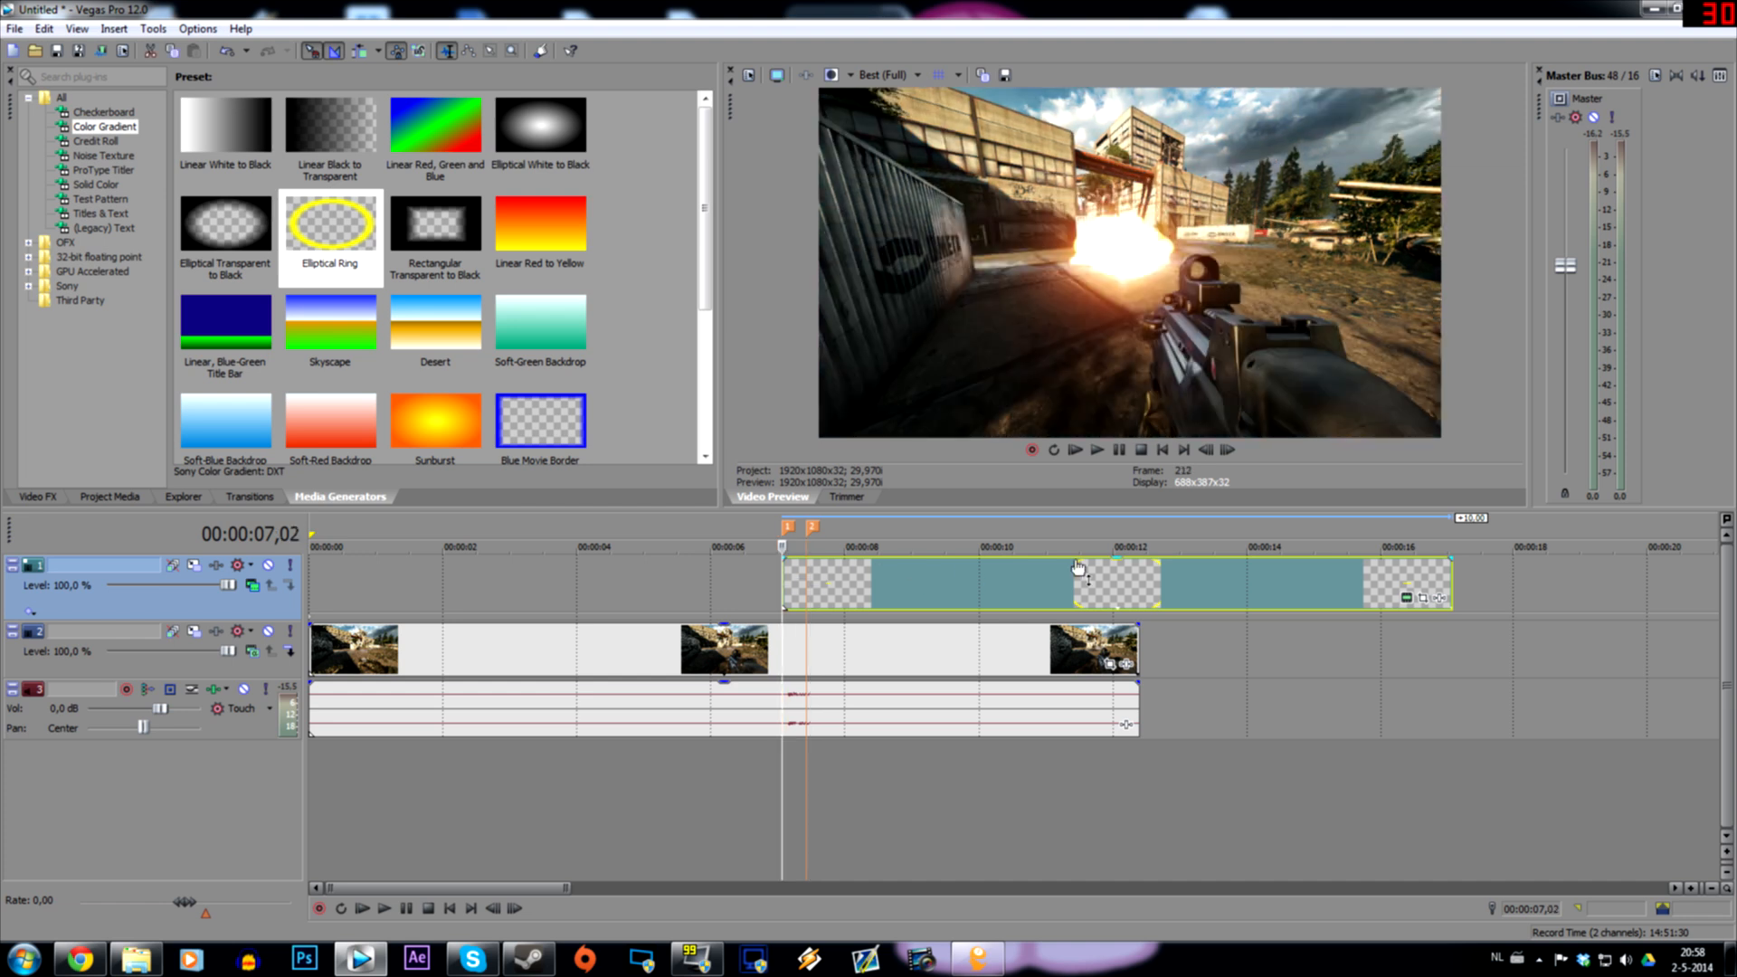
mouse_move(834, 607)
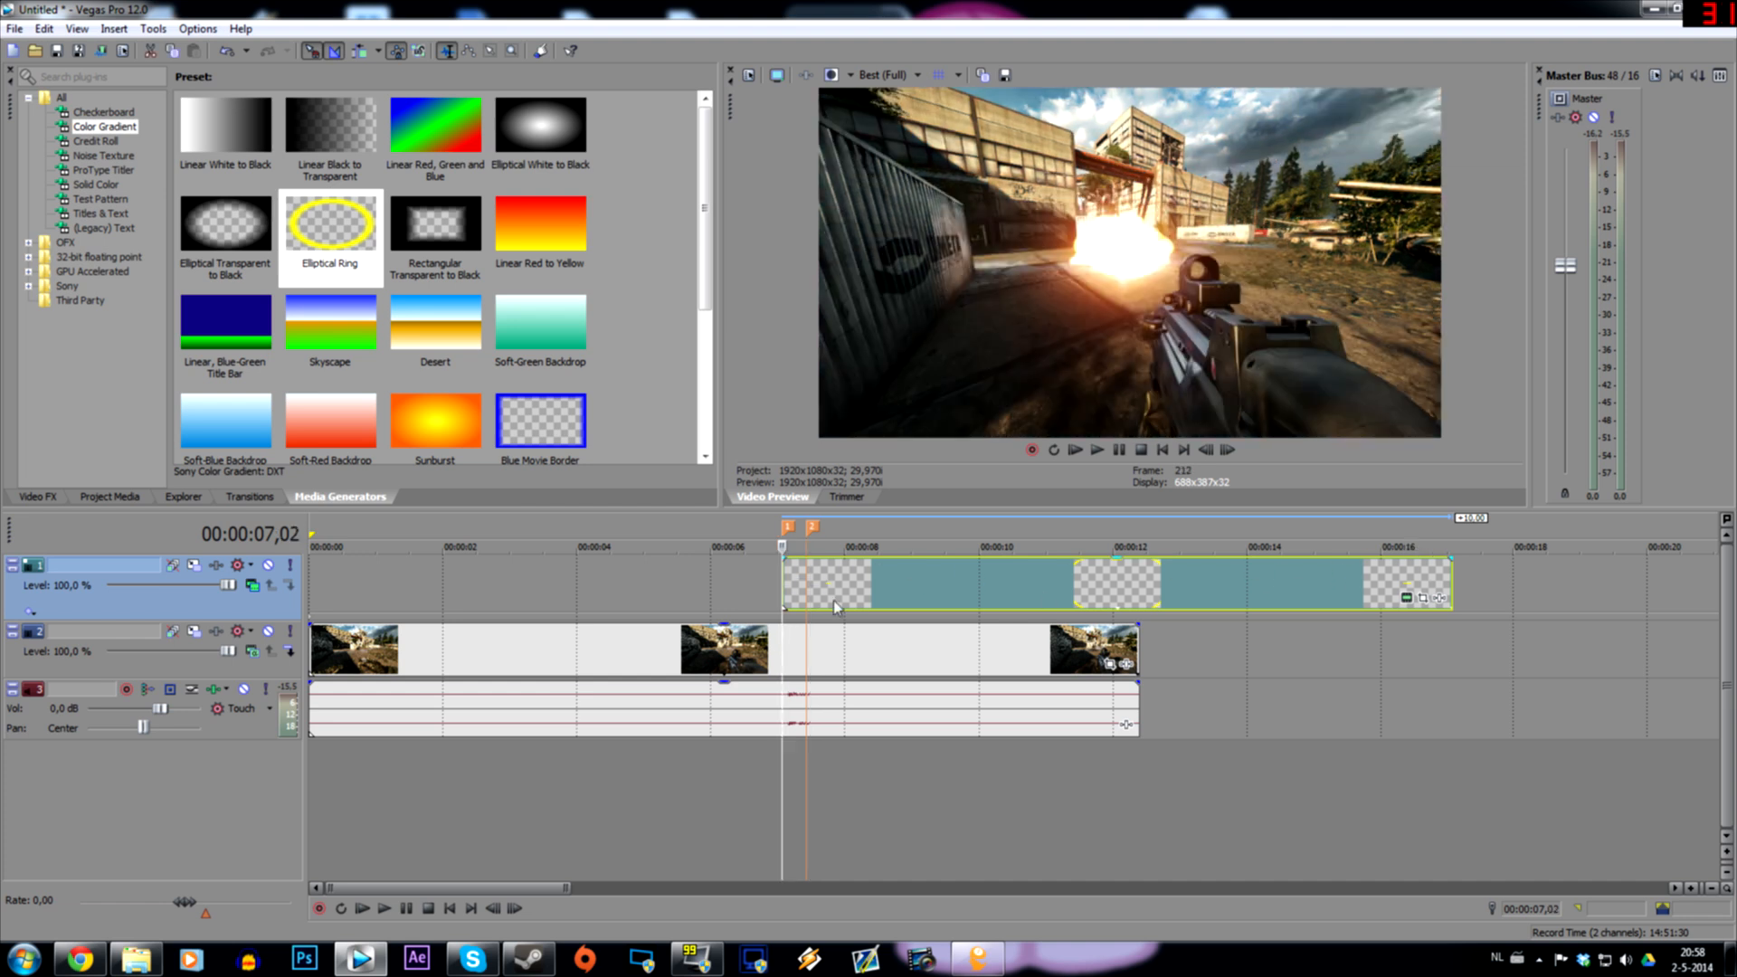
mouse_move(123, 50)
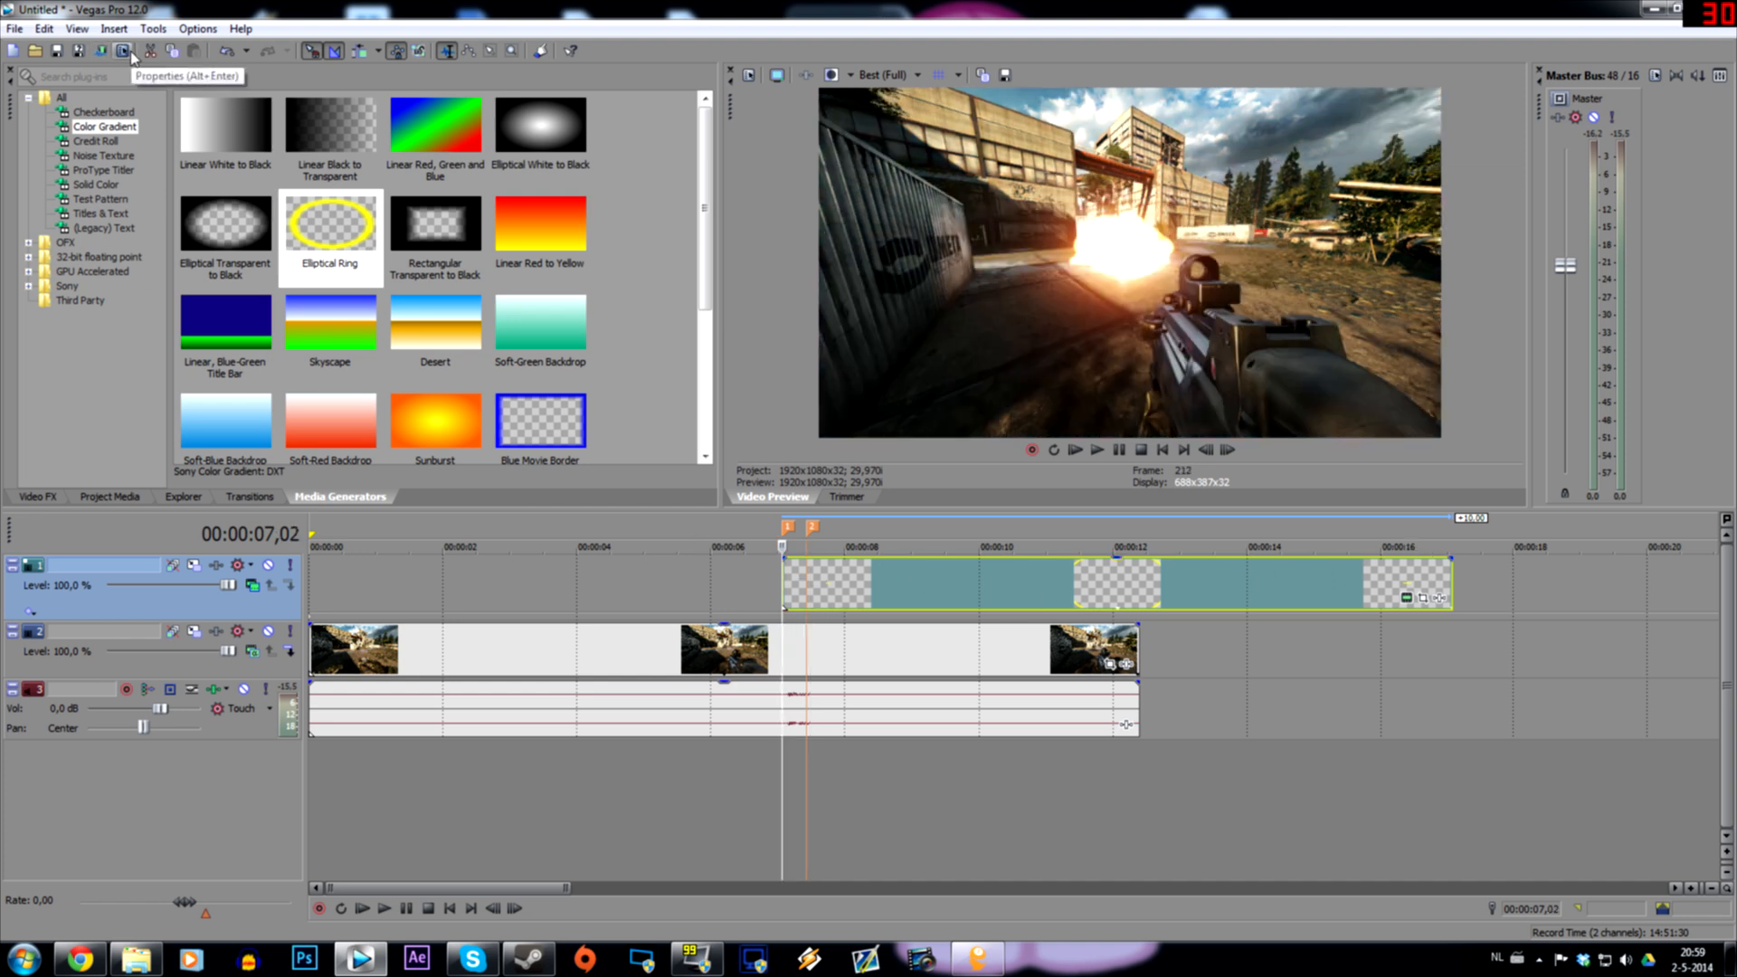
click(36, 496)
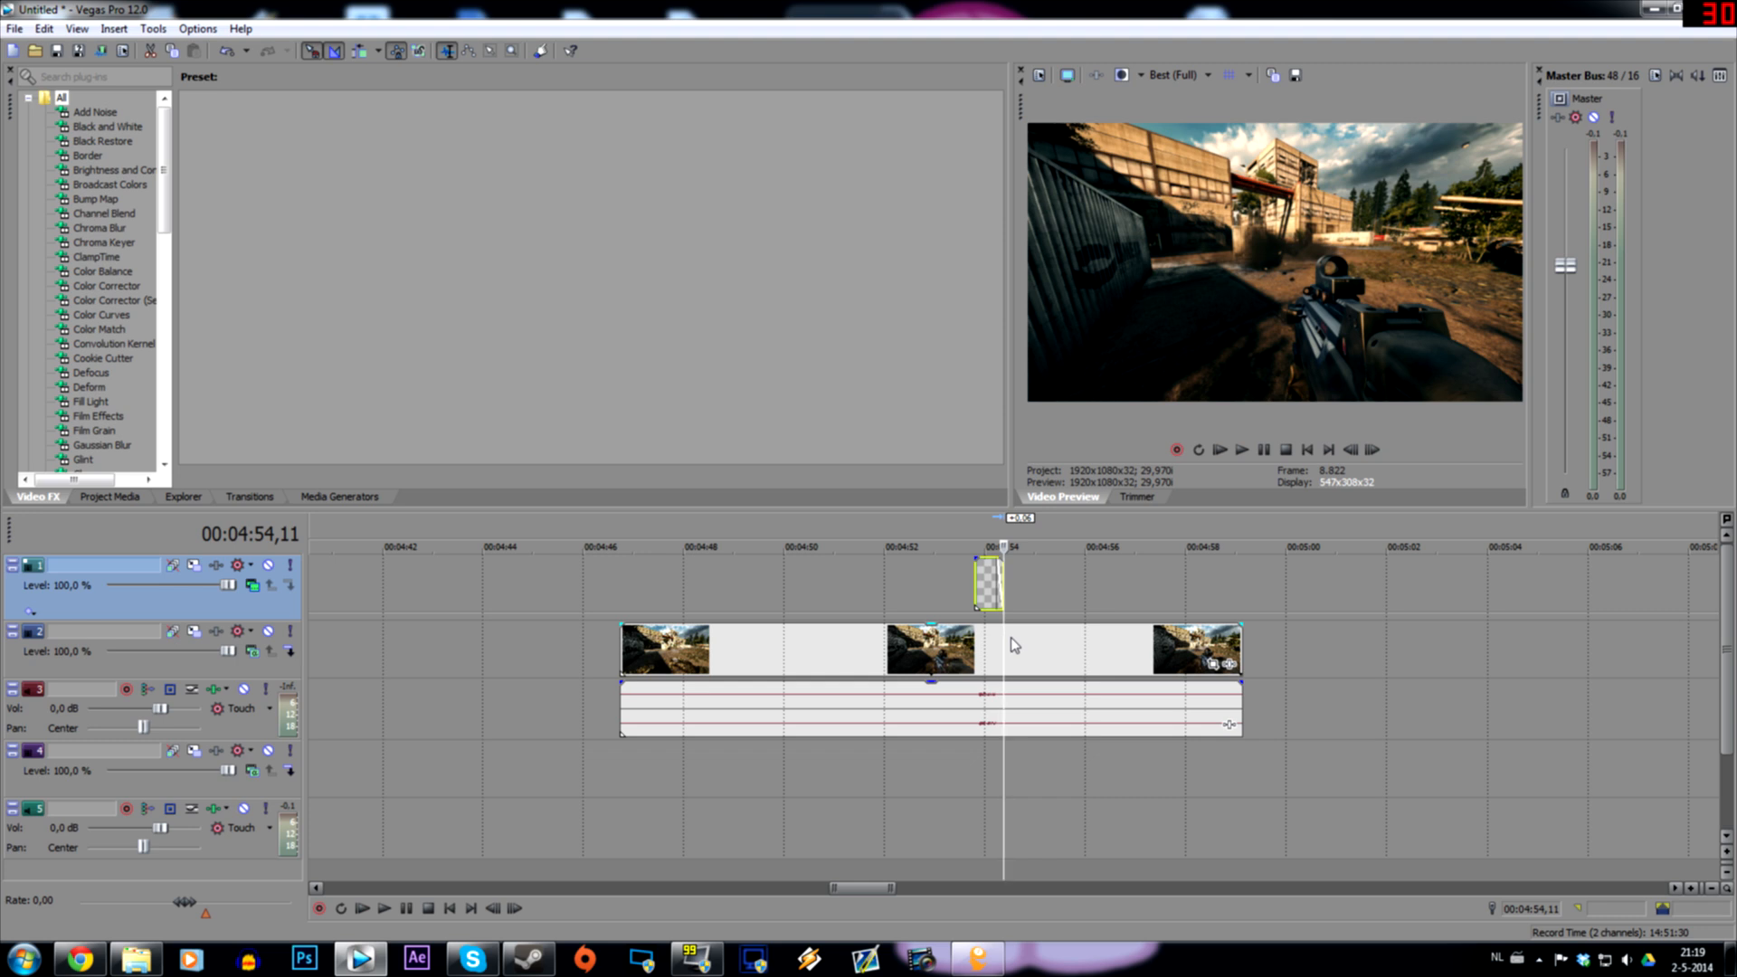
mouse_move(599, 883)
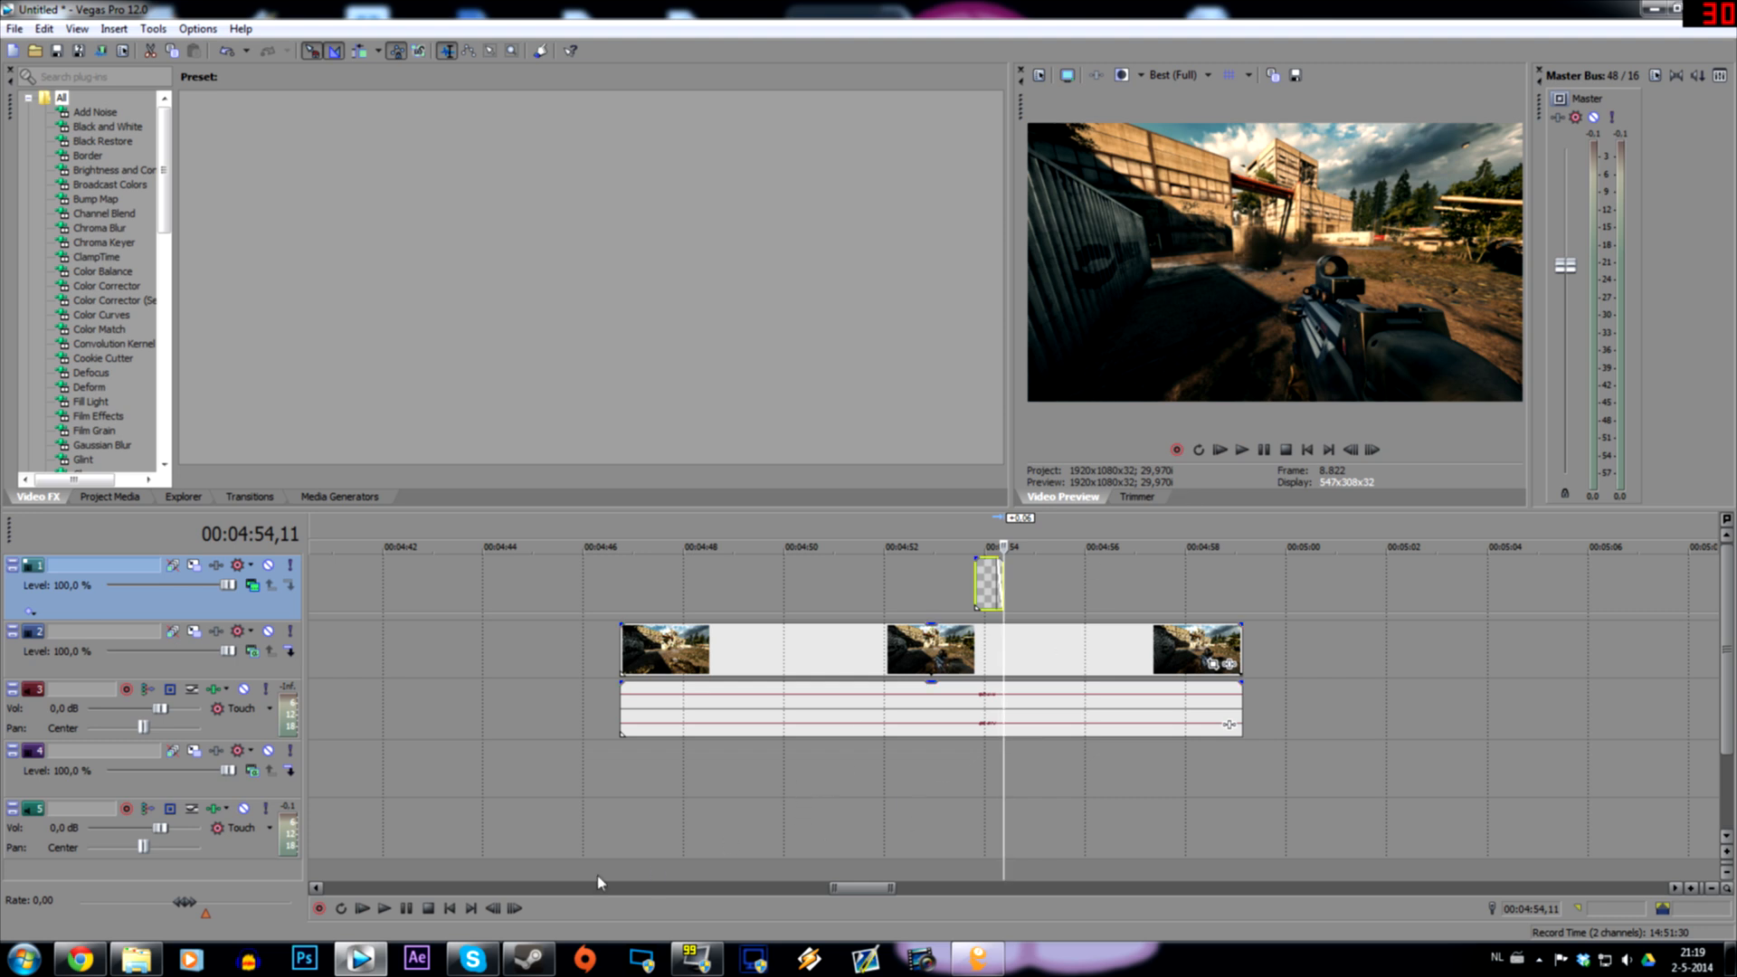
mouse_move(568, 834)
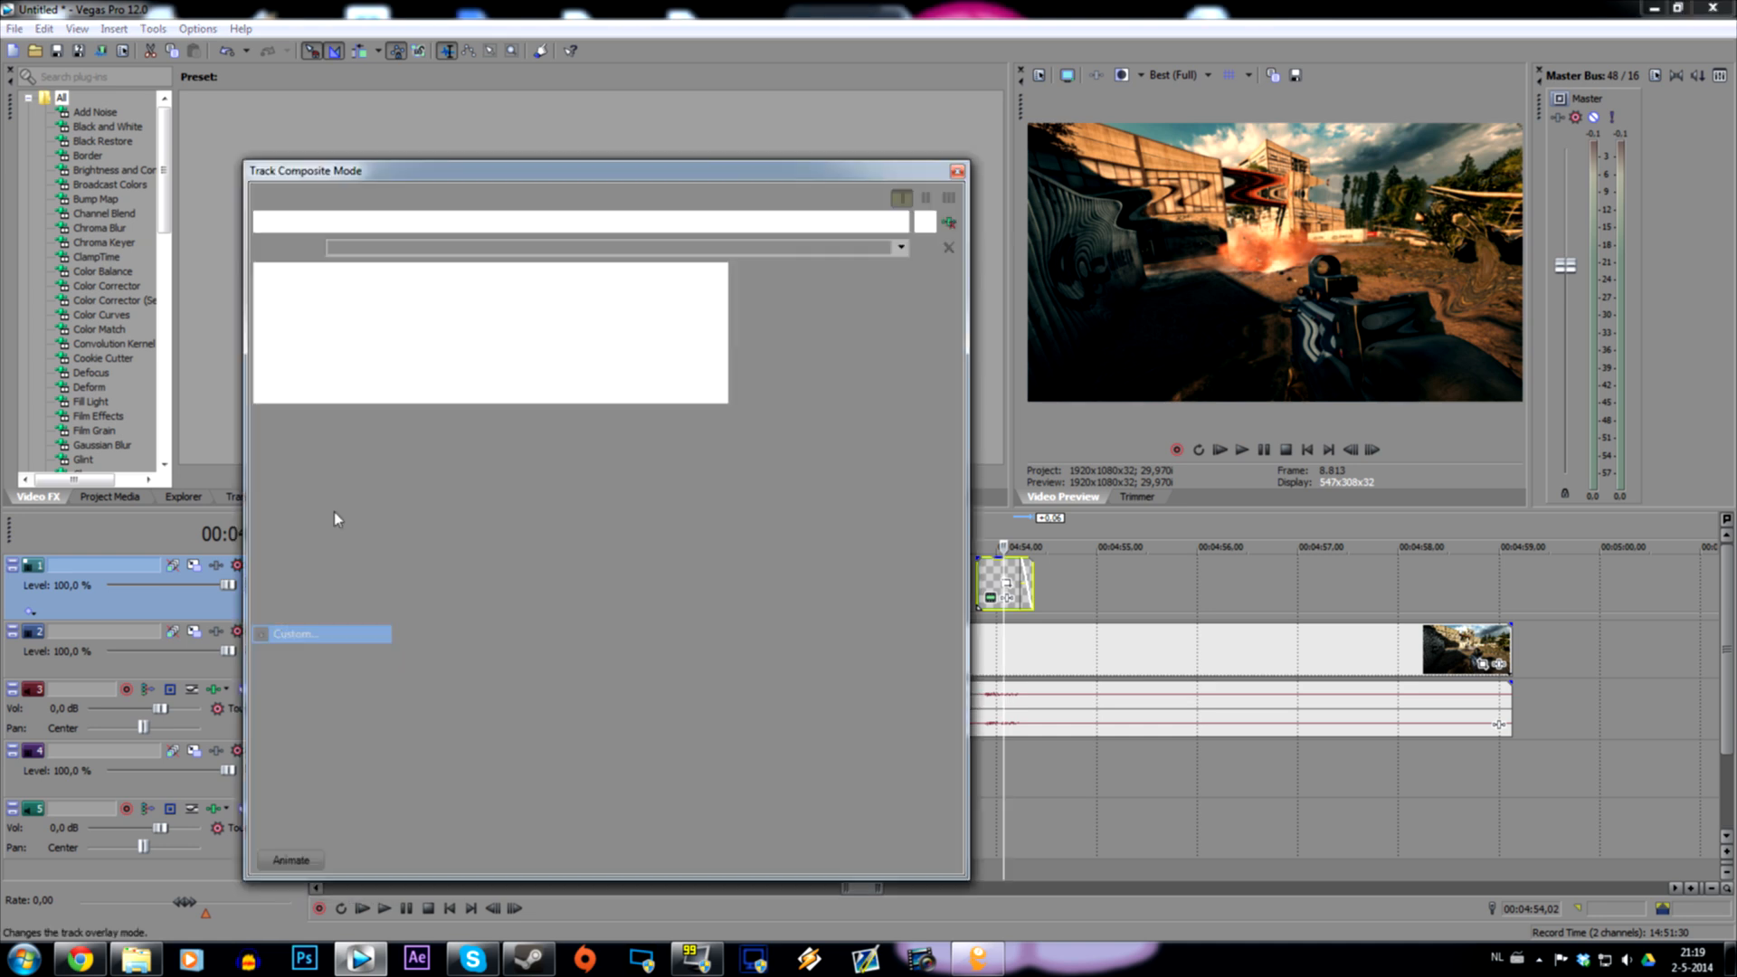
Review track 1's Height Map compositing values, then fade out the gradient event's tail.
click(322, 633)
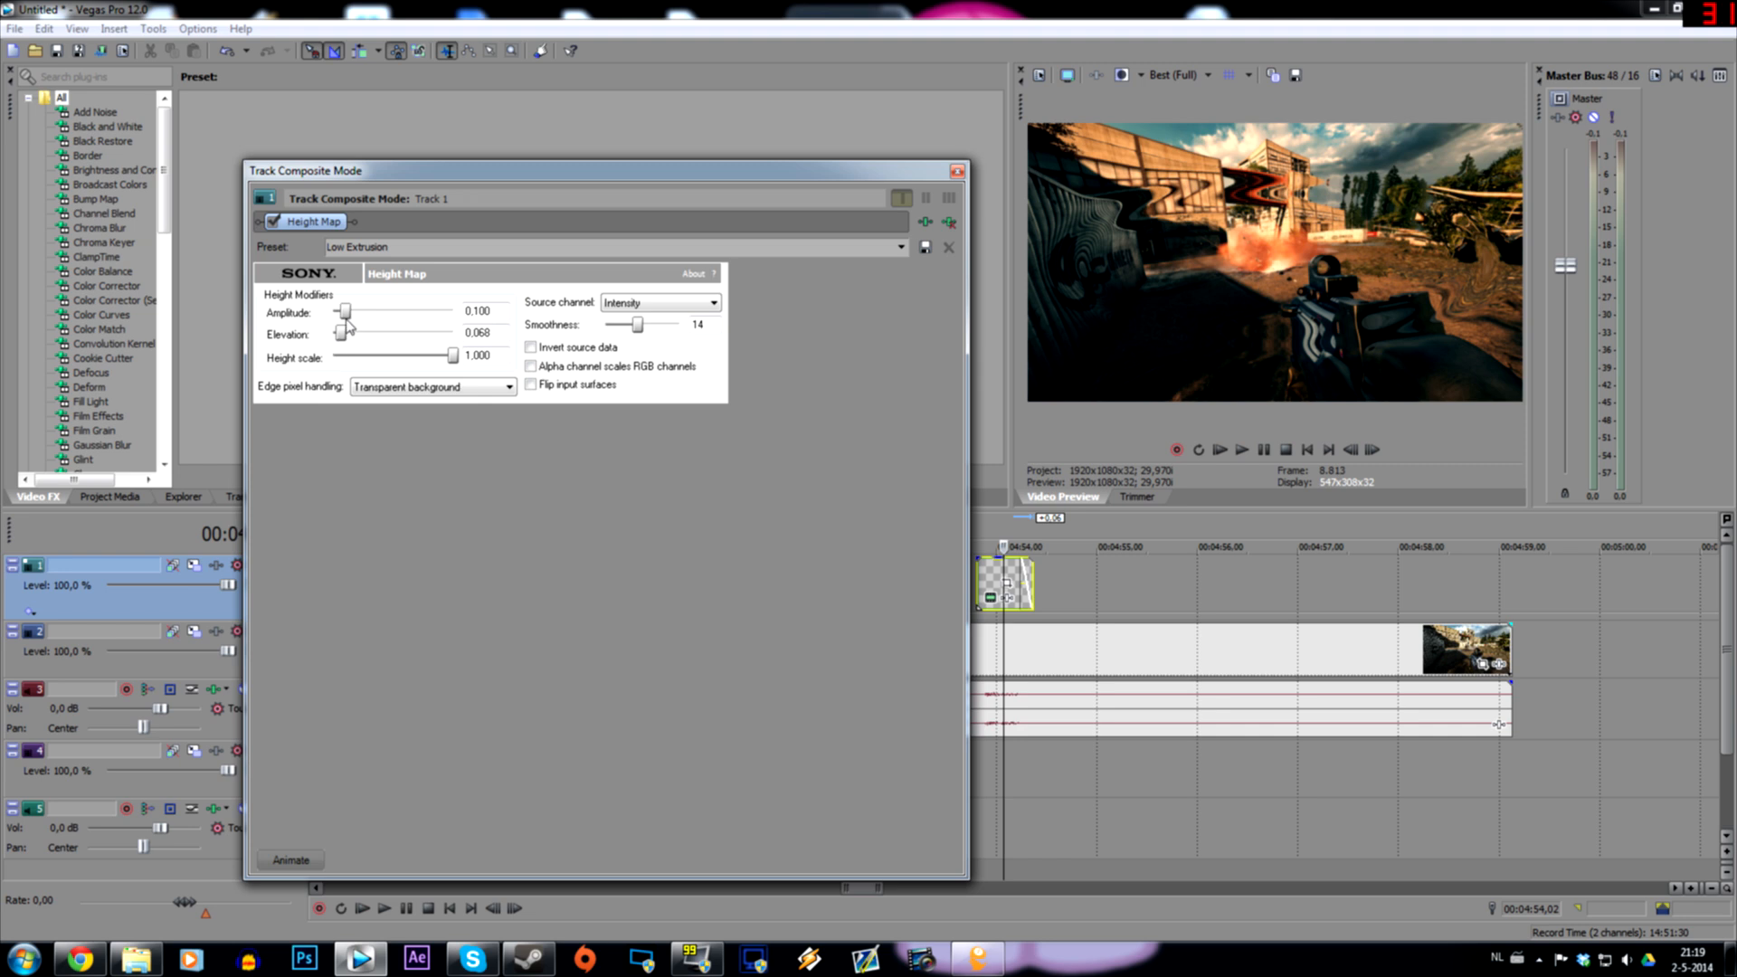
mouse_move(454, 423)
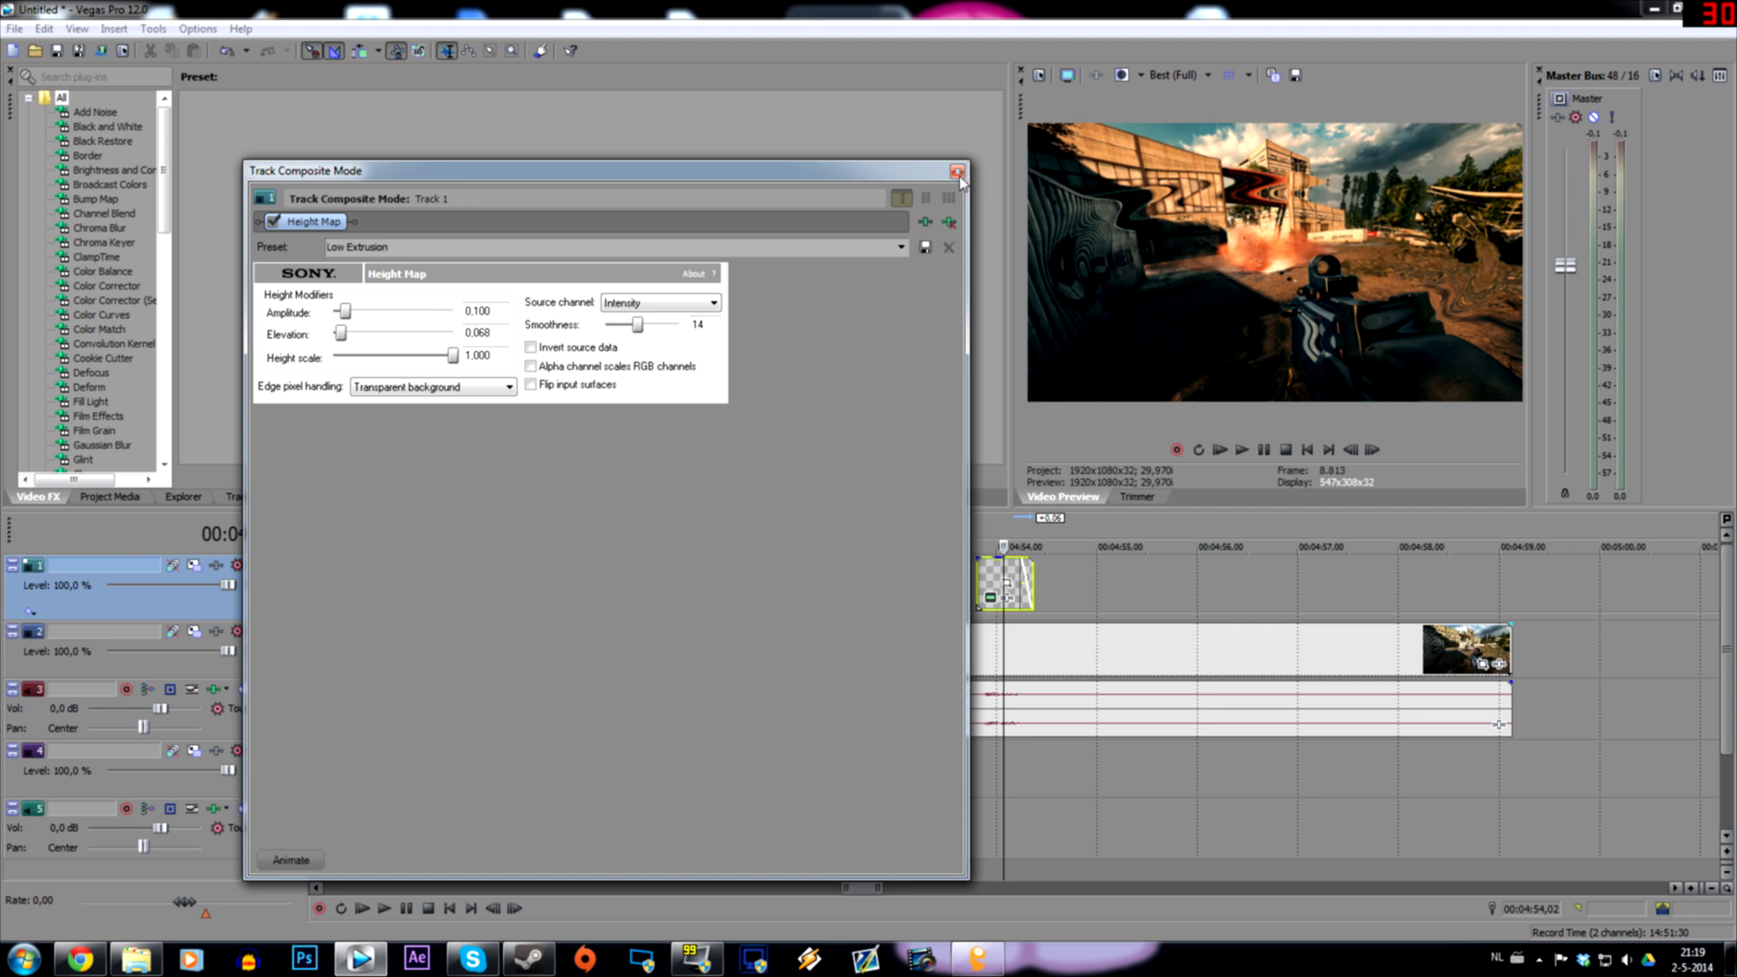
click(958, 172)
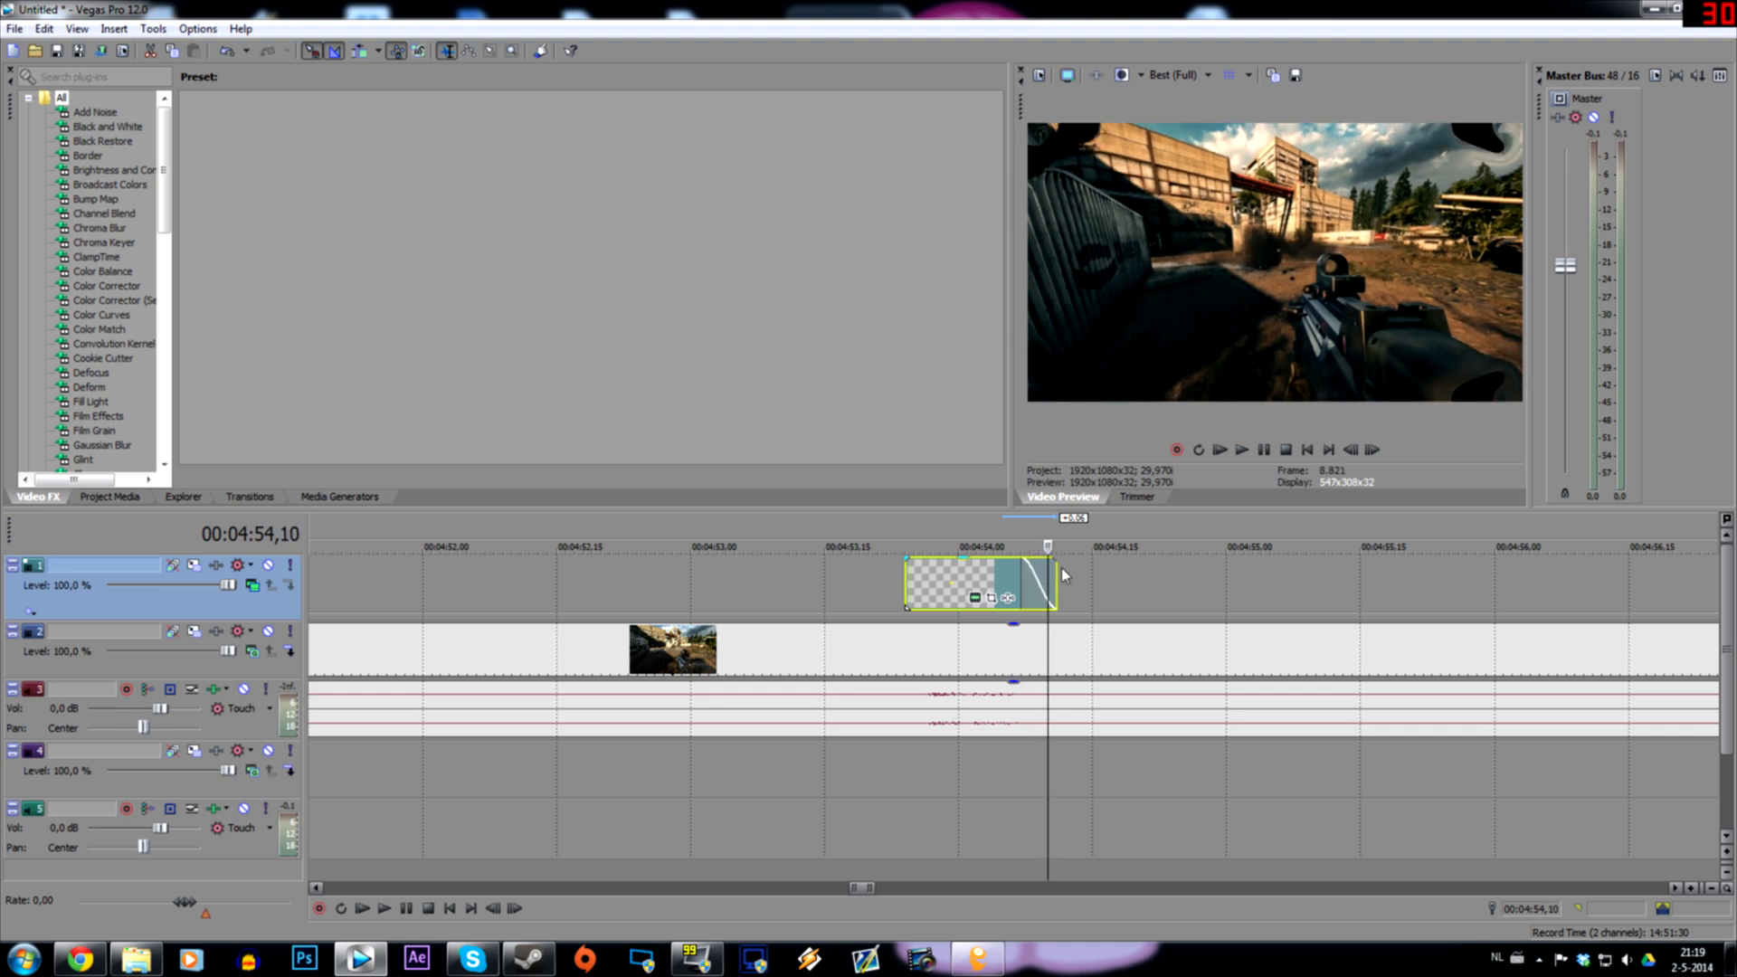
Give the gradient event's fade-out a slow curve from the Fade Type choices.
click(1349, 451)
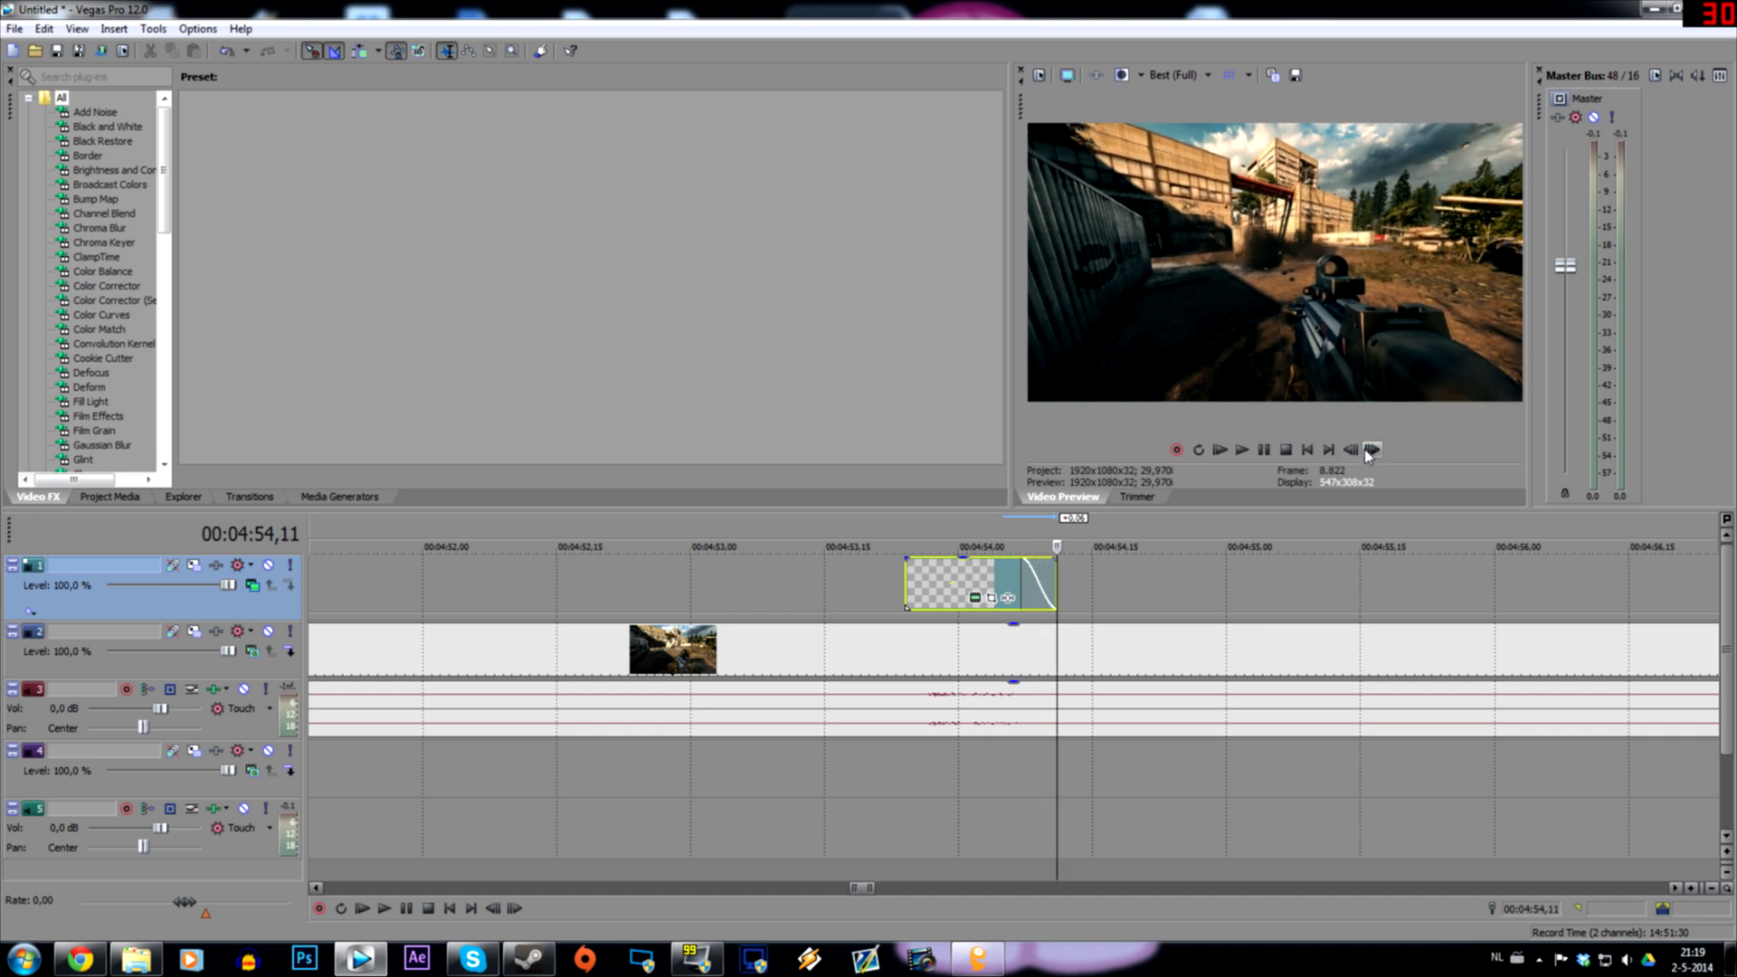
click(1351, 448)
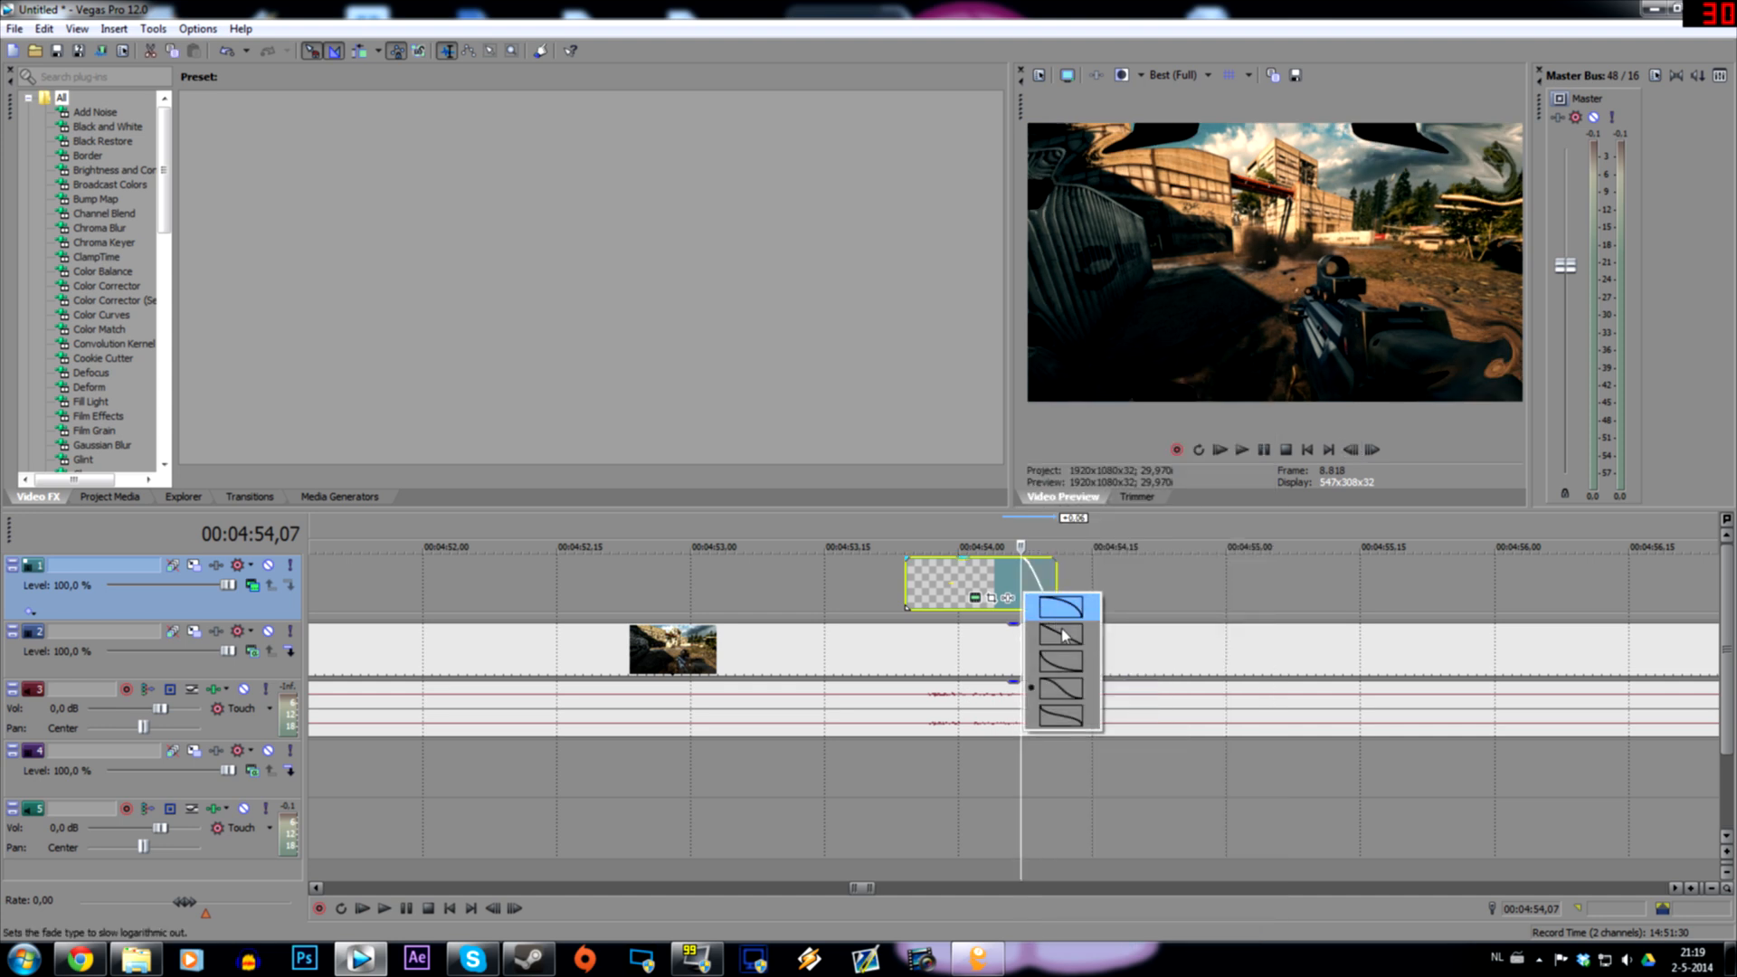
click(1062, 608)
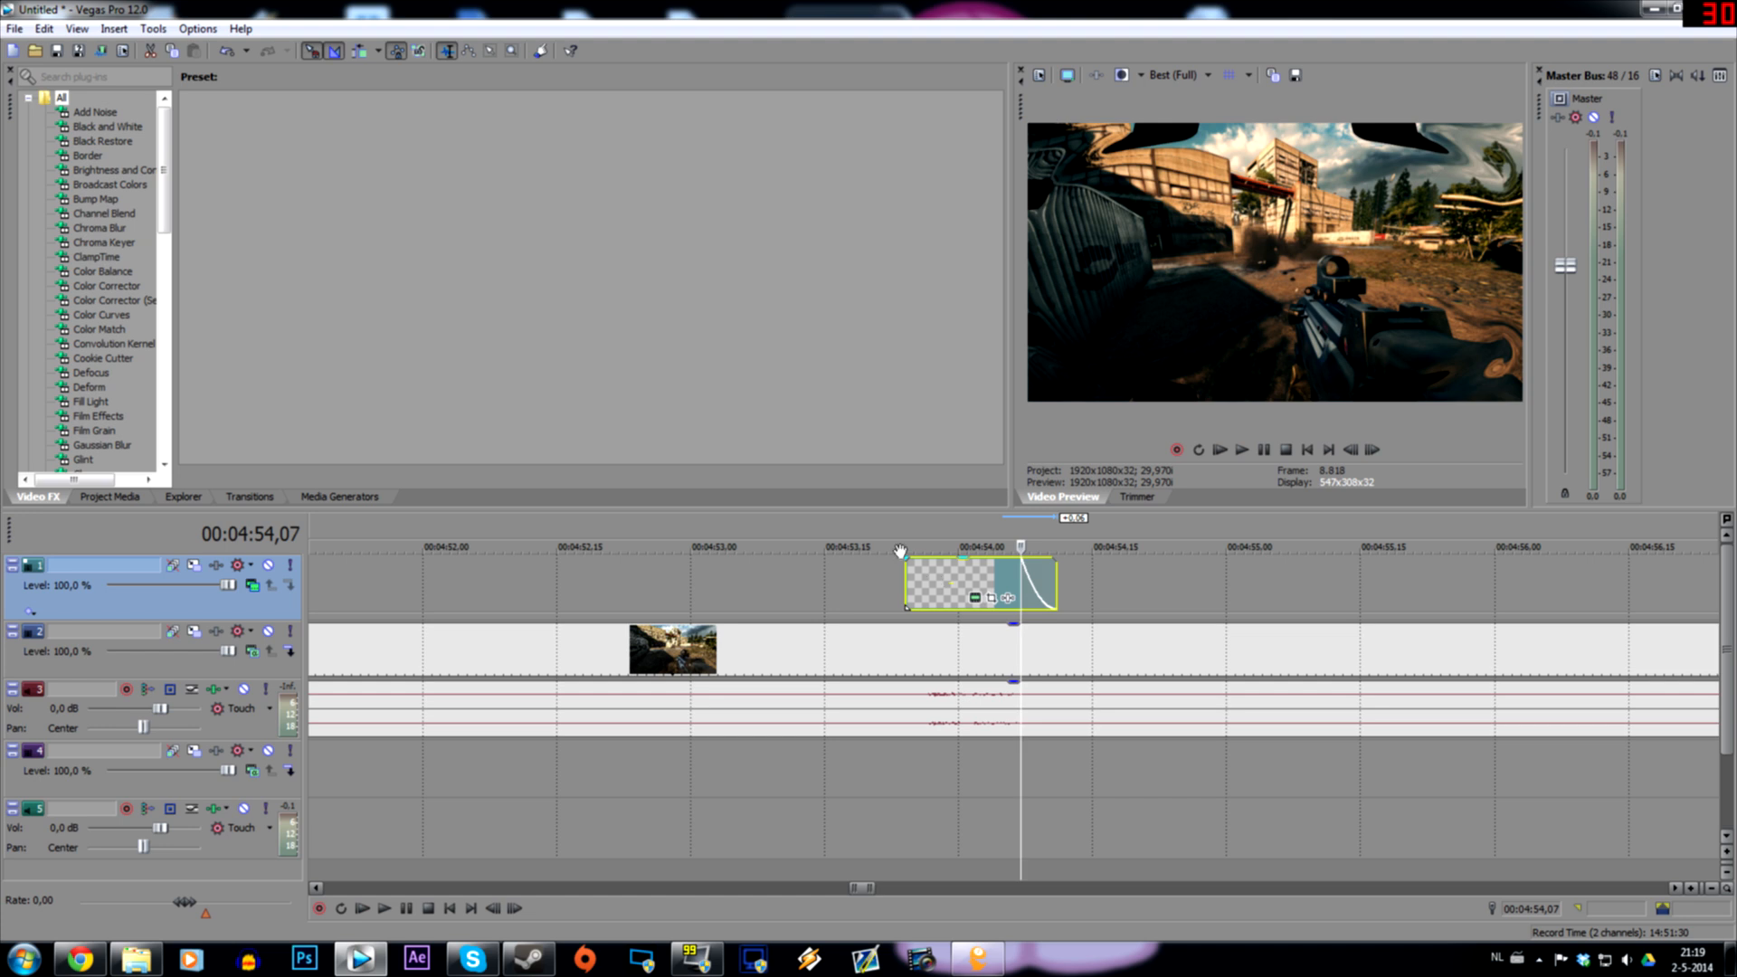